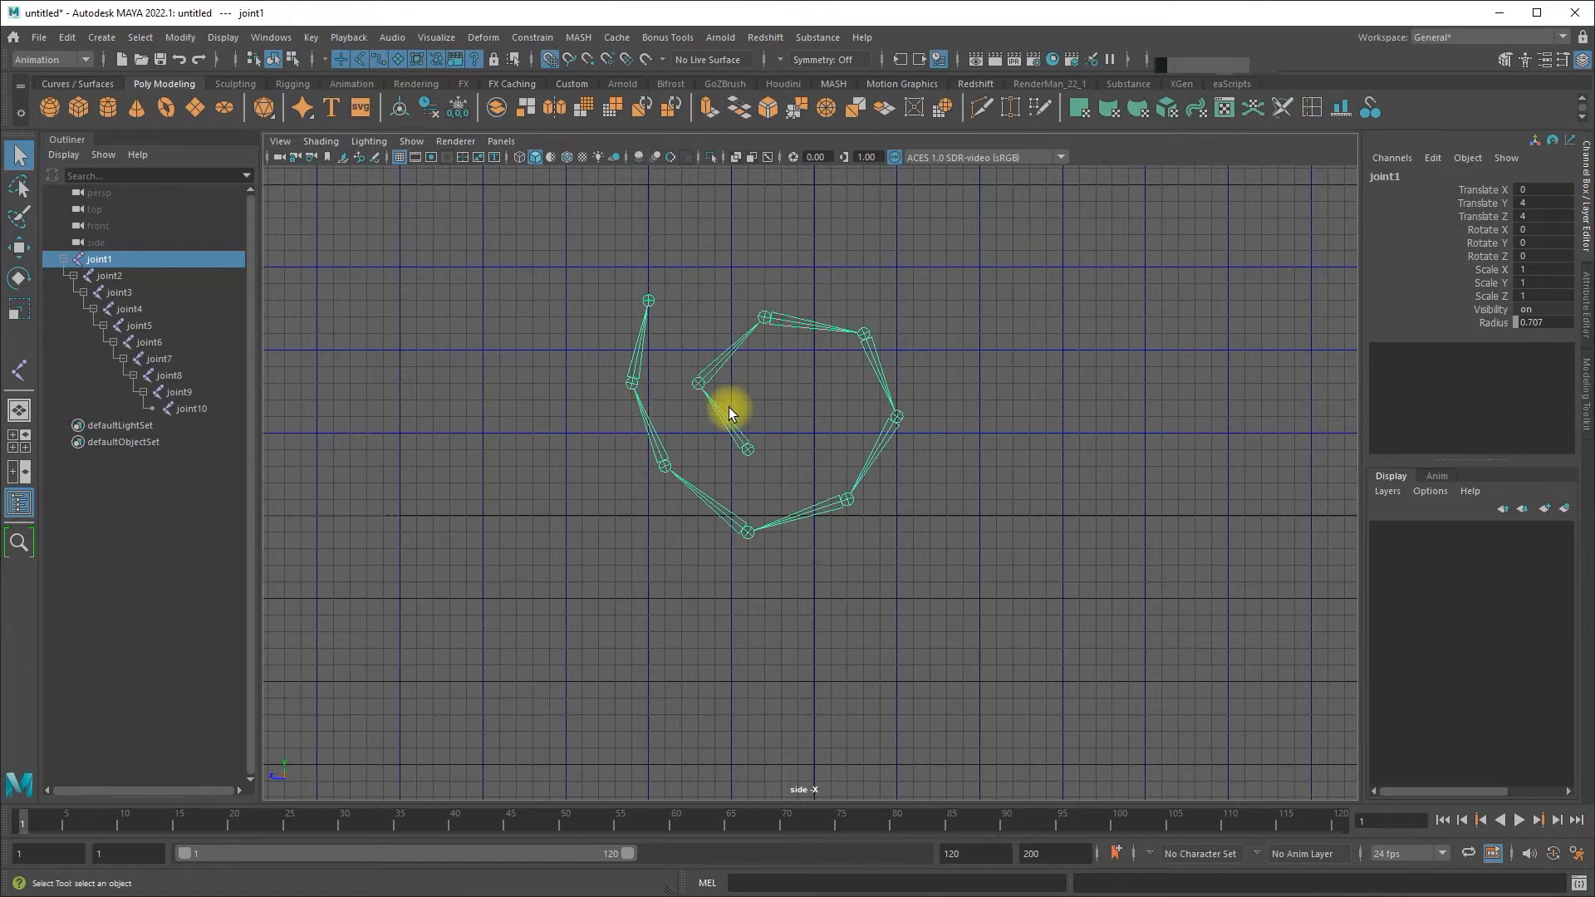
mouse_move(824, 277)
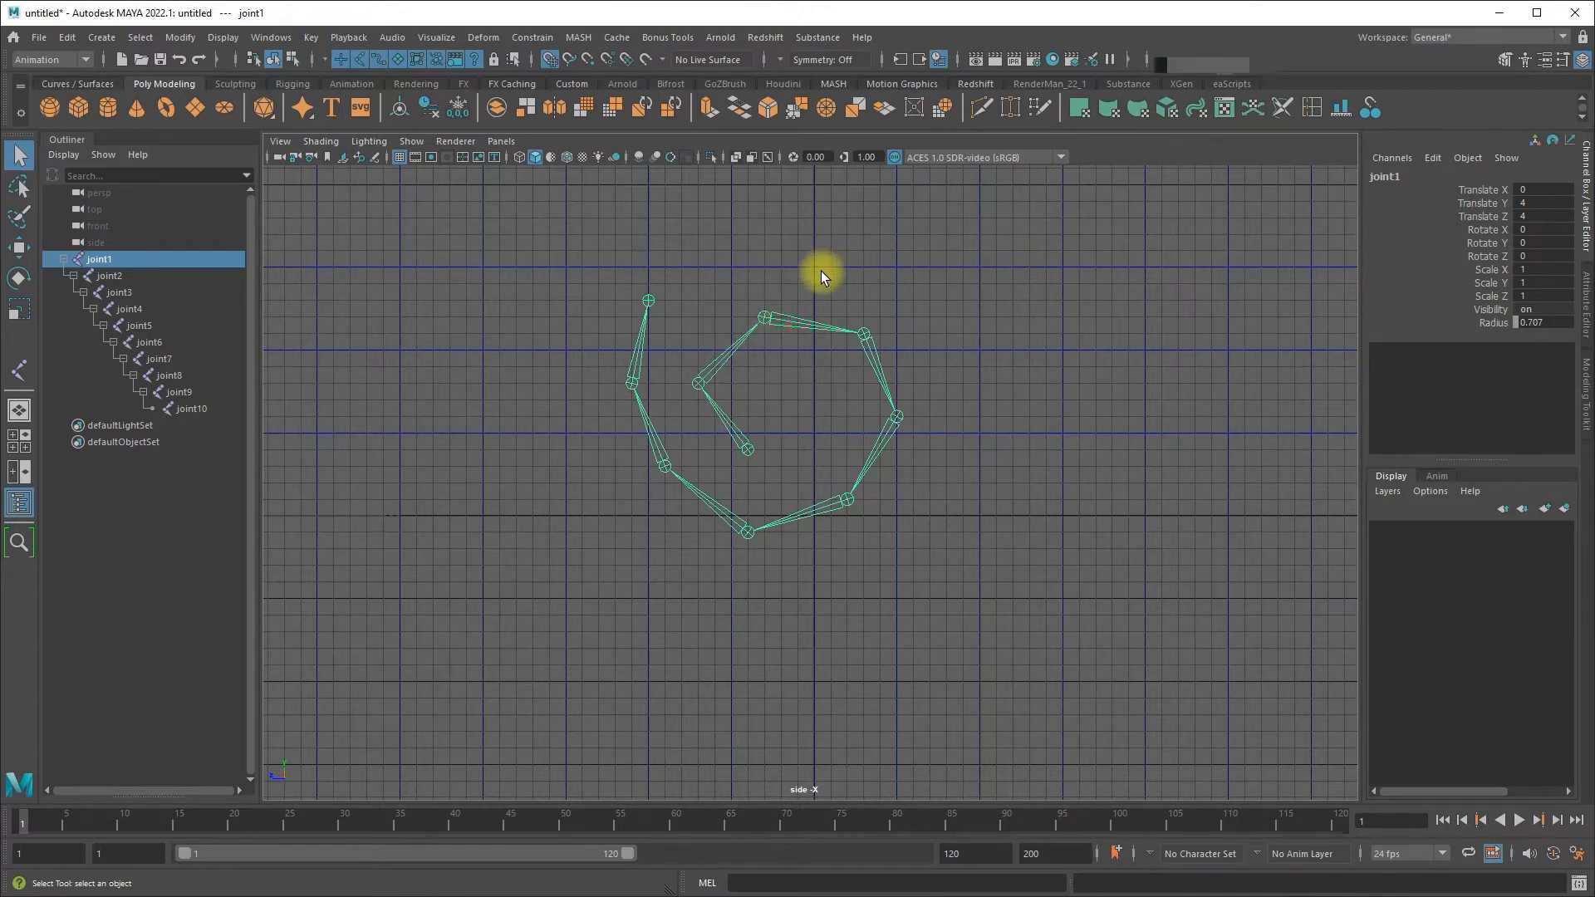
mouse_move(743, 376)
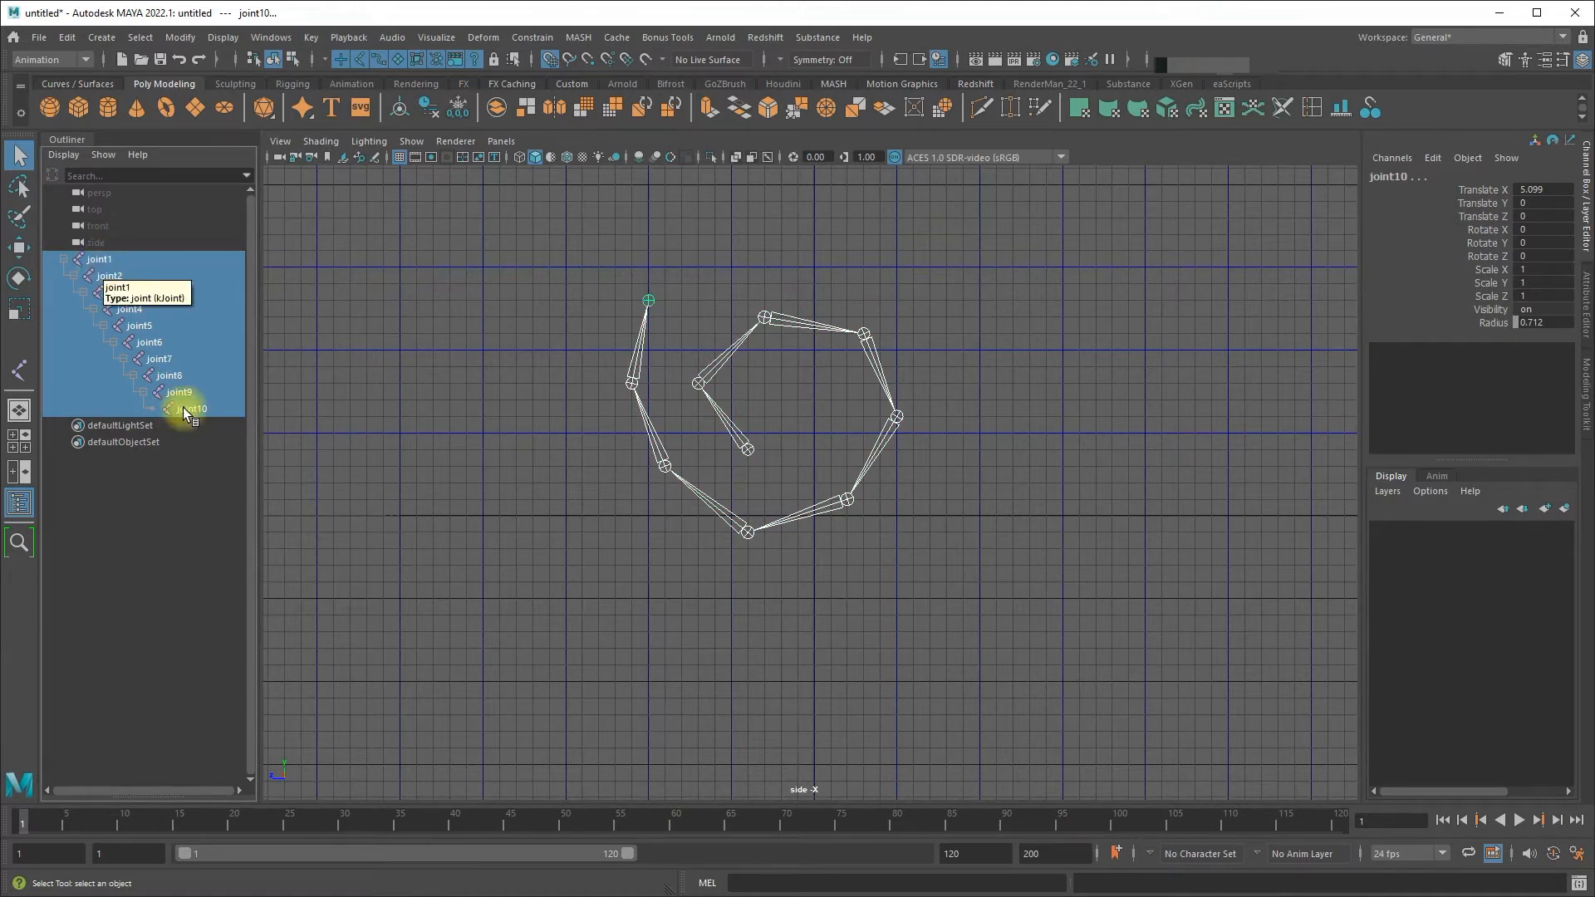
mouse_move(336, 131)
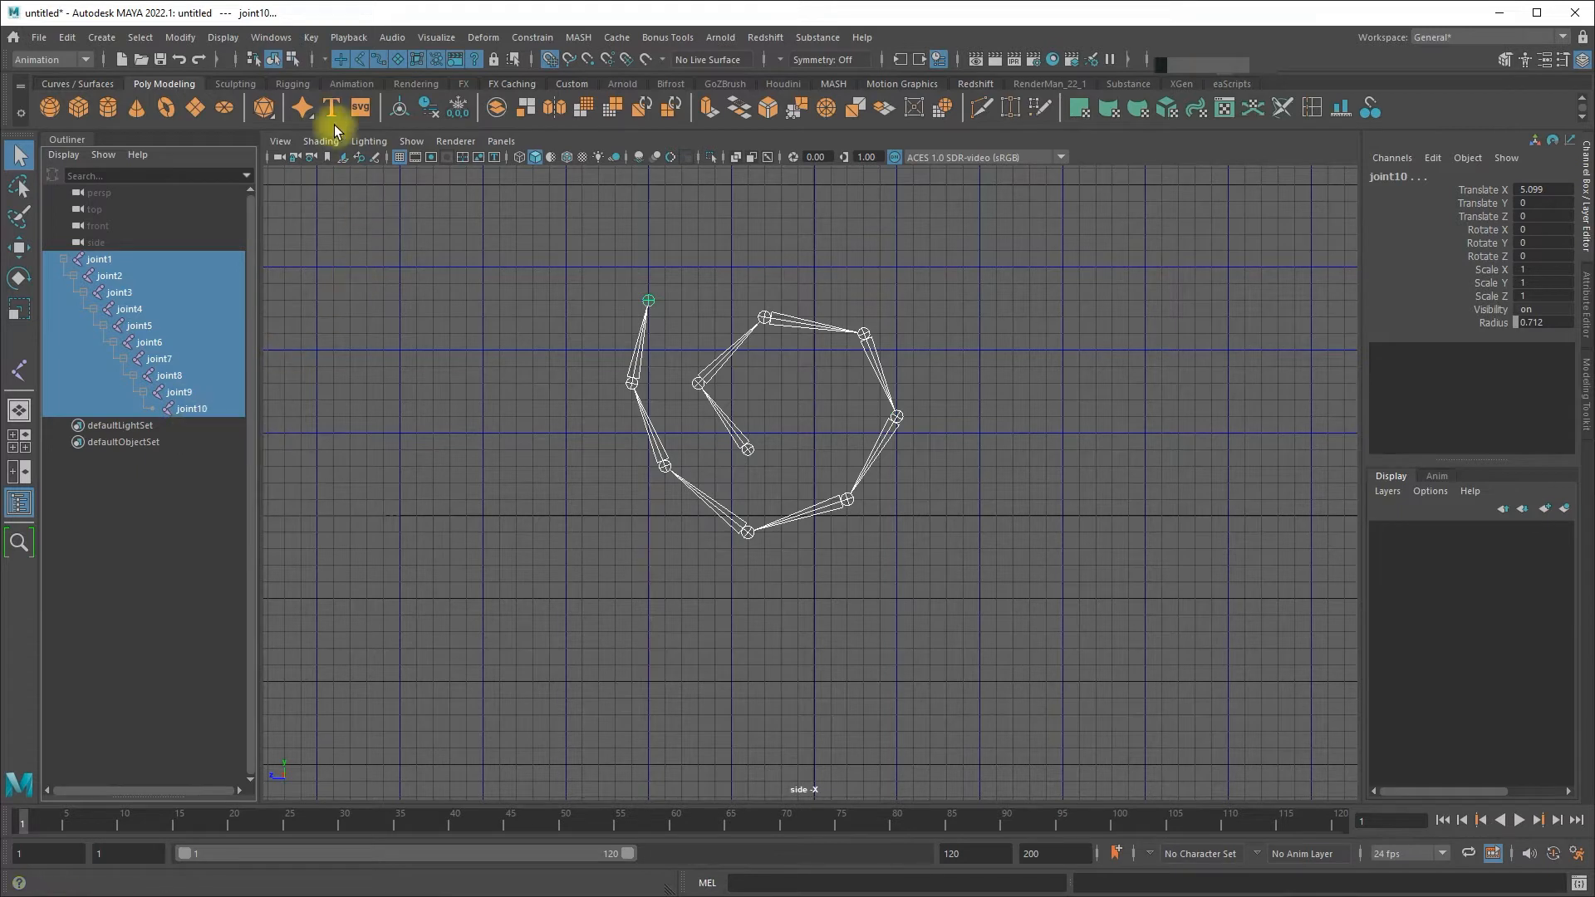
Turn on the Local Rotation Axes display for the ten spiral joints
left_click(223, 37)
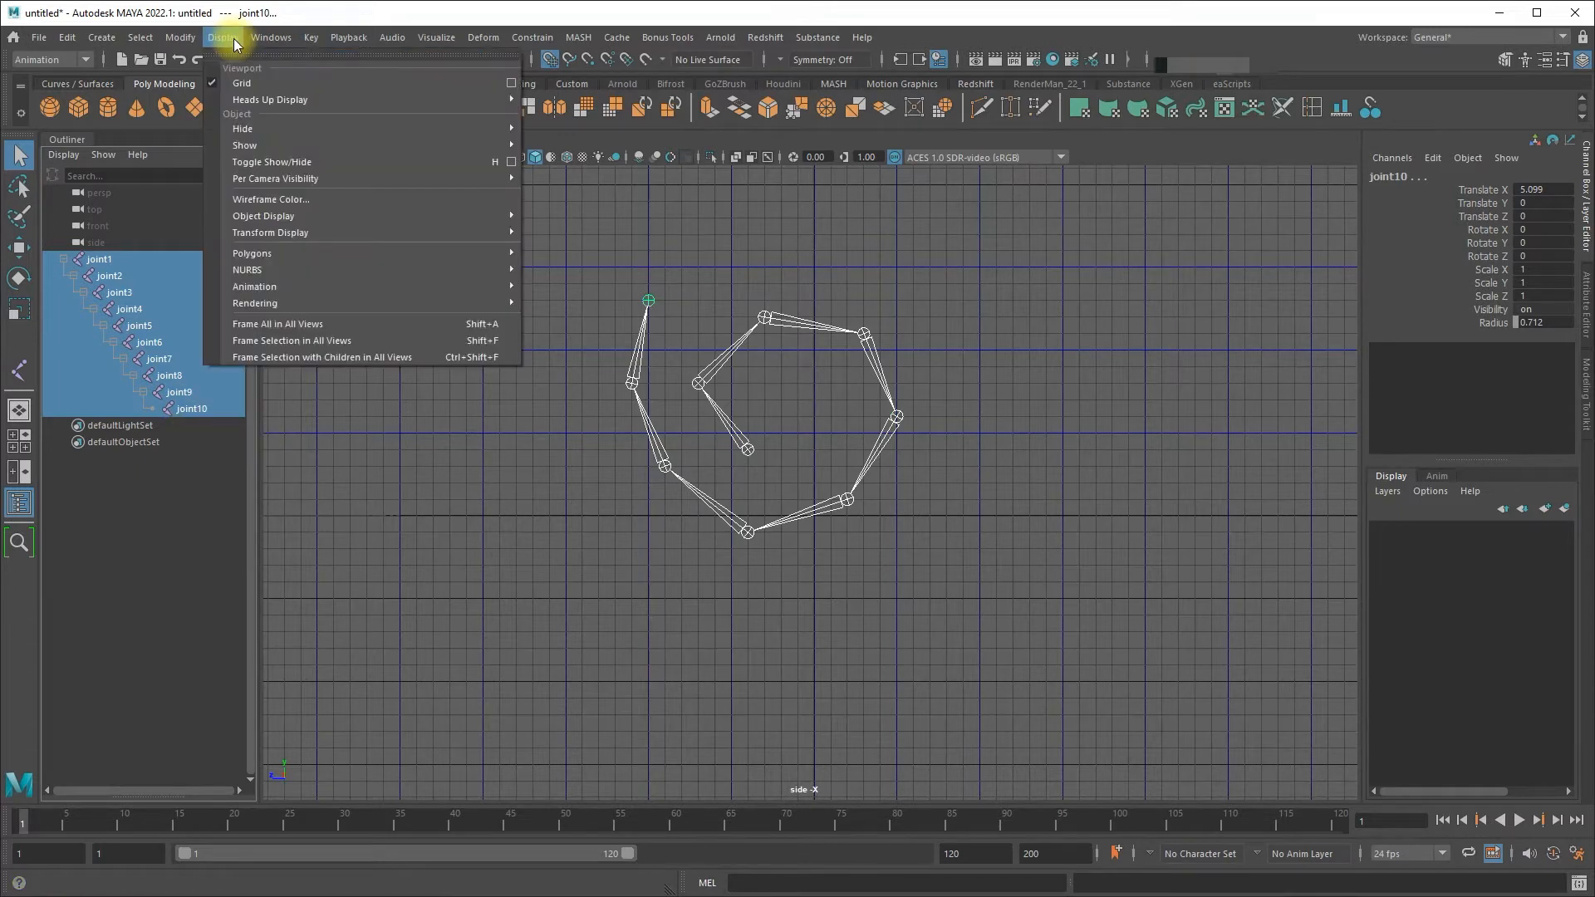
mouse_move(290, 232)
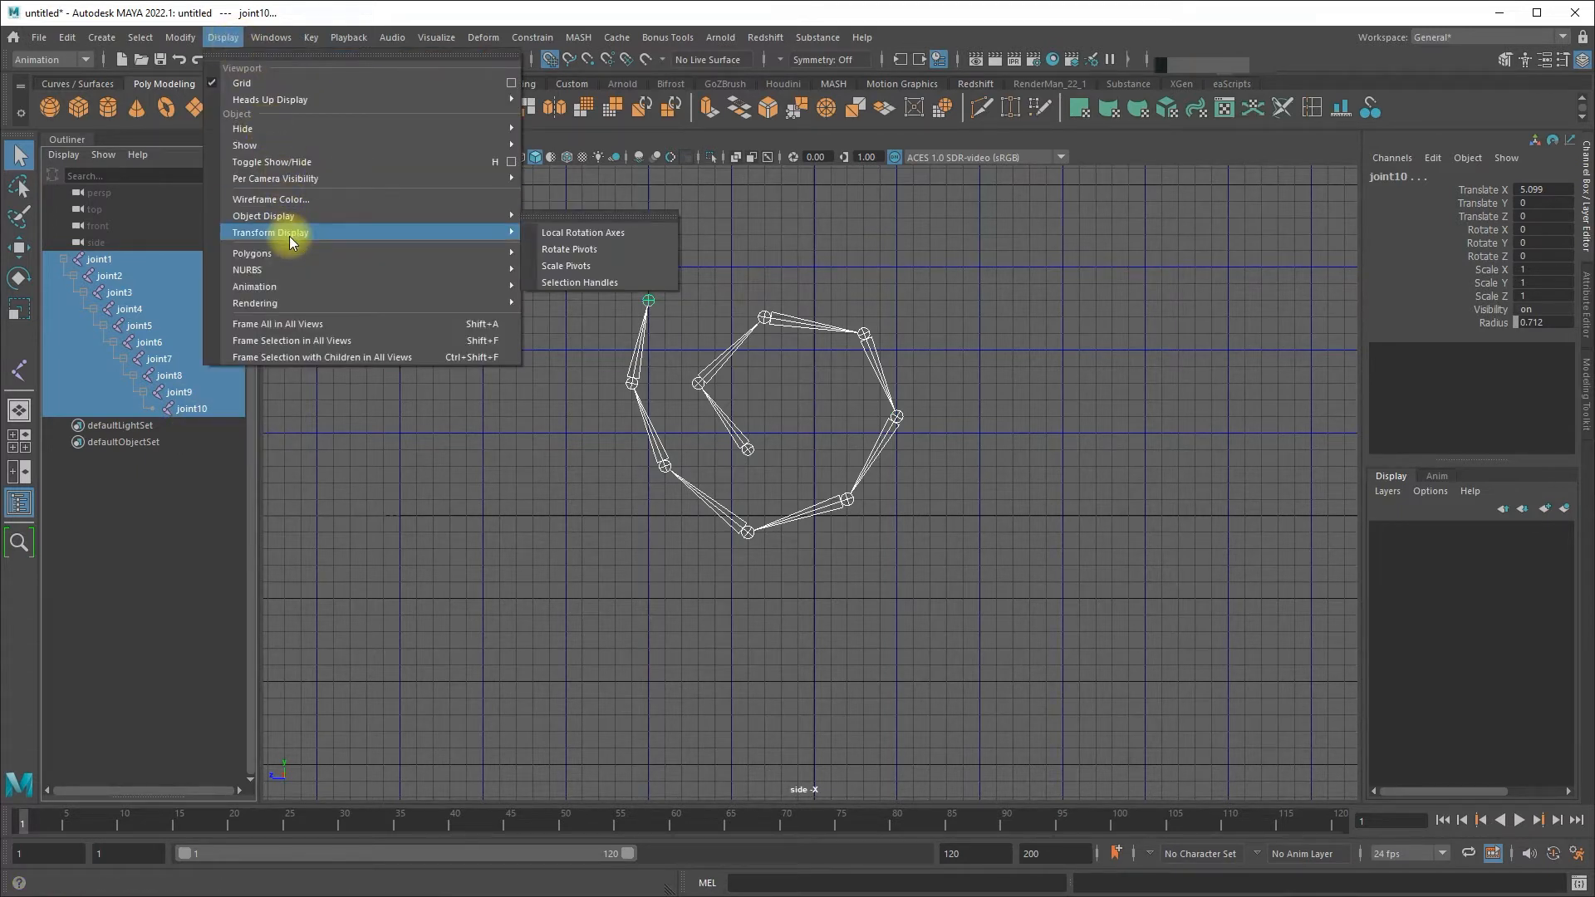
mouse_move(583, 232)
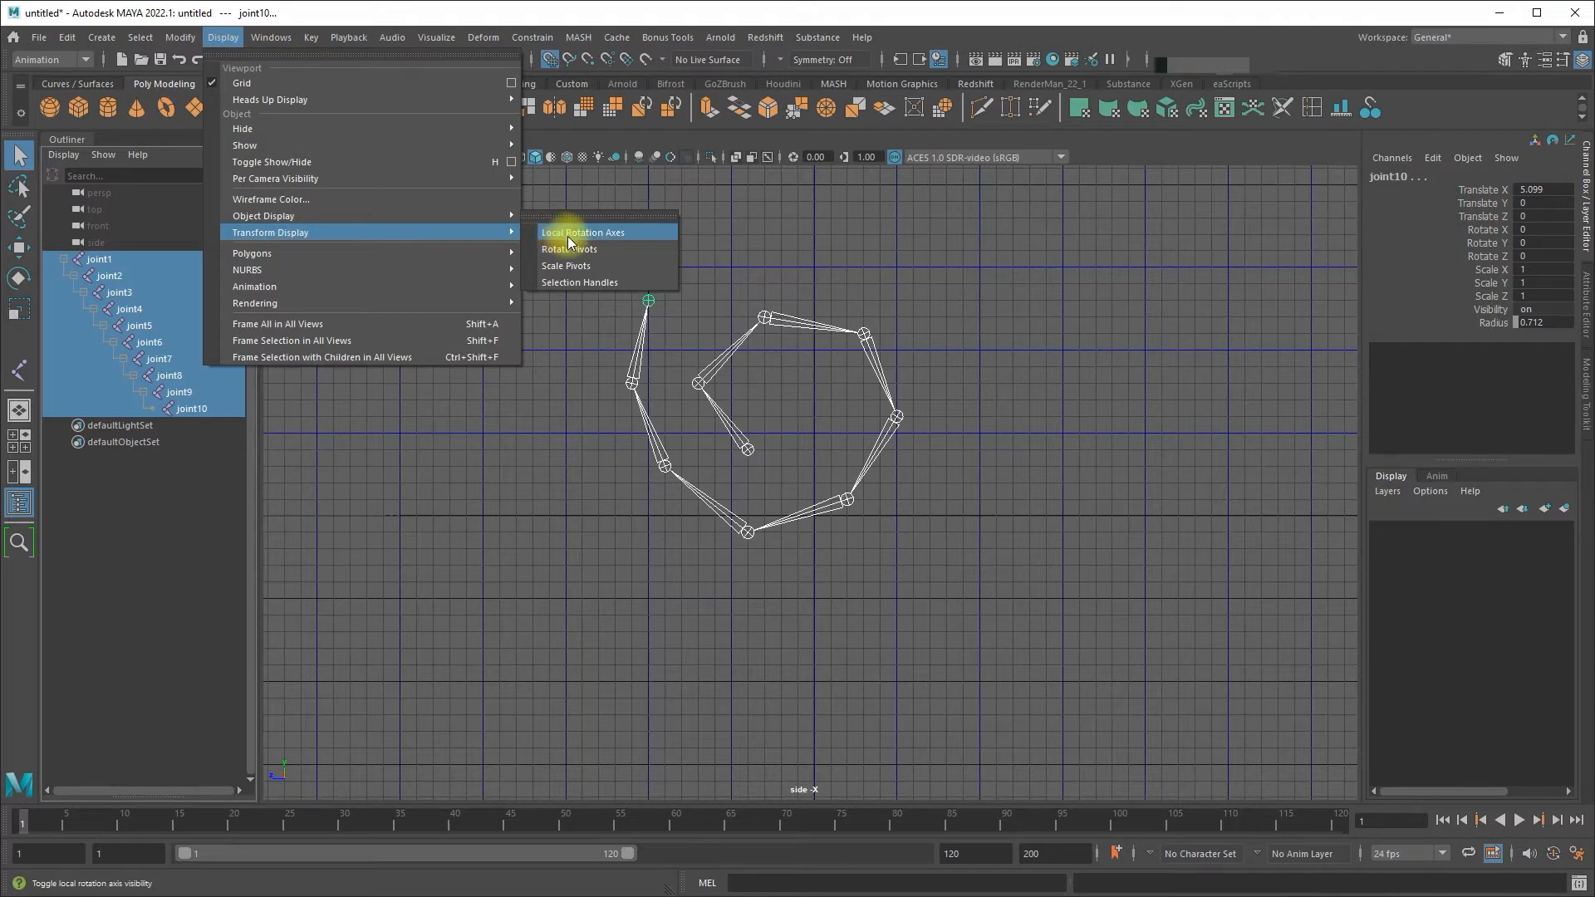
left_click(585, 232)
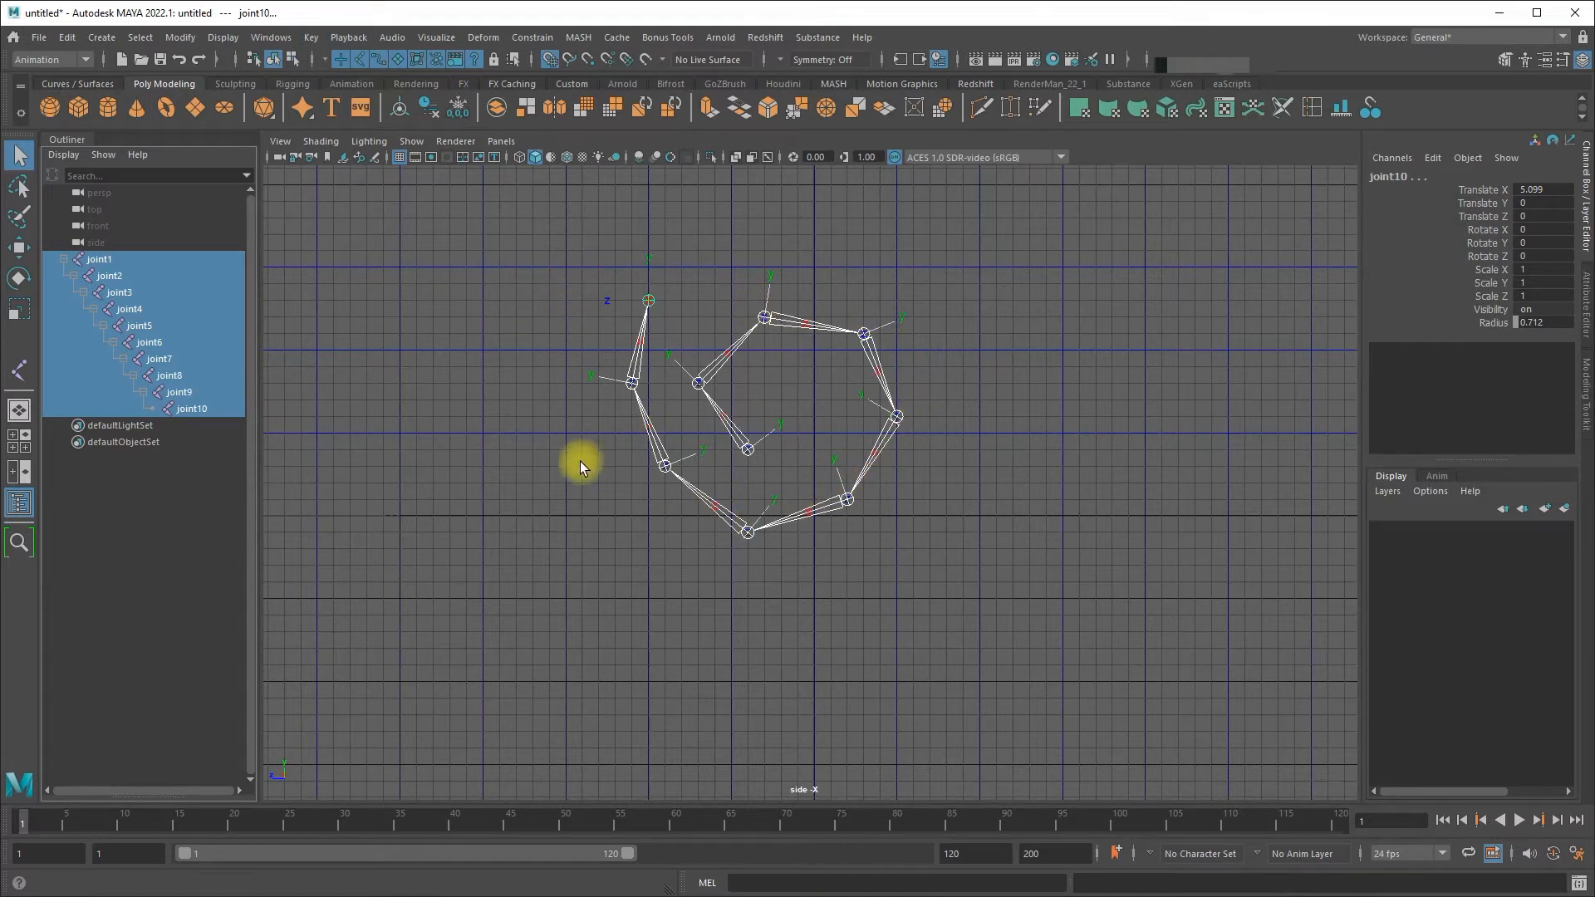
mouse_move(712, 394)
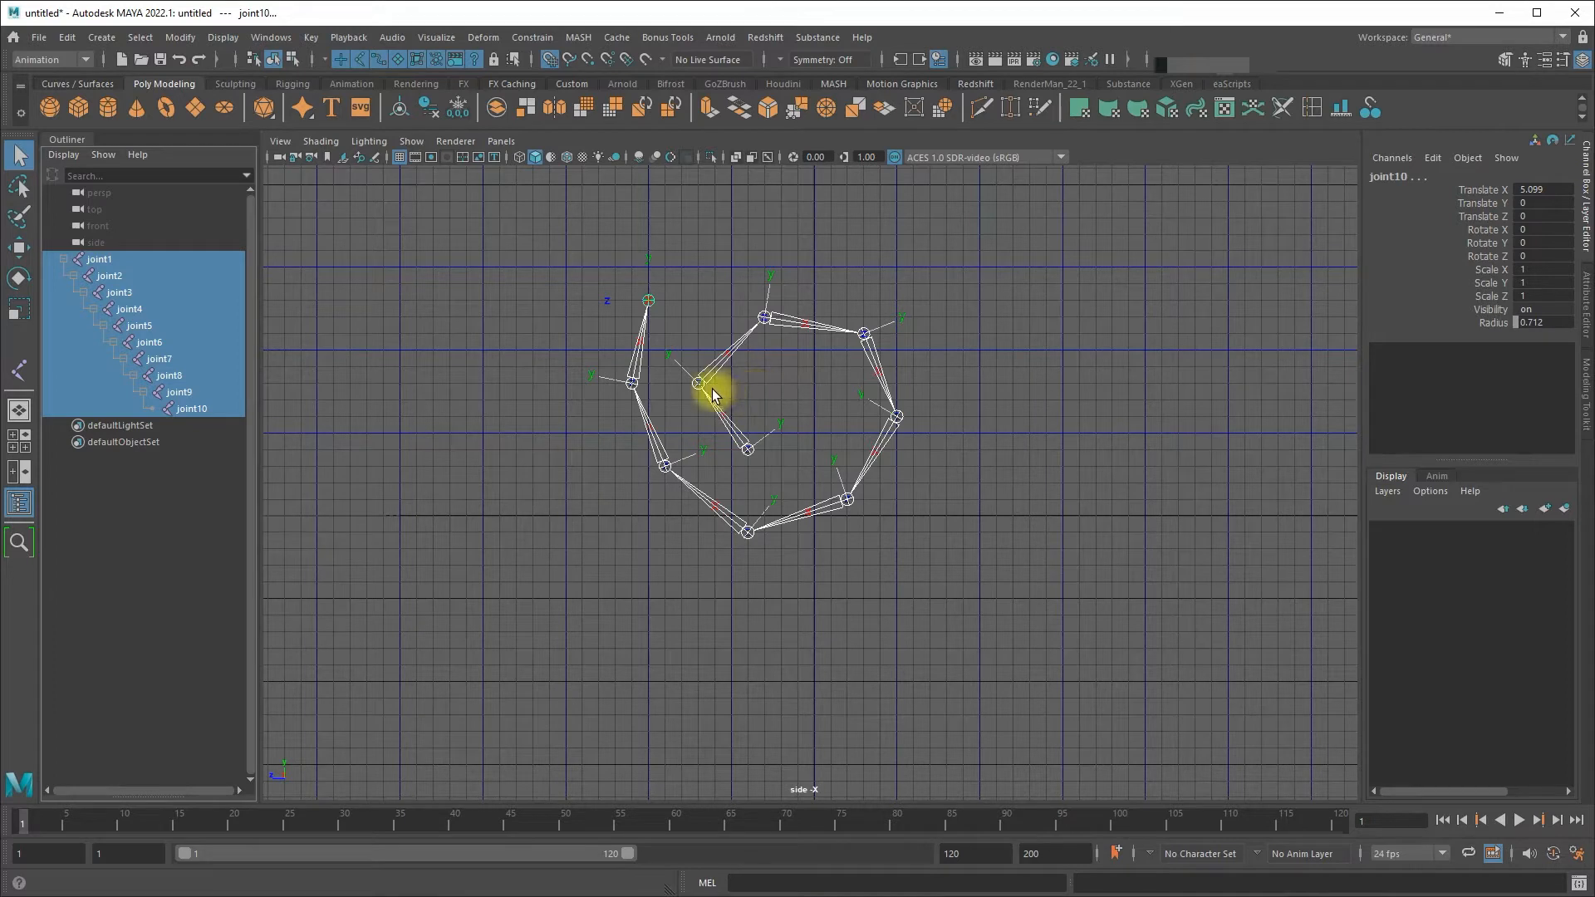
mouse_move(770, 326)
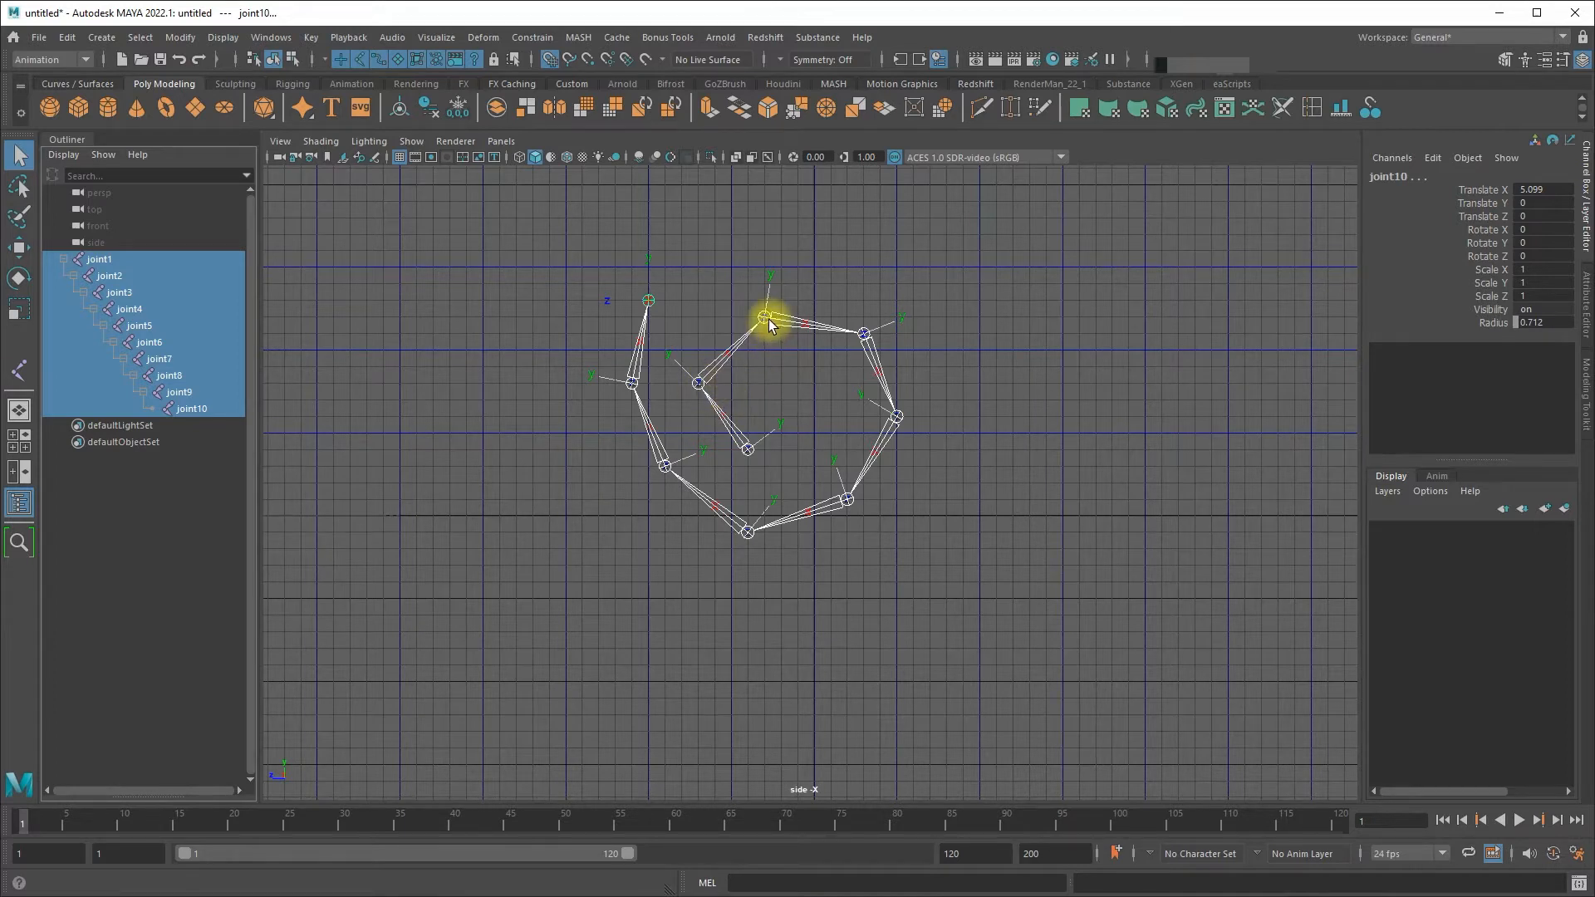
mouse_move(870, 331)
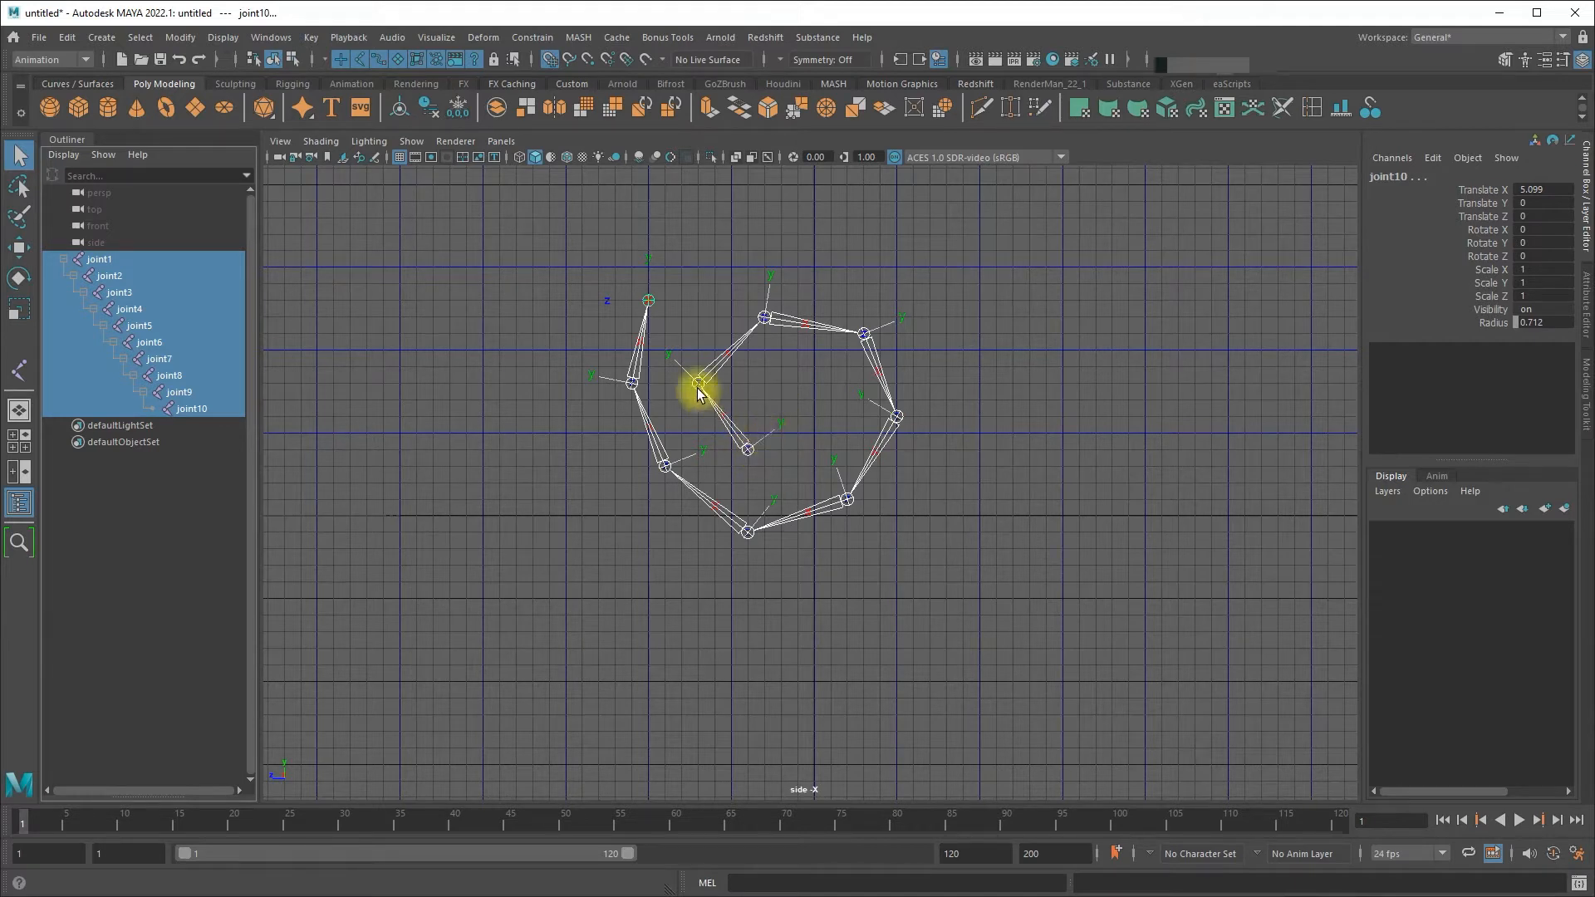
mouse_move(765, 470)
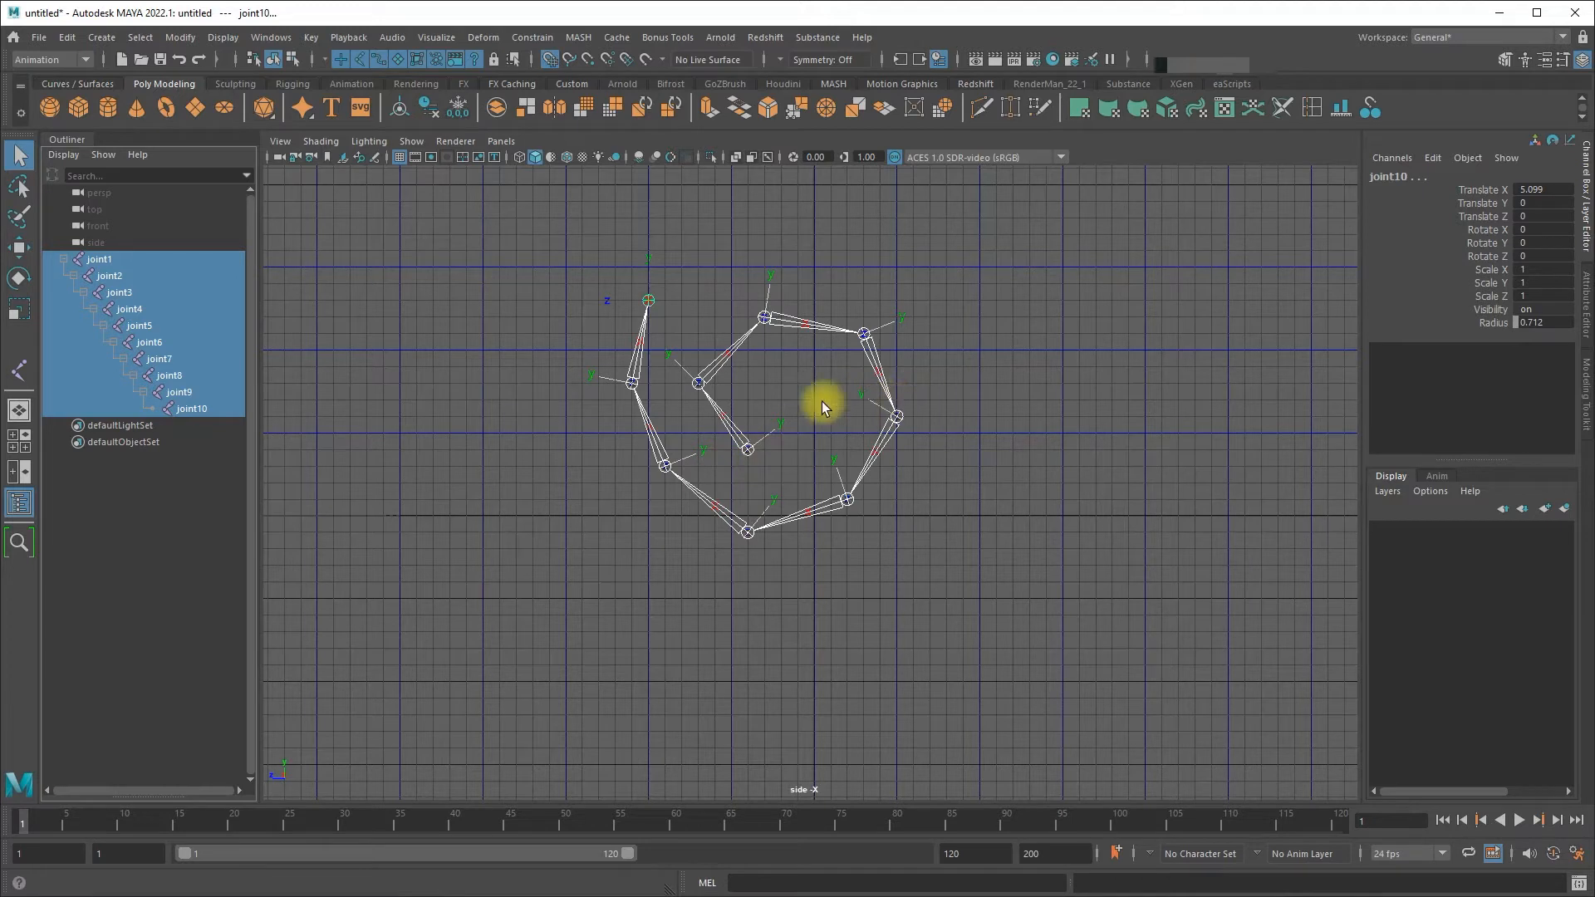
mouse_move(712, 497)
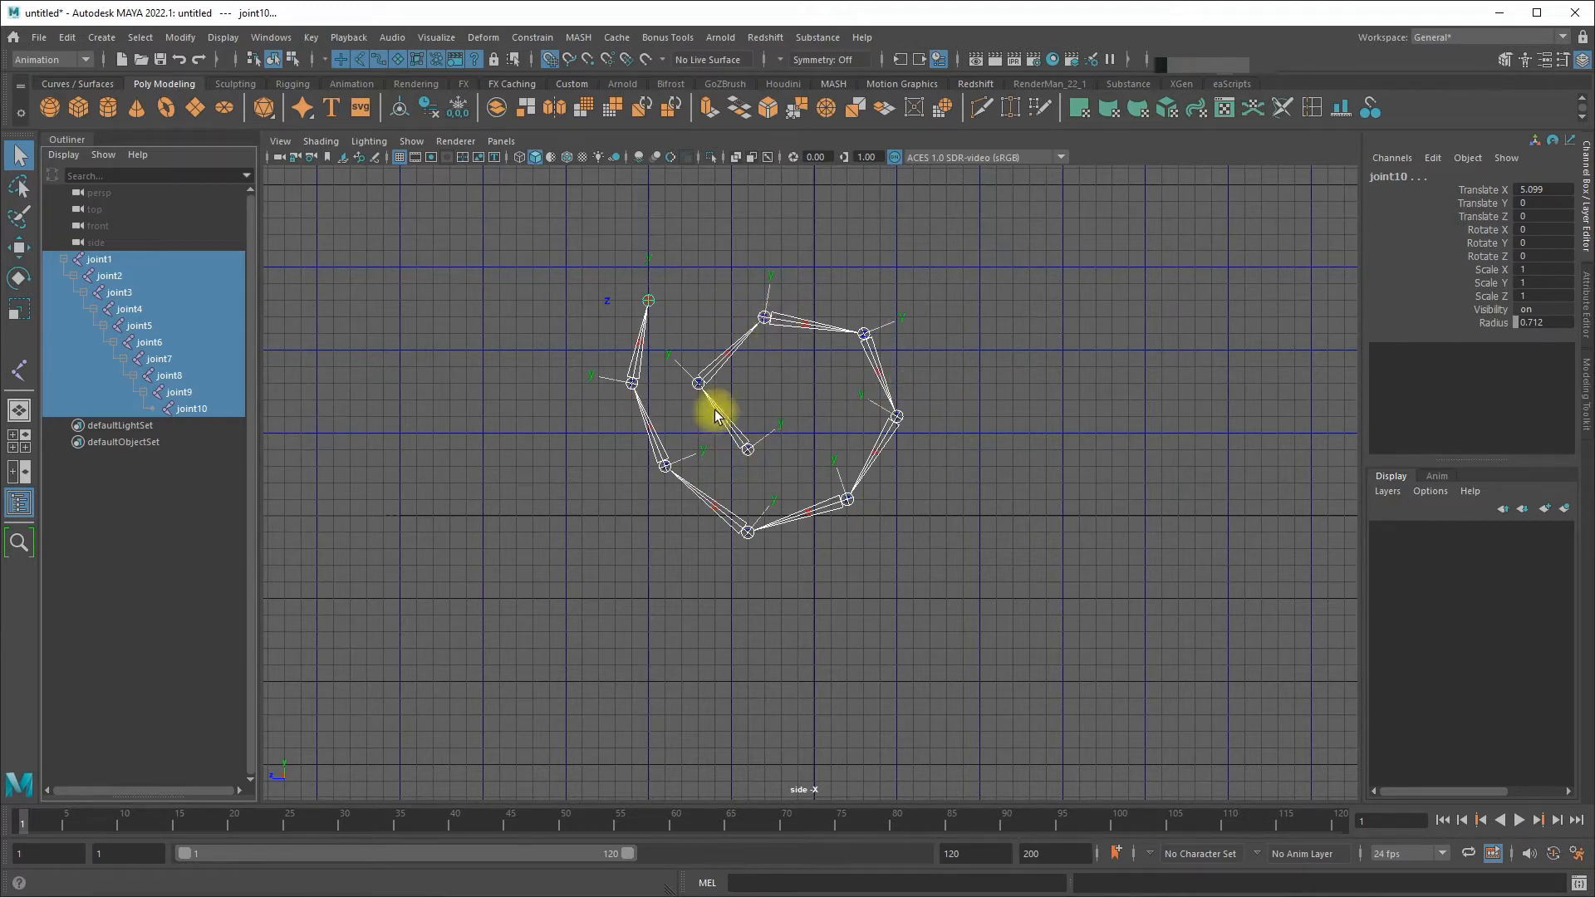
mouse_move(903, 363)
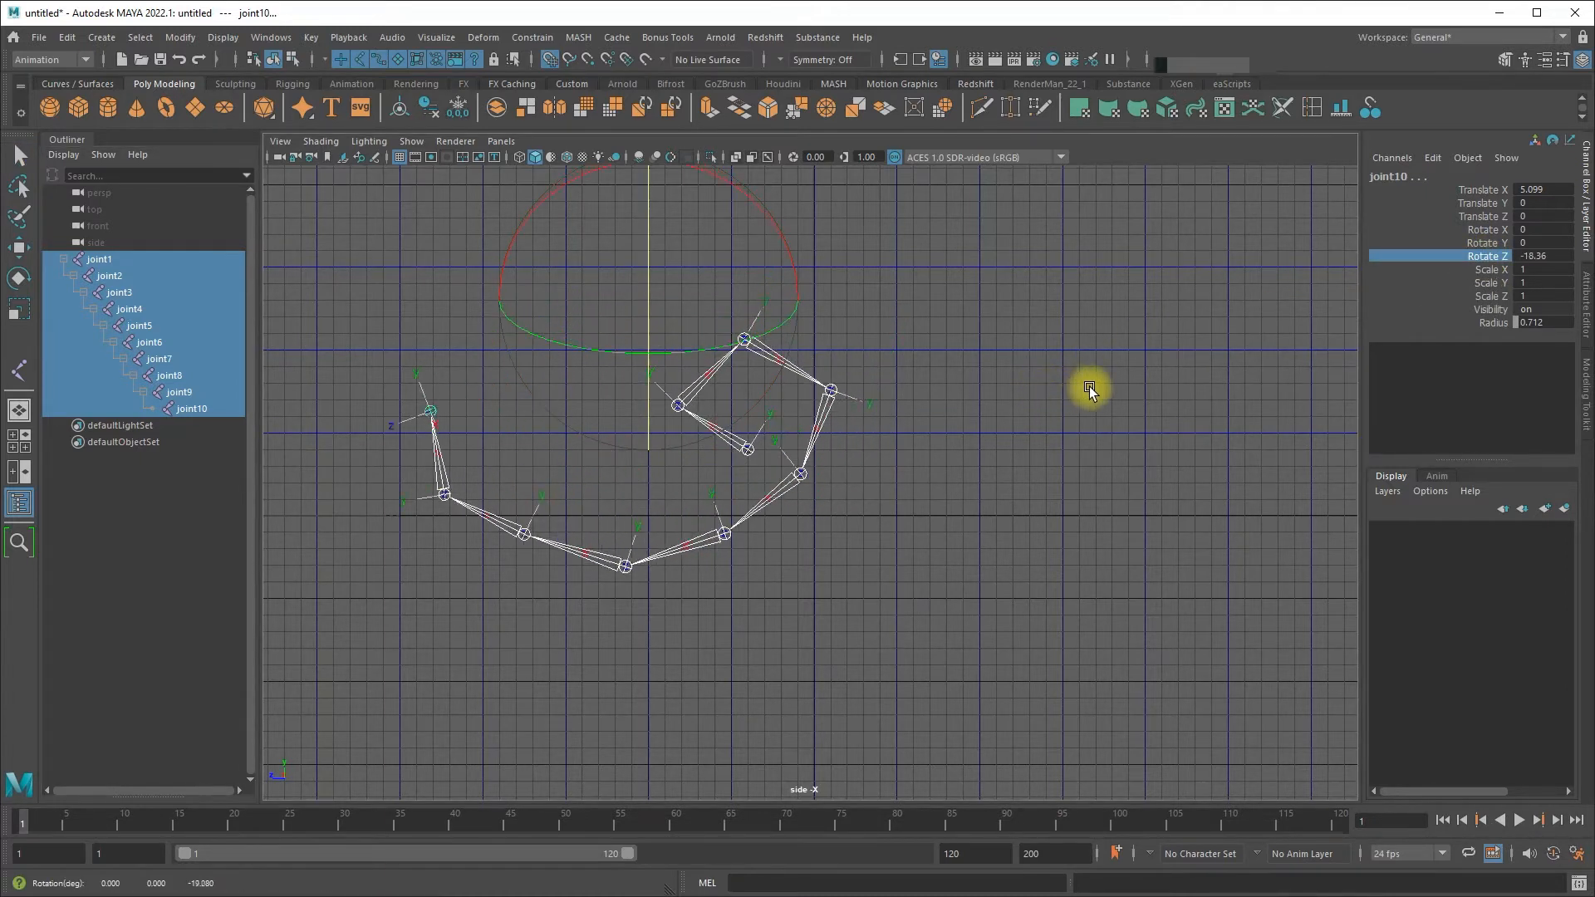
Swing the joint chain positive and negative around Z, returning it to zero rotation
left_click_drag(1088, 391, 1279, 375)
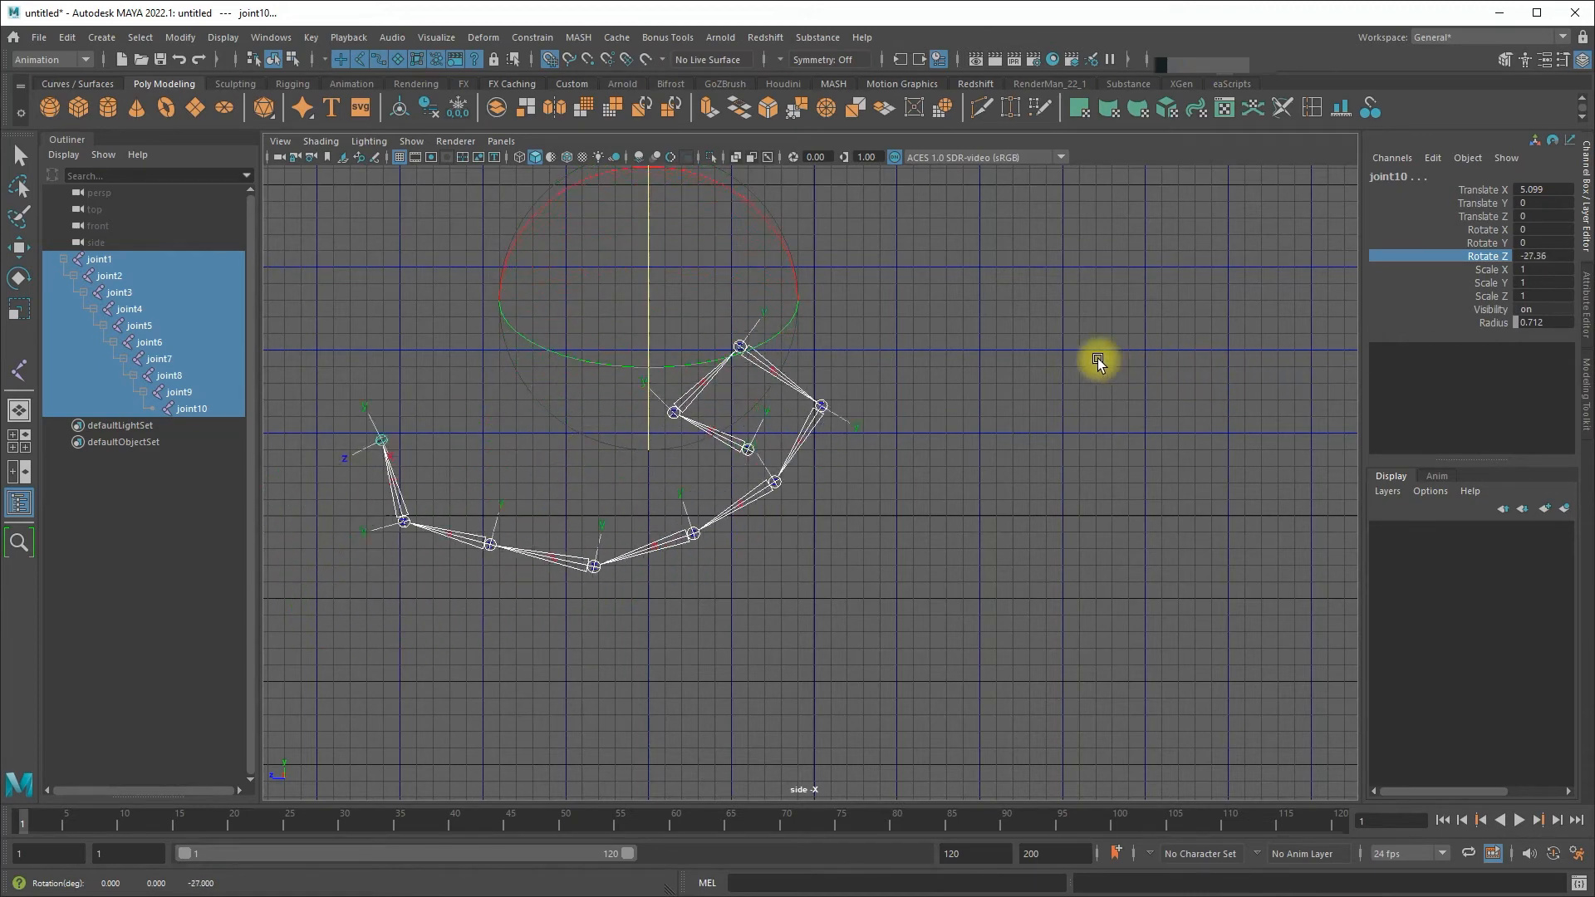
left_click_drag(1097, 362, 1048, 354)
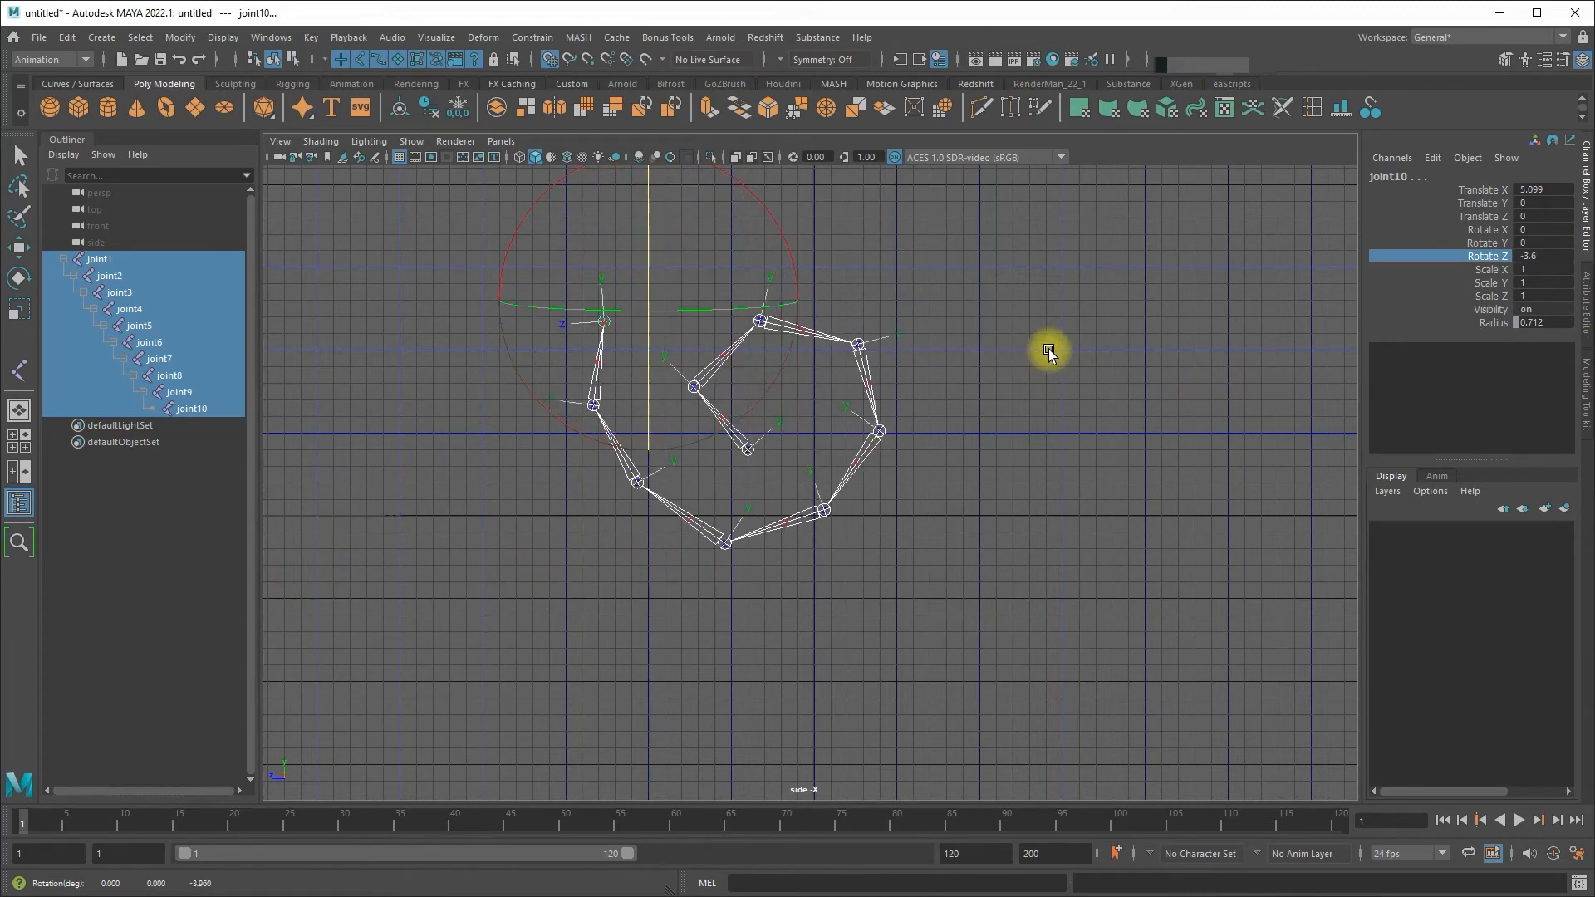
left_click_drag(1048, 353, 1089, 357)
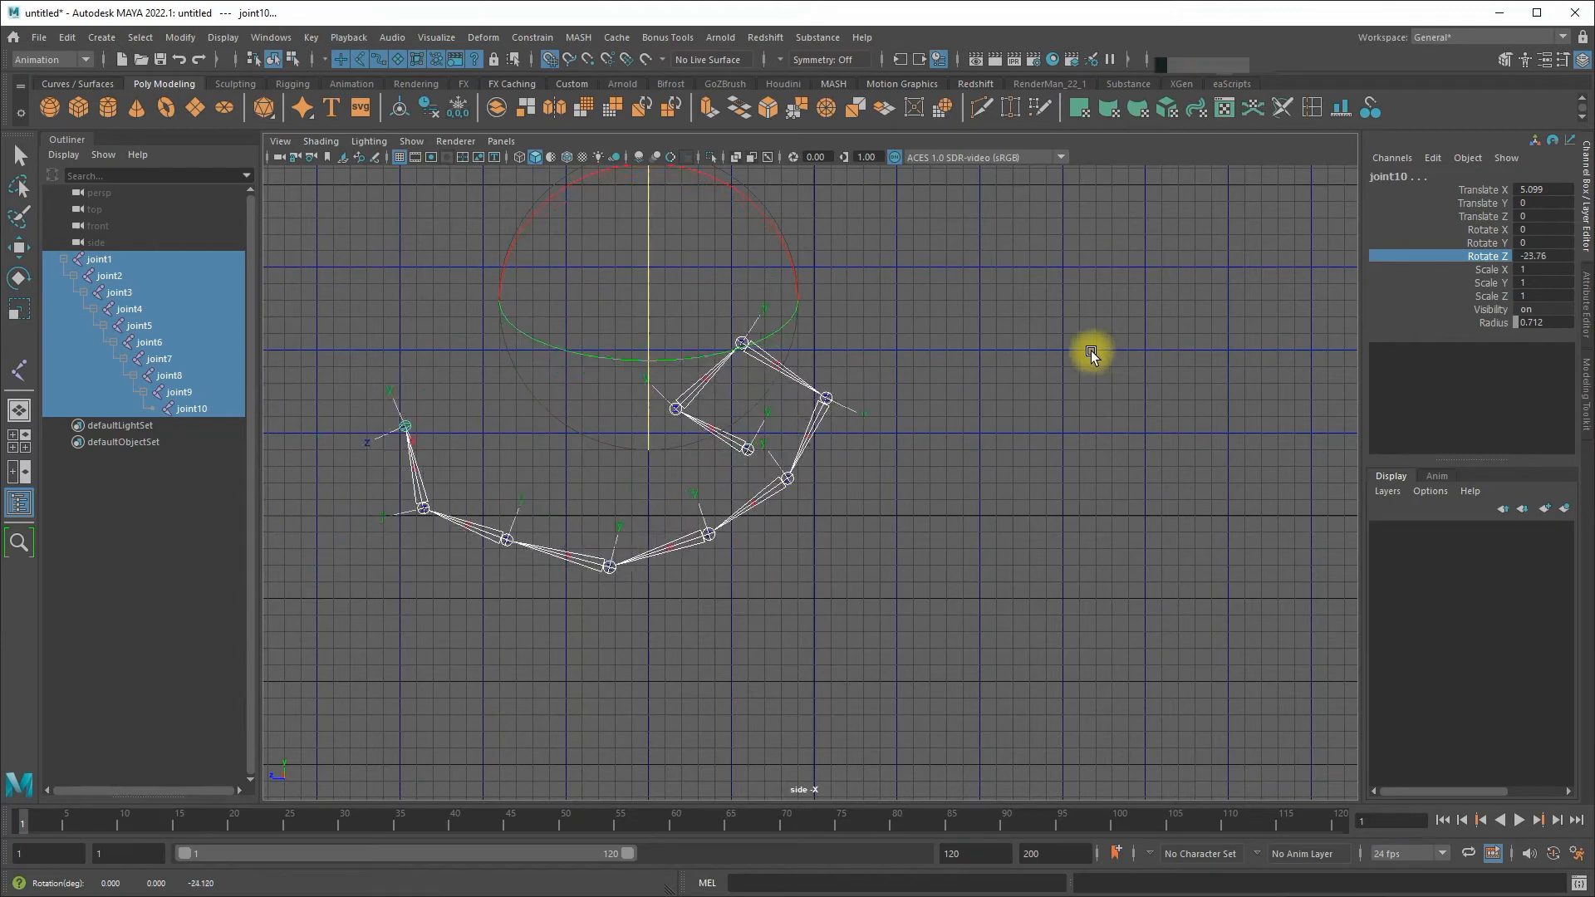
left_click_drag(1092, 354, 955, 344)
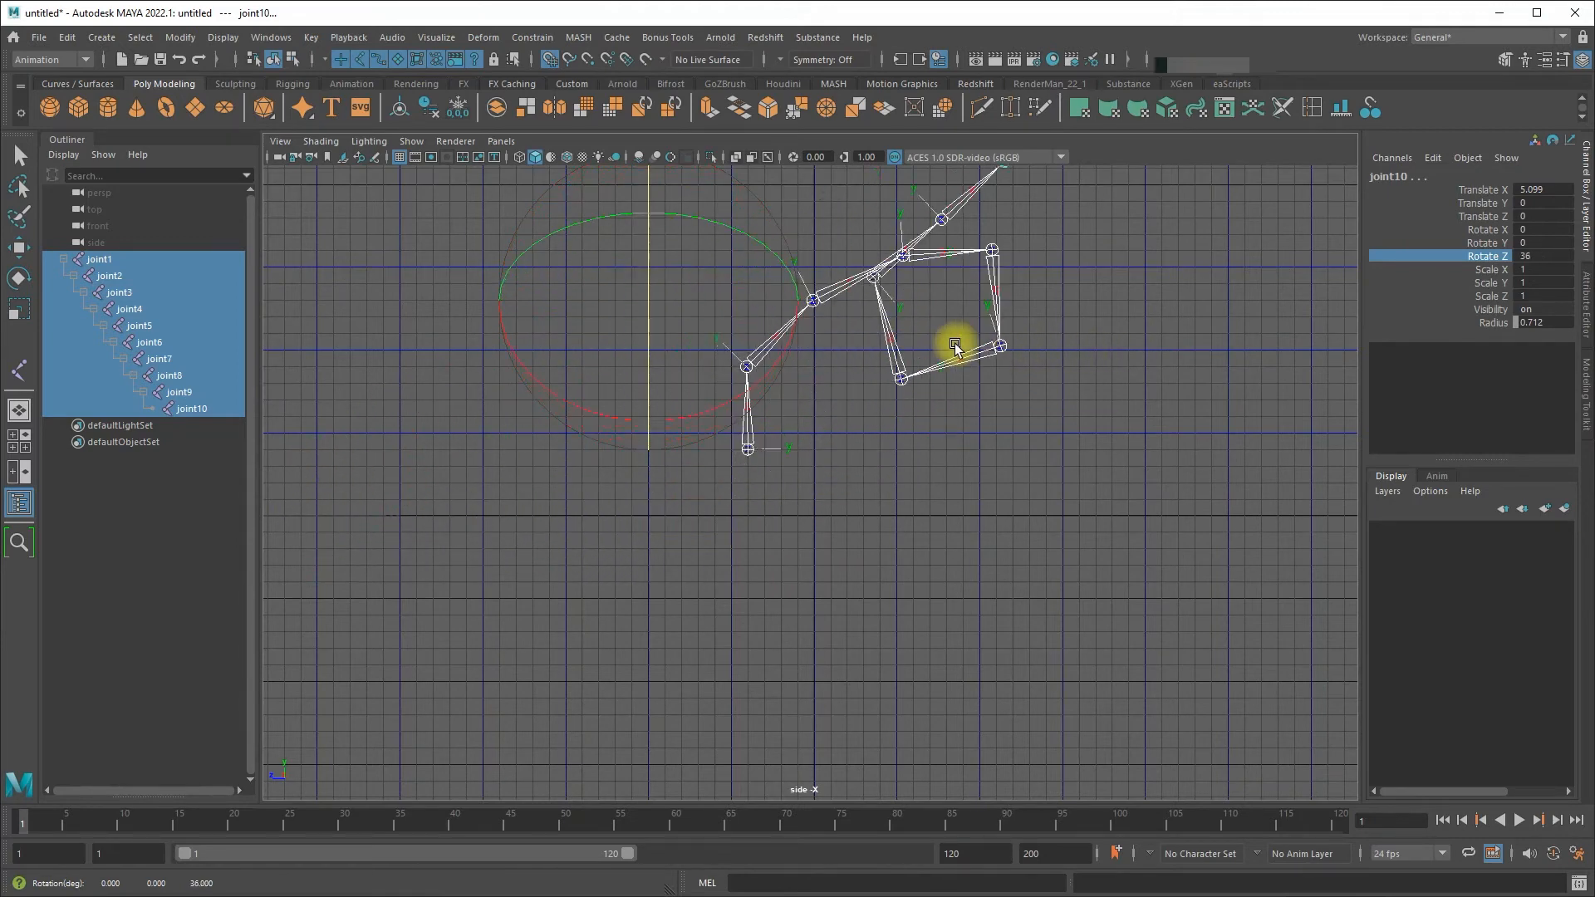
left_click_drag(955, 344, 1221, 326)
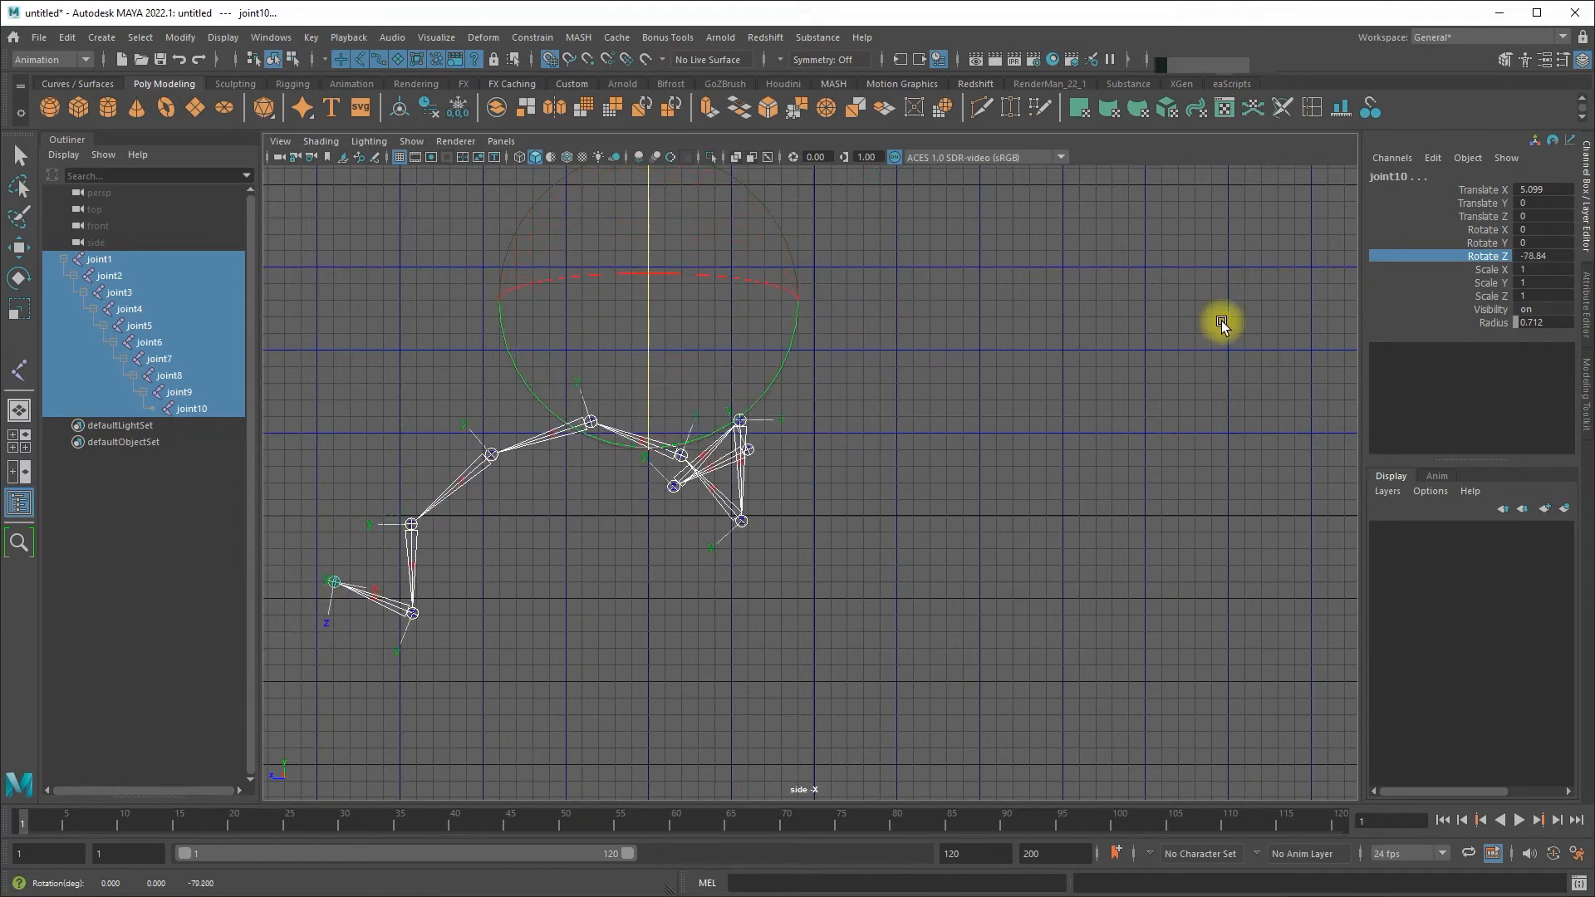
left_click_drag(1221, 325, 1037, 316)
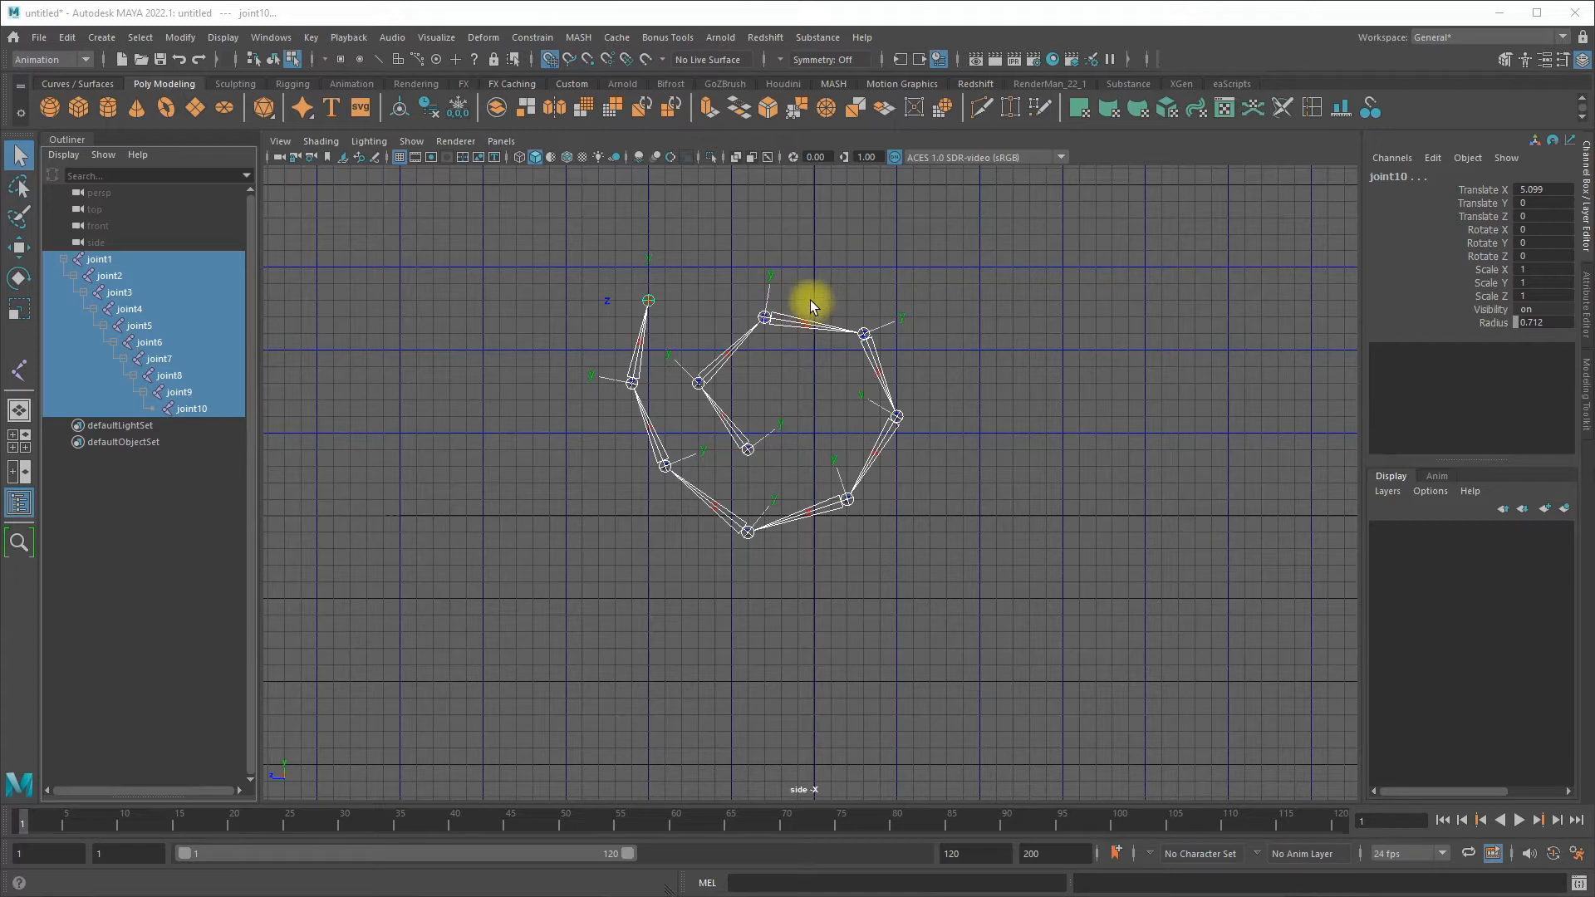
mouse_move(781, 304)
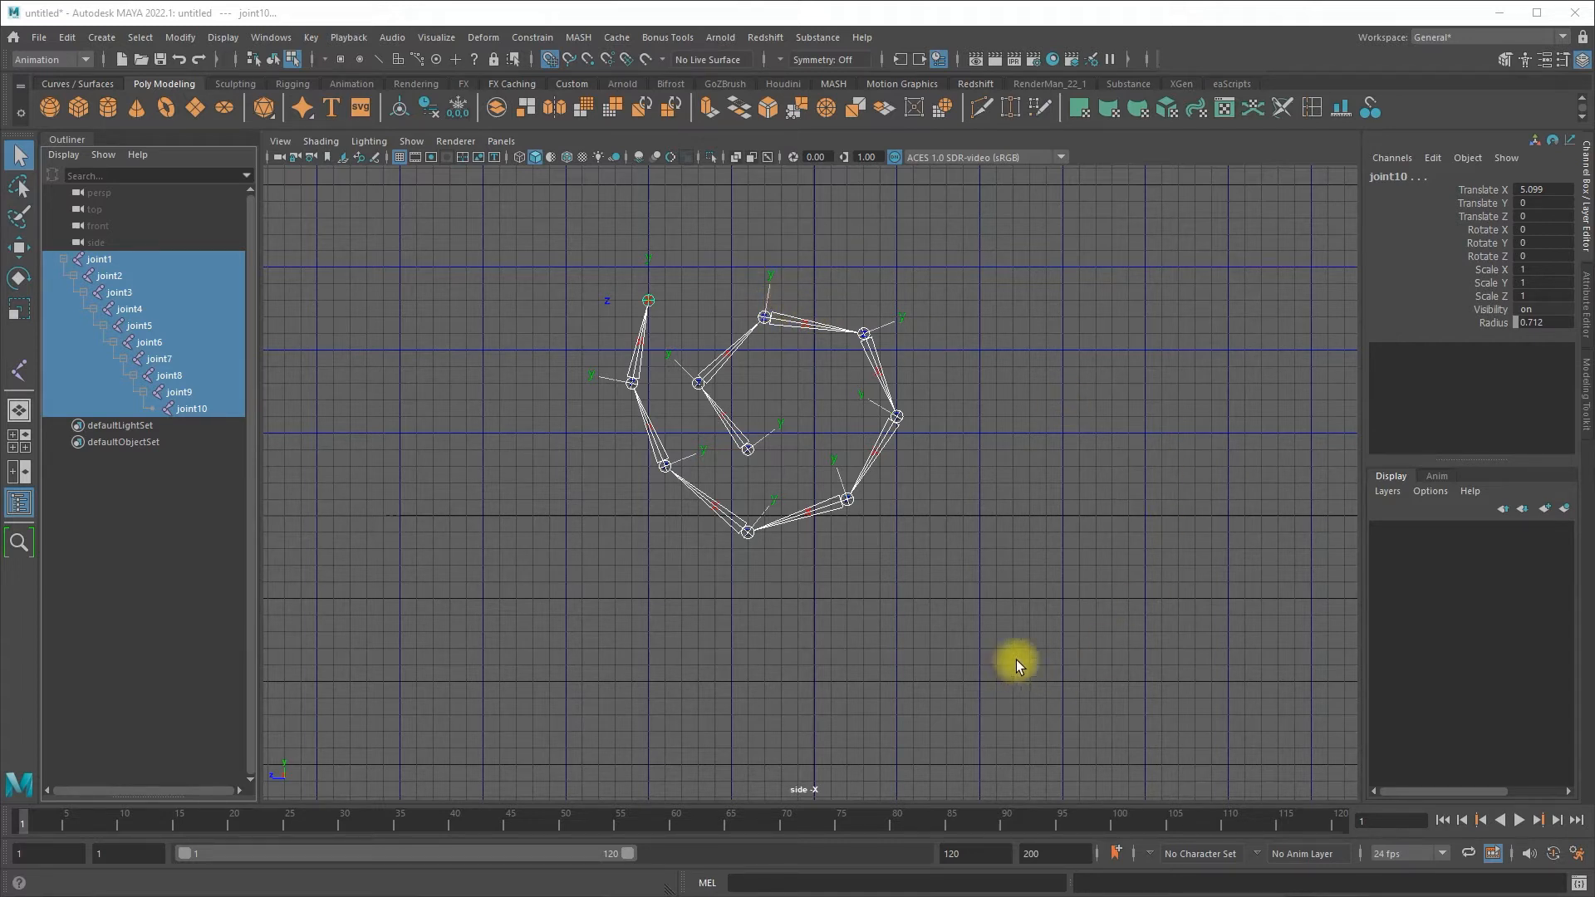
mouse_move(996, 432)
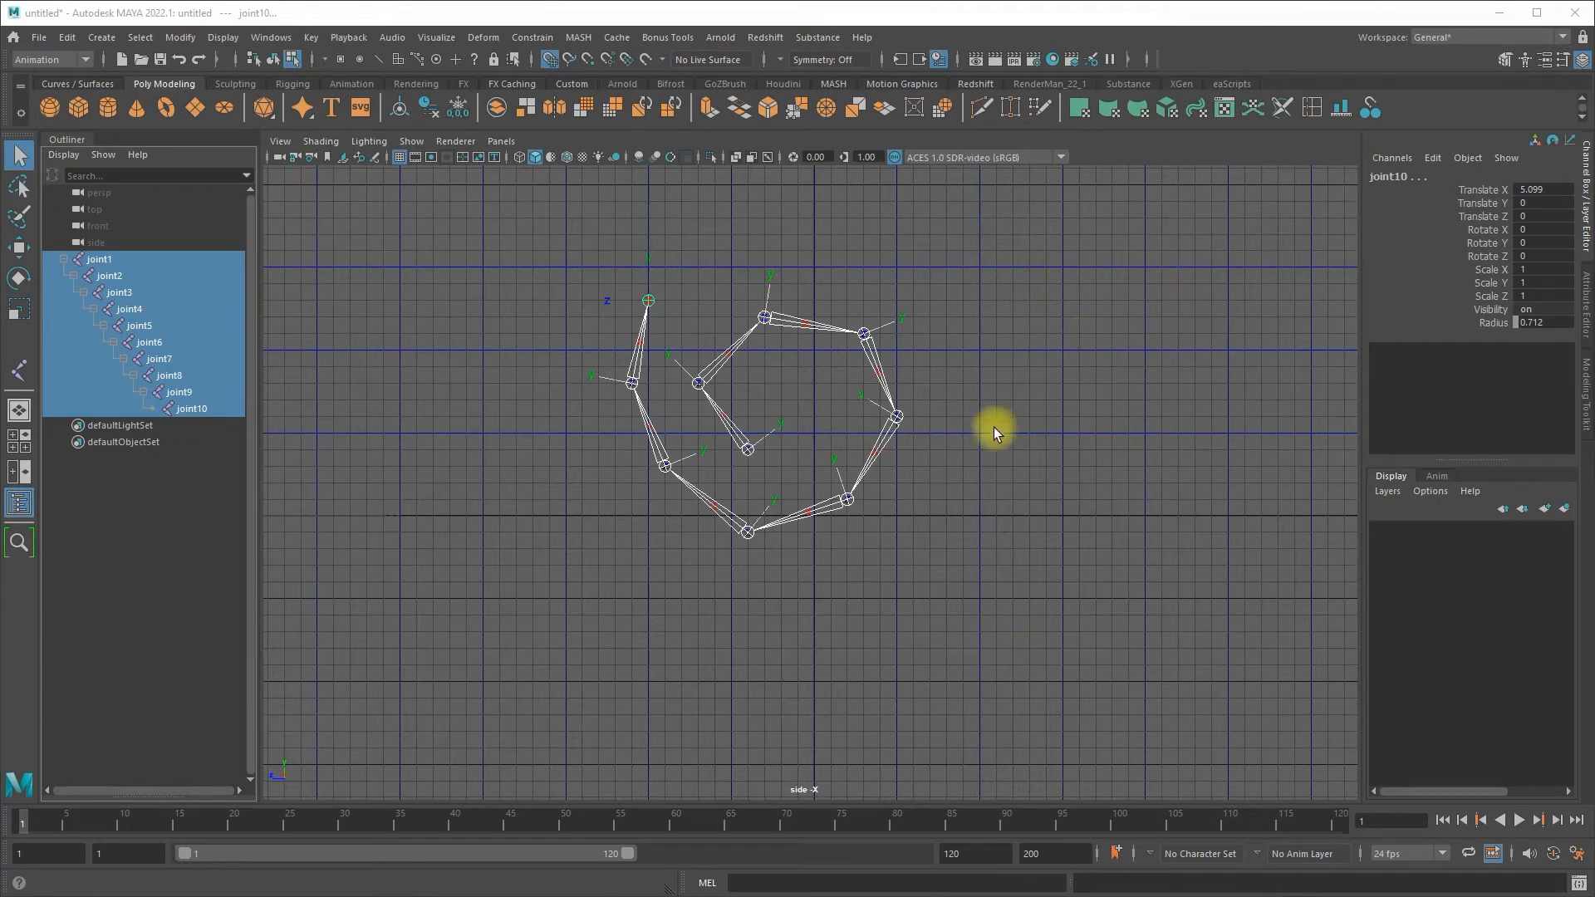
mouse_move(654, 257)
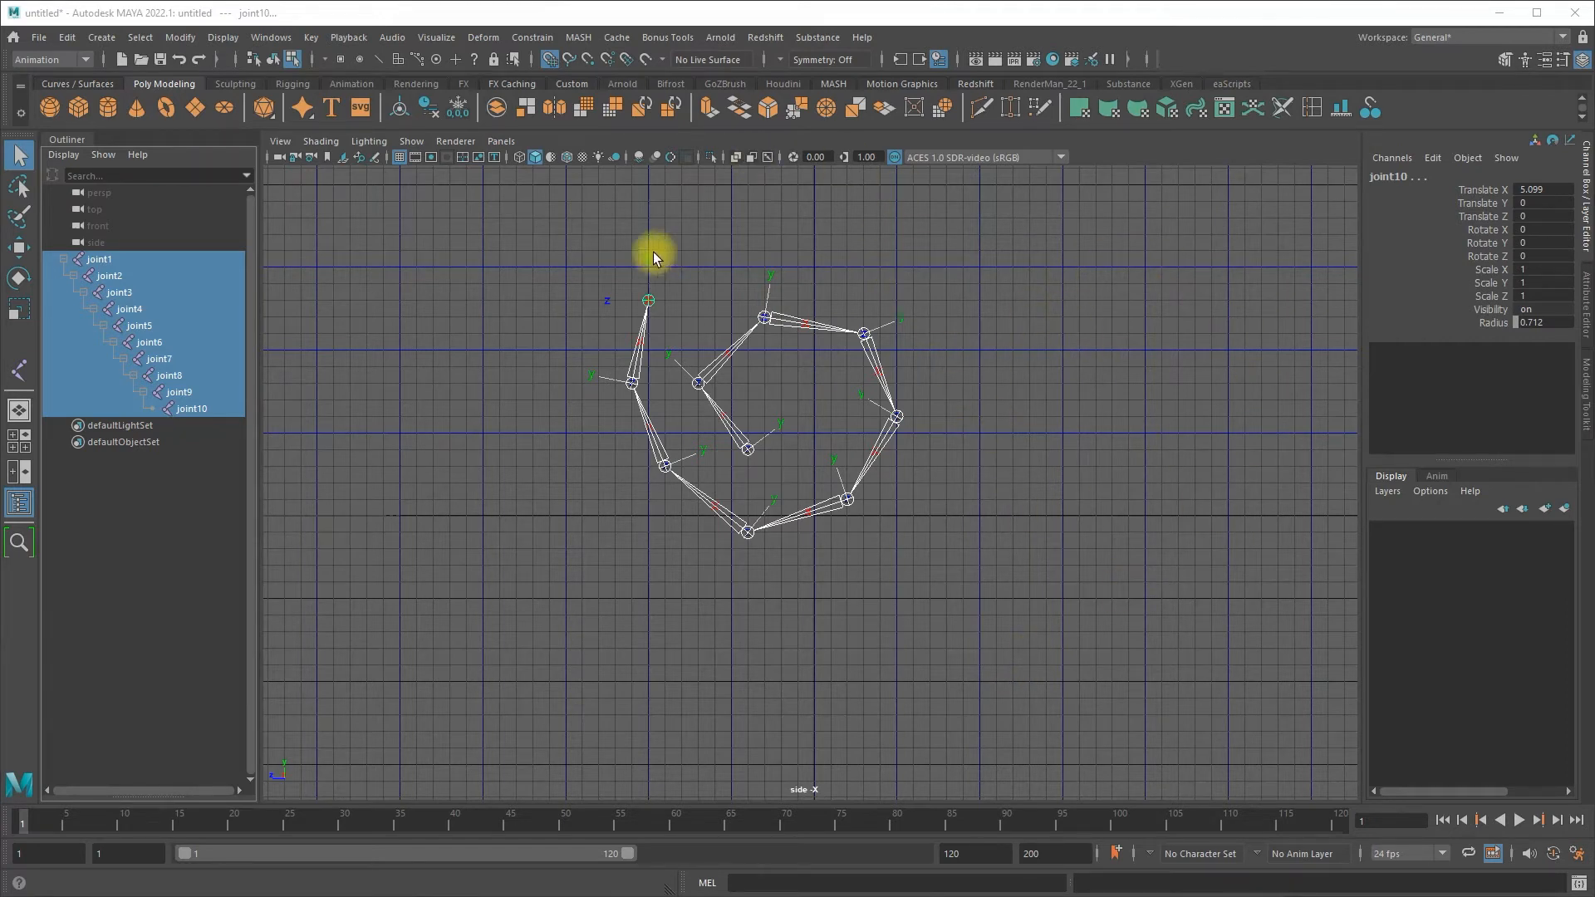
mouse_move(626, 244)
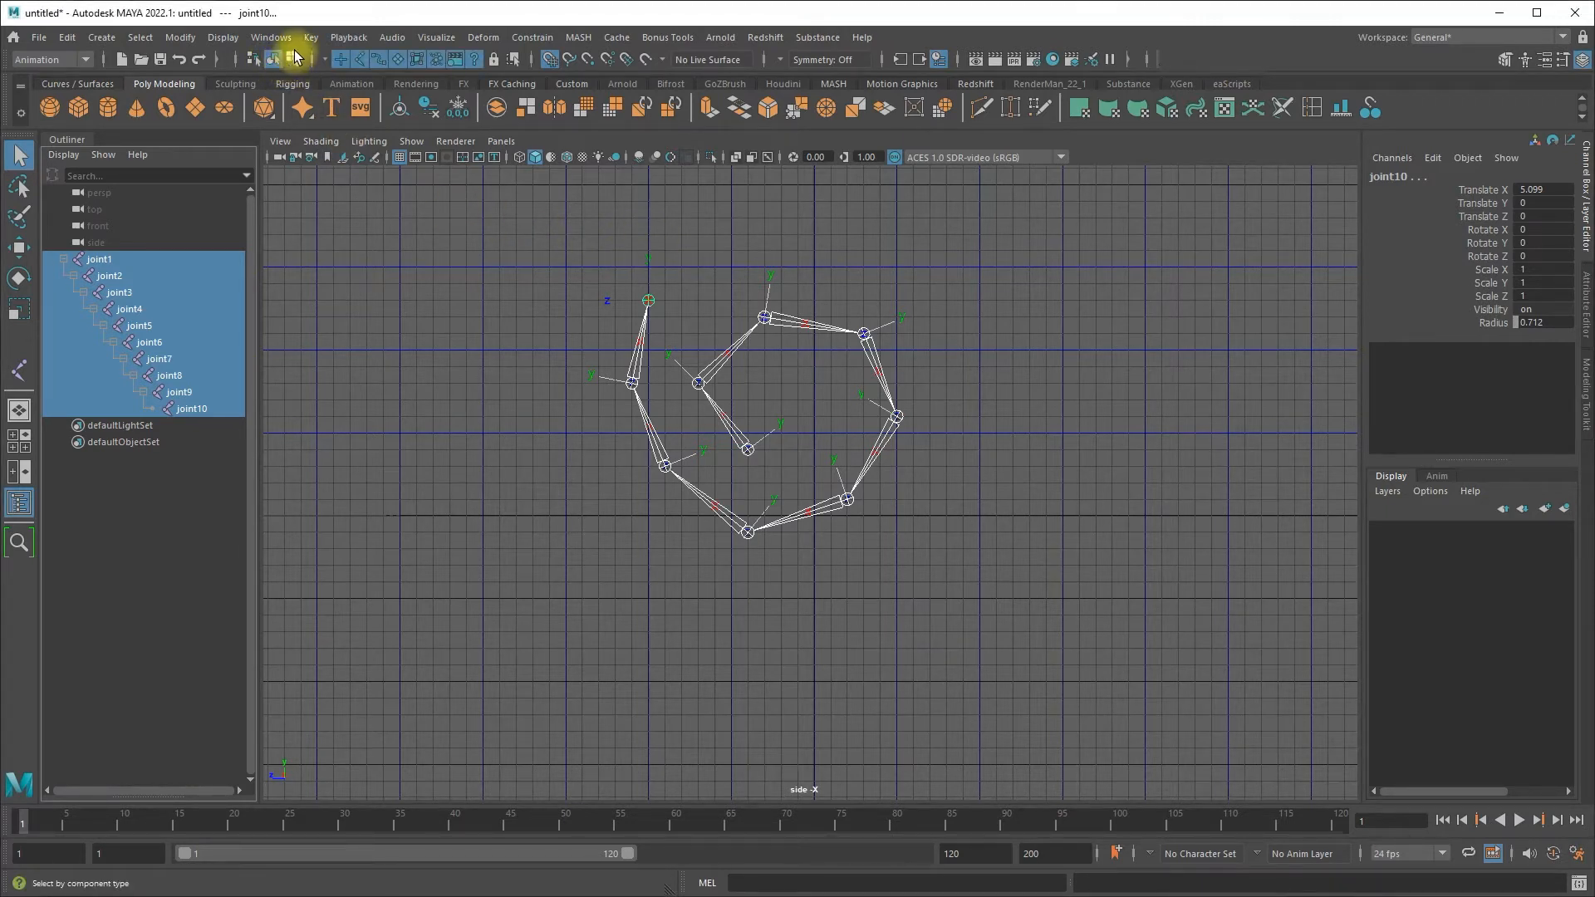
mouse_move(294, 59)
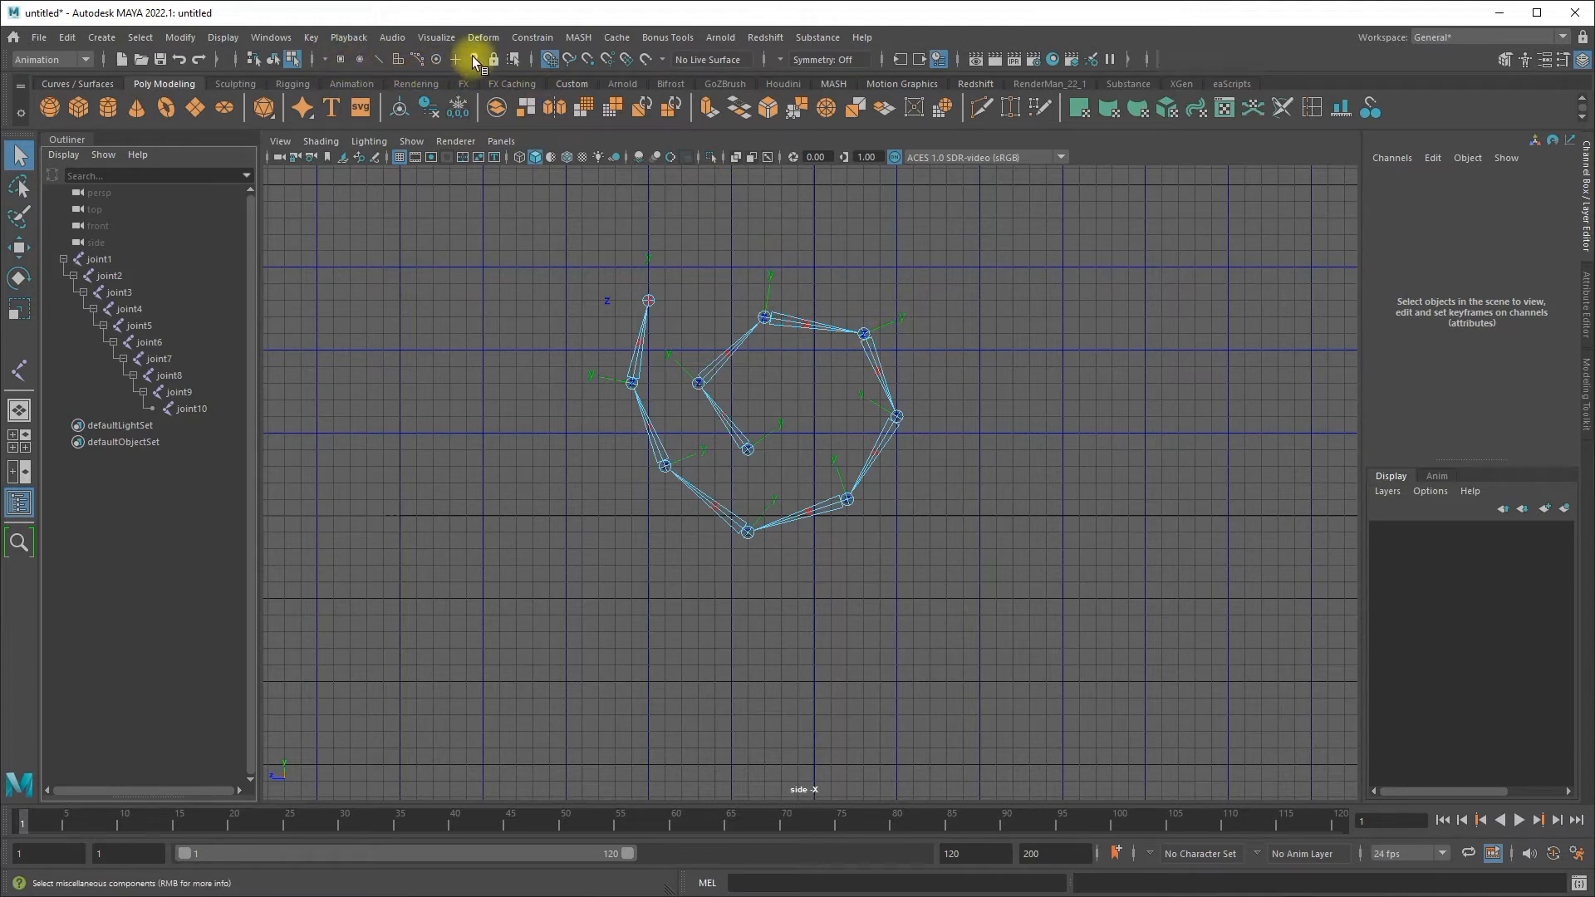
left_click(473, 59)
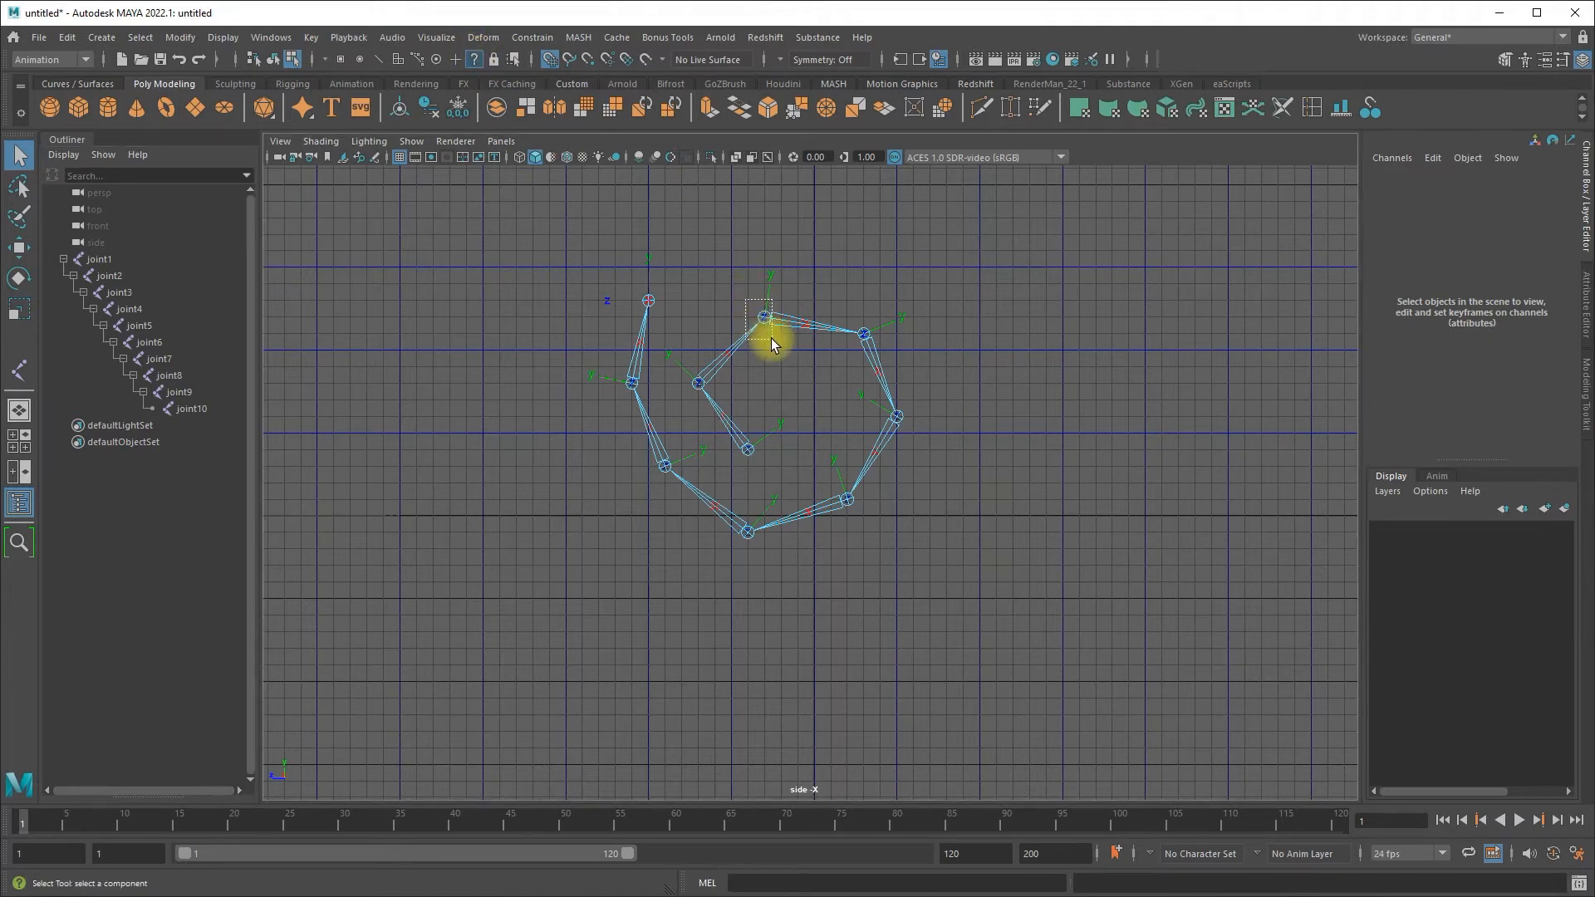
left_click(865, 336)
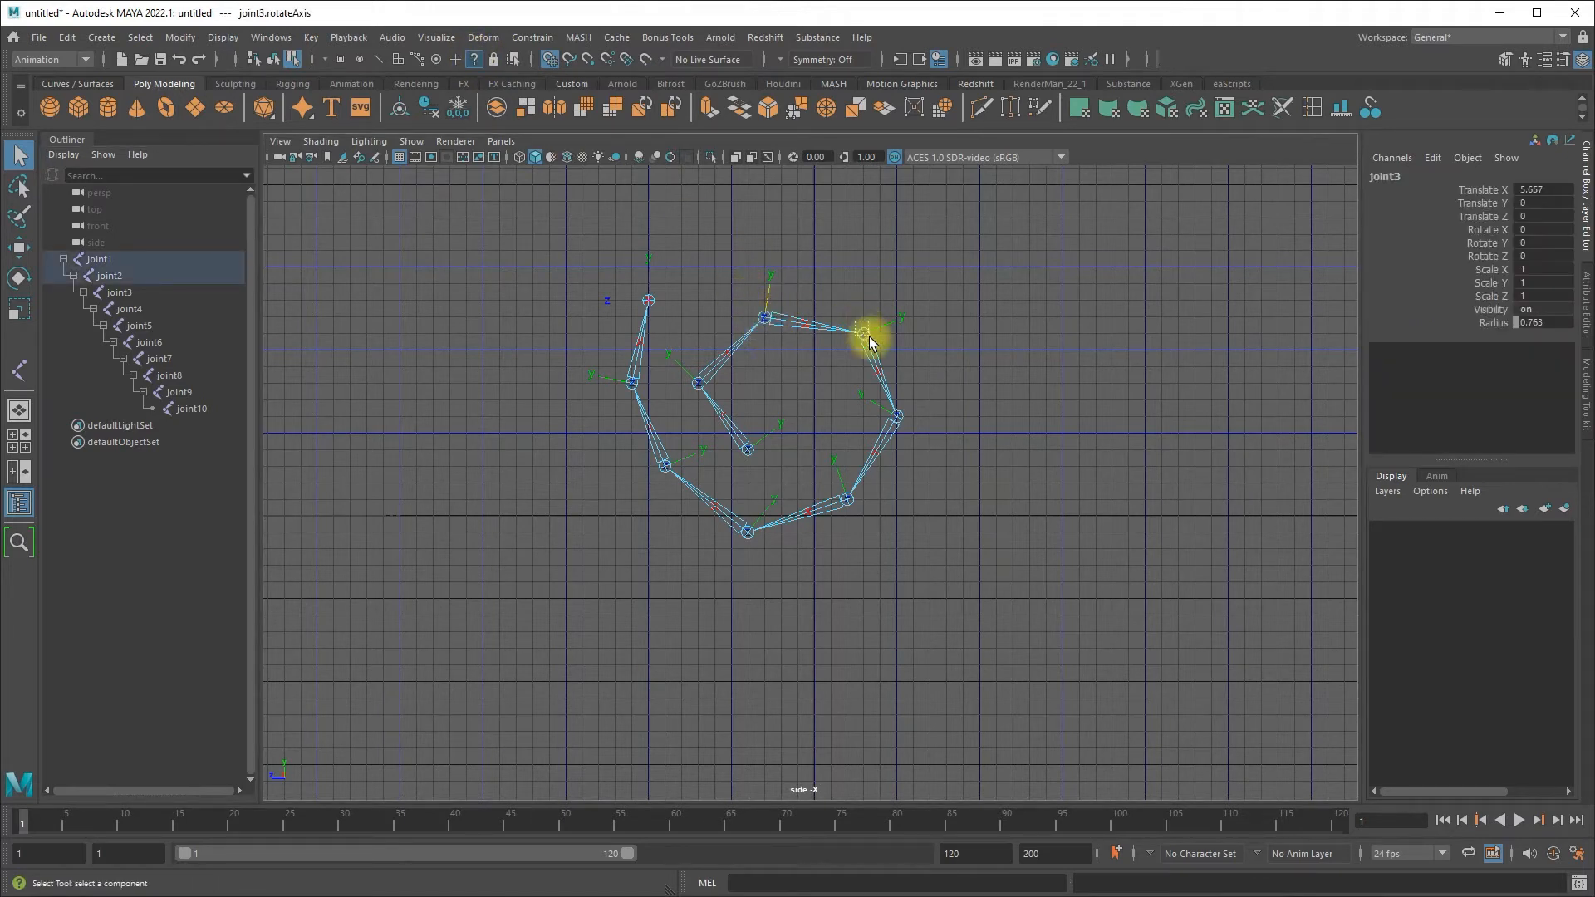
left_click(898, 417)
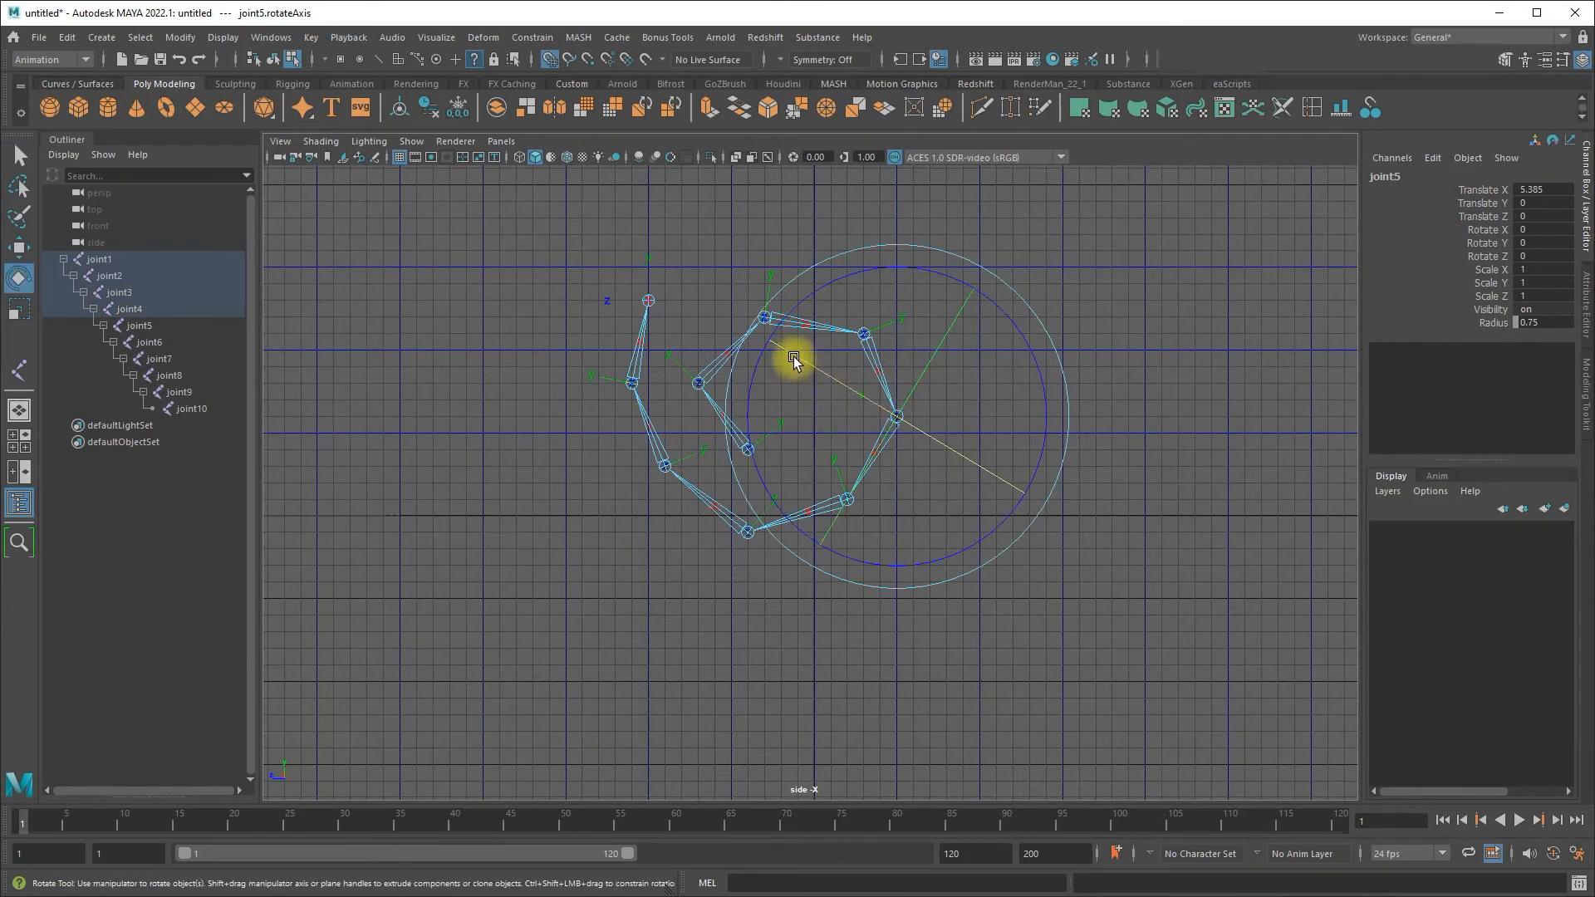
left_click_drag(793, 359, 903, 479)
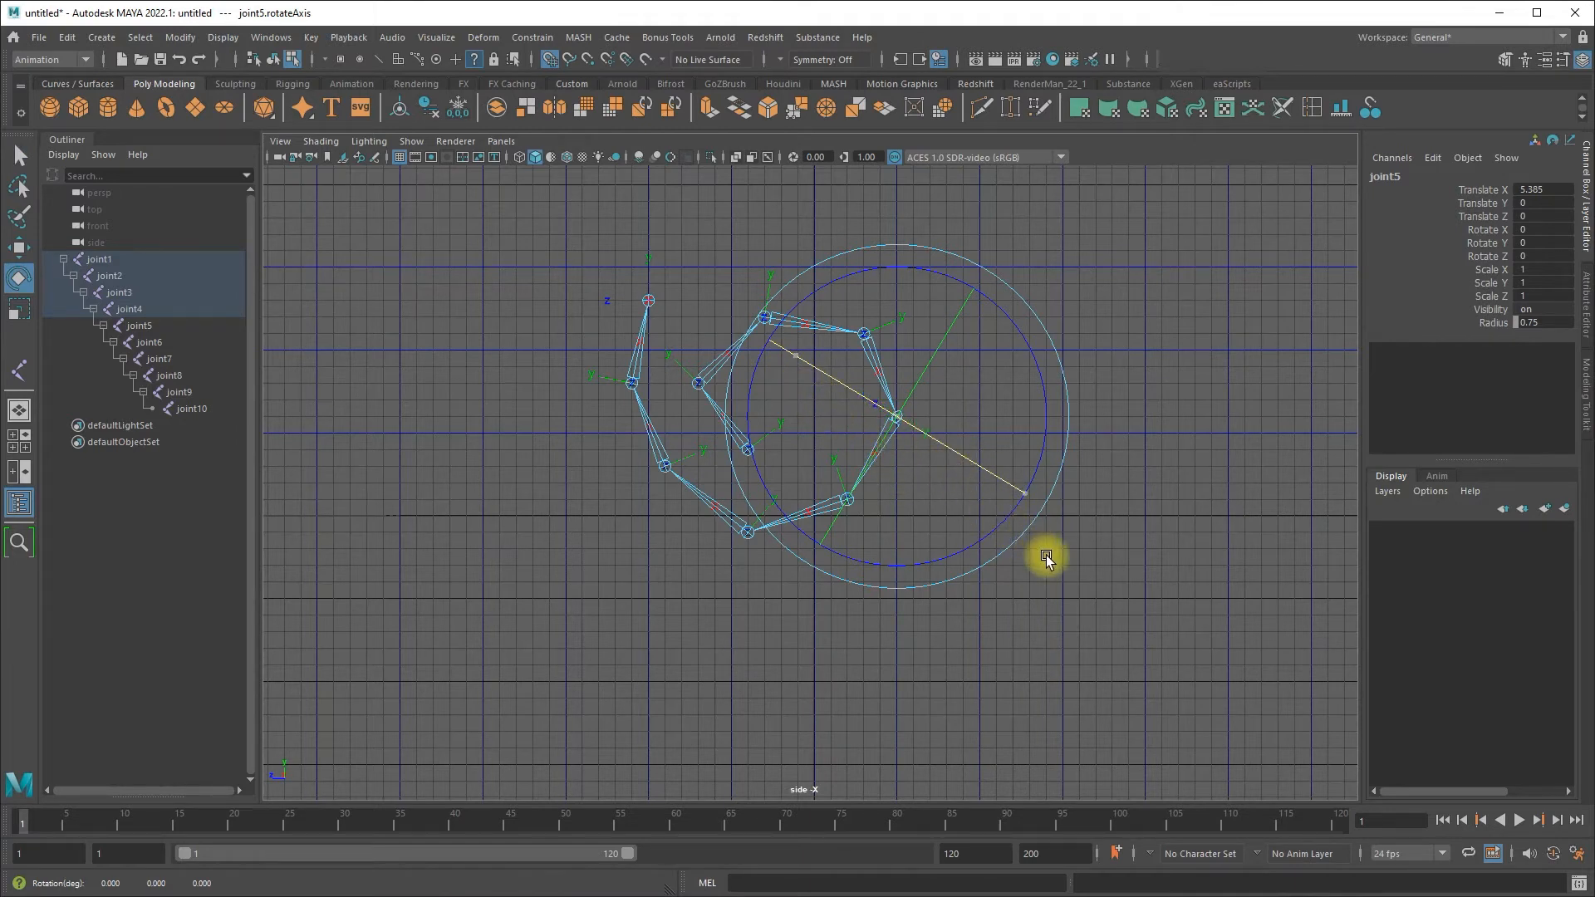
mouse_move(1002, 518)
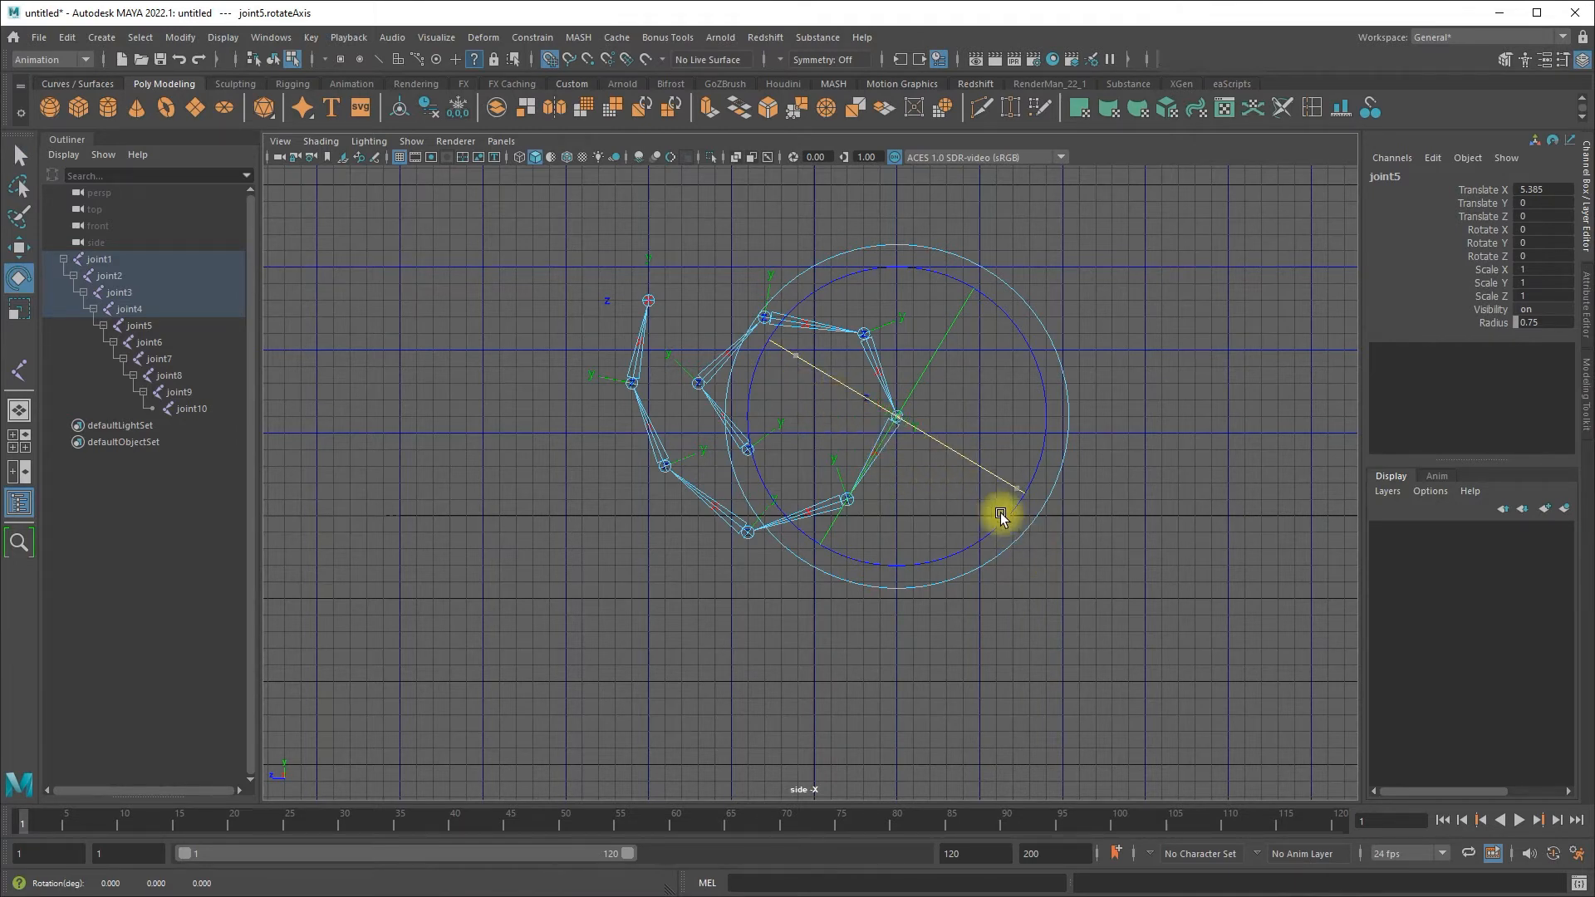
left_click_drag(999, 512, 1040, 540)
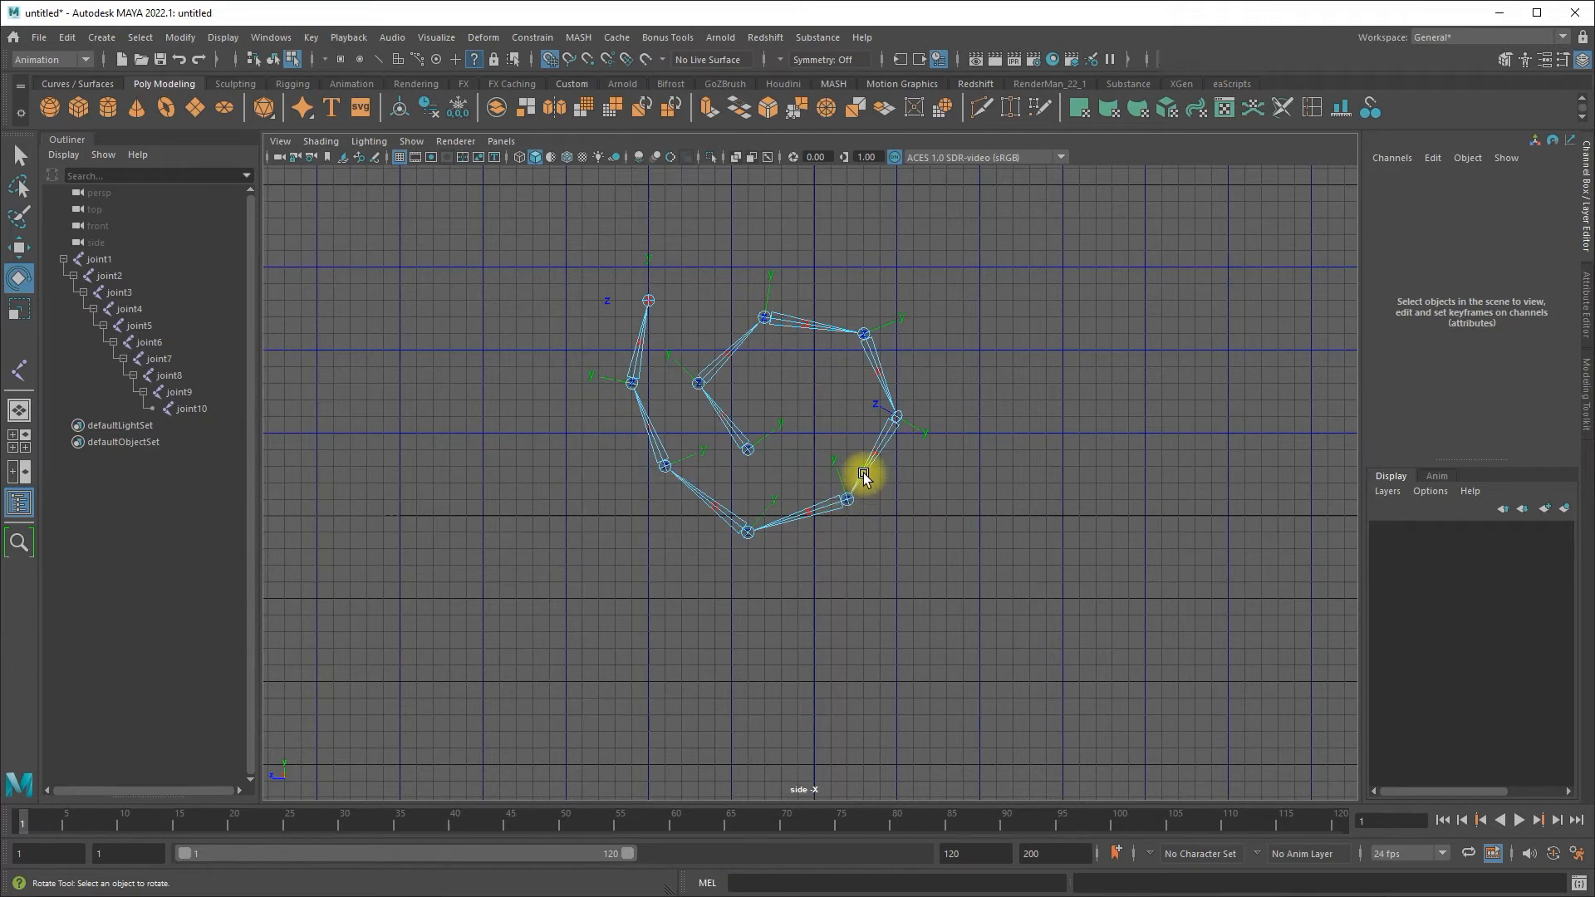
left_click(862, 478)
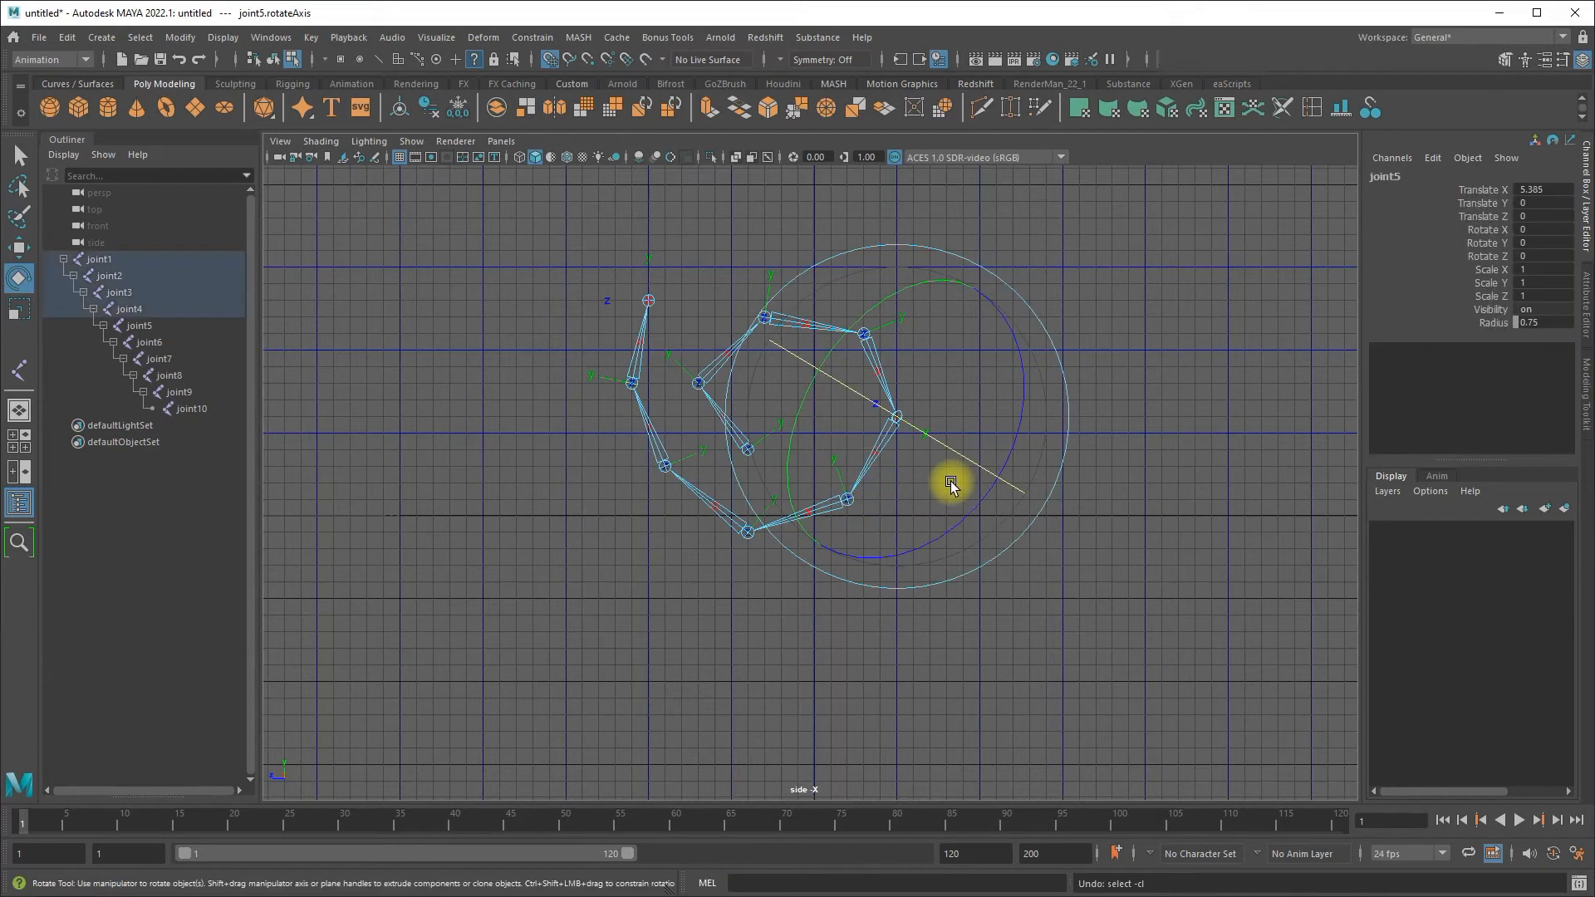
left_click_drag(951, 481, 962, 421)
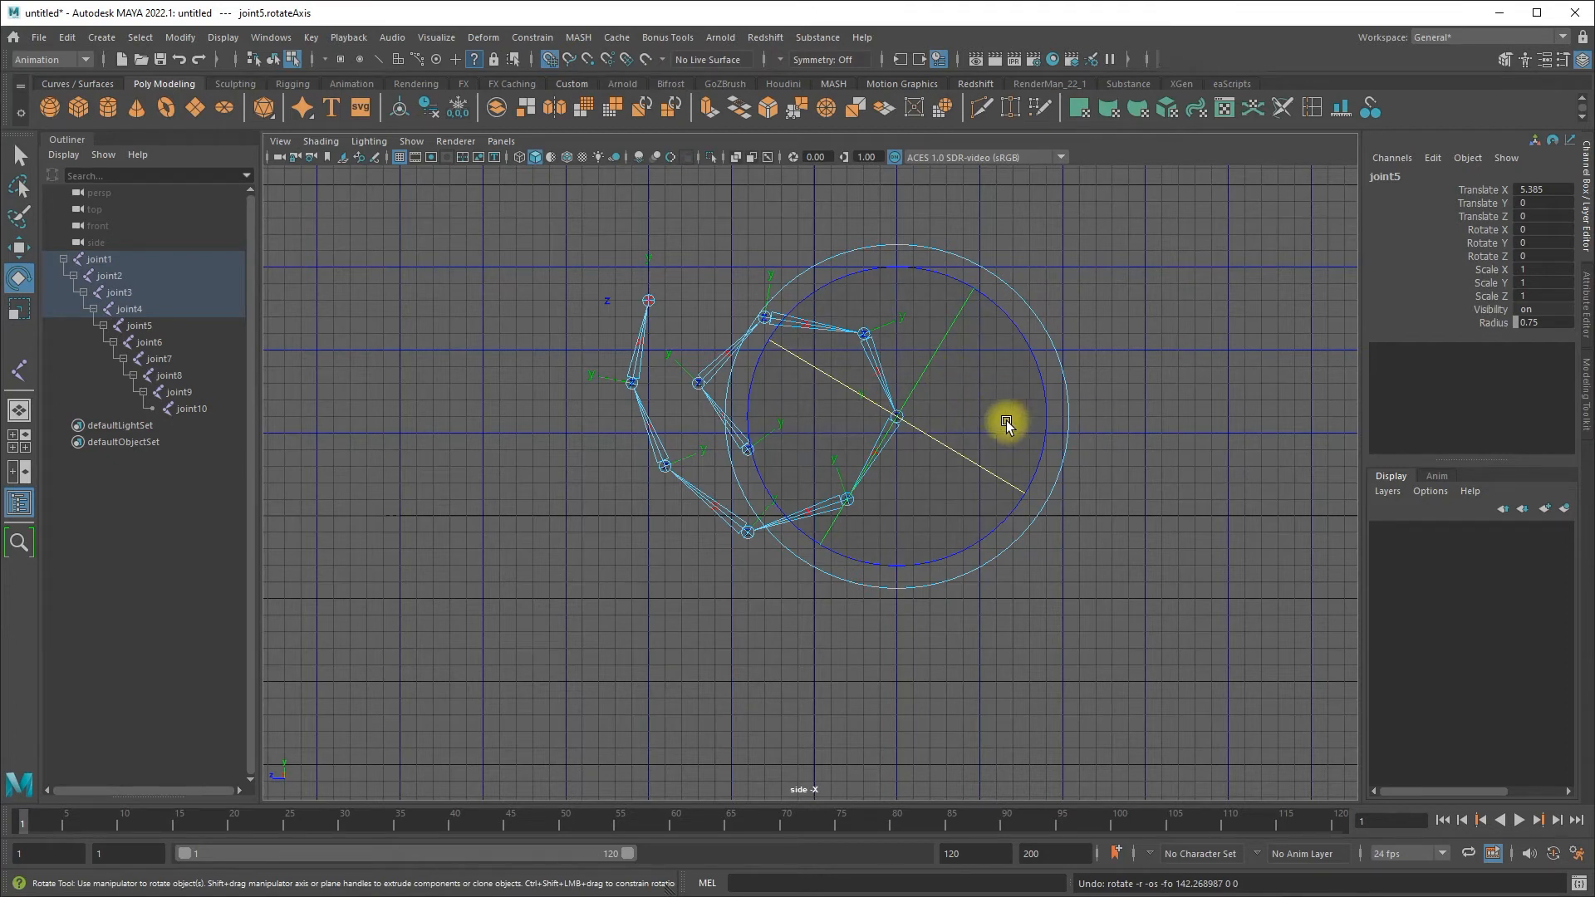
mouse_move(1000, 432)
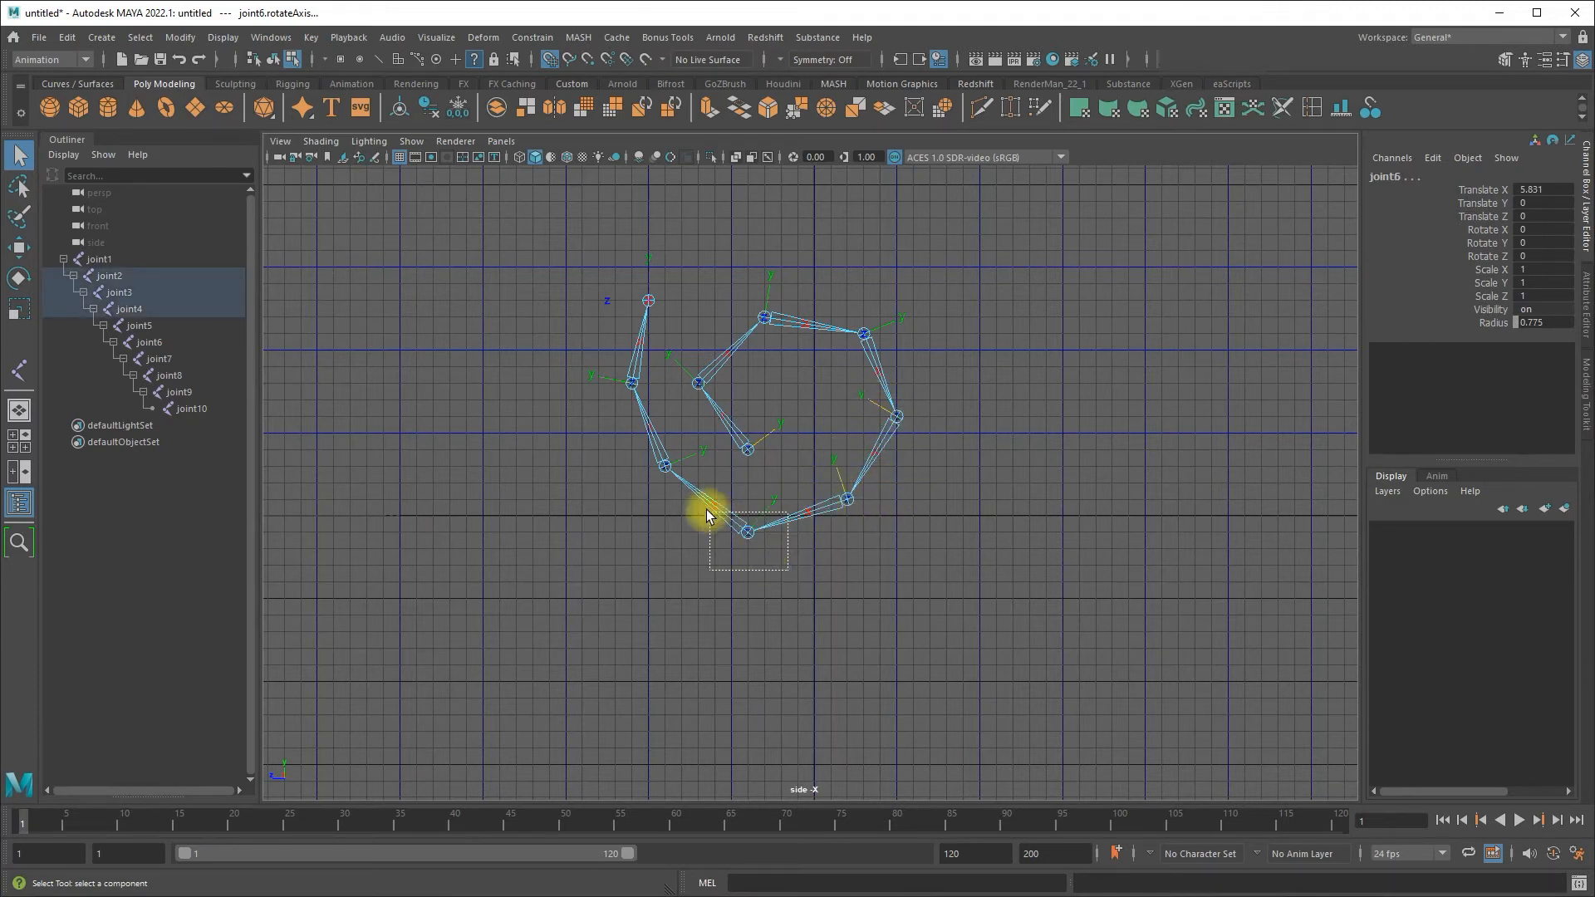
Add the bottom joint's local rotation axis to the selection
left_click(663, 465)
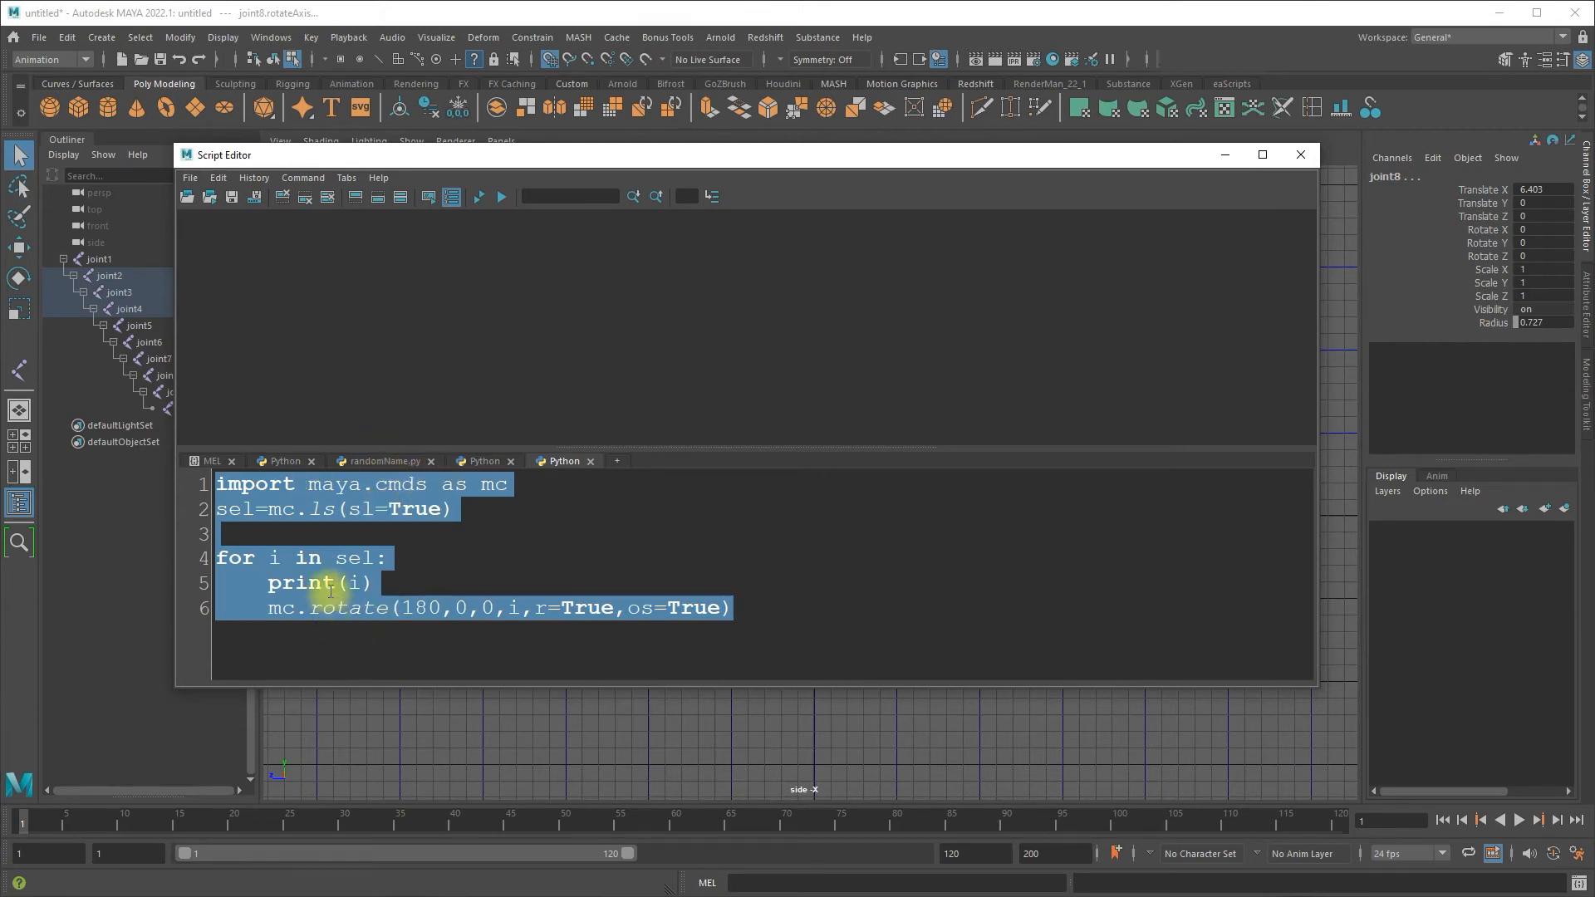
Review the 180-degree rotate loop in the Python tab, highlighting its print line
left_click(431, 532)
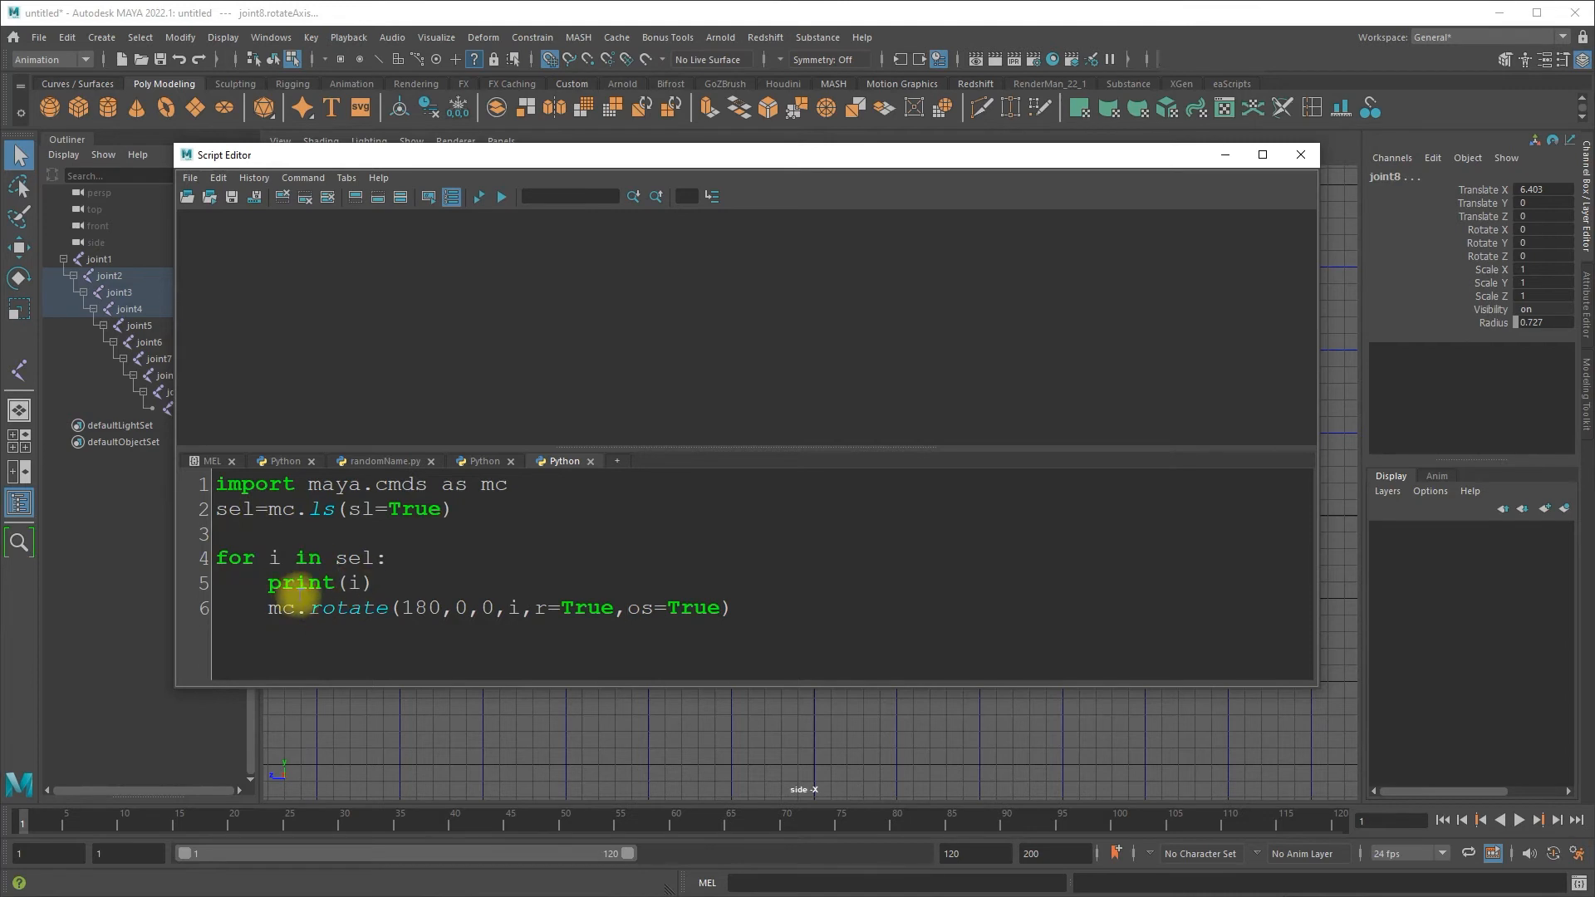
double_click(318, 581)
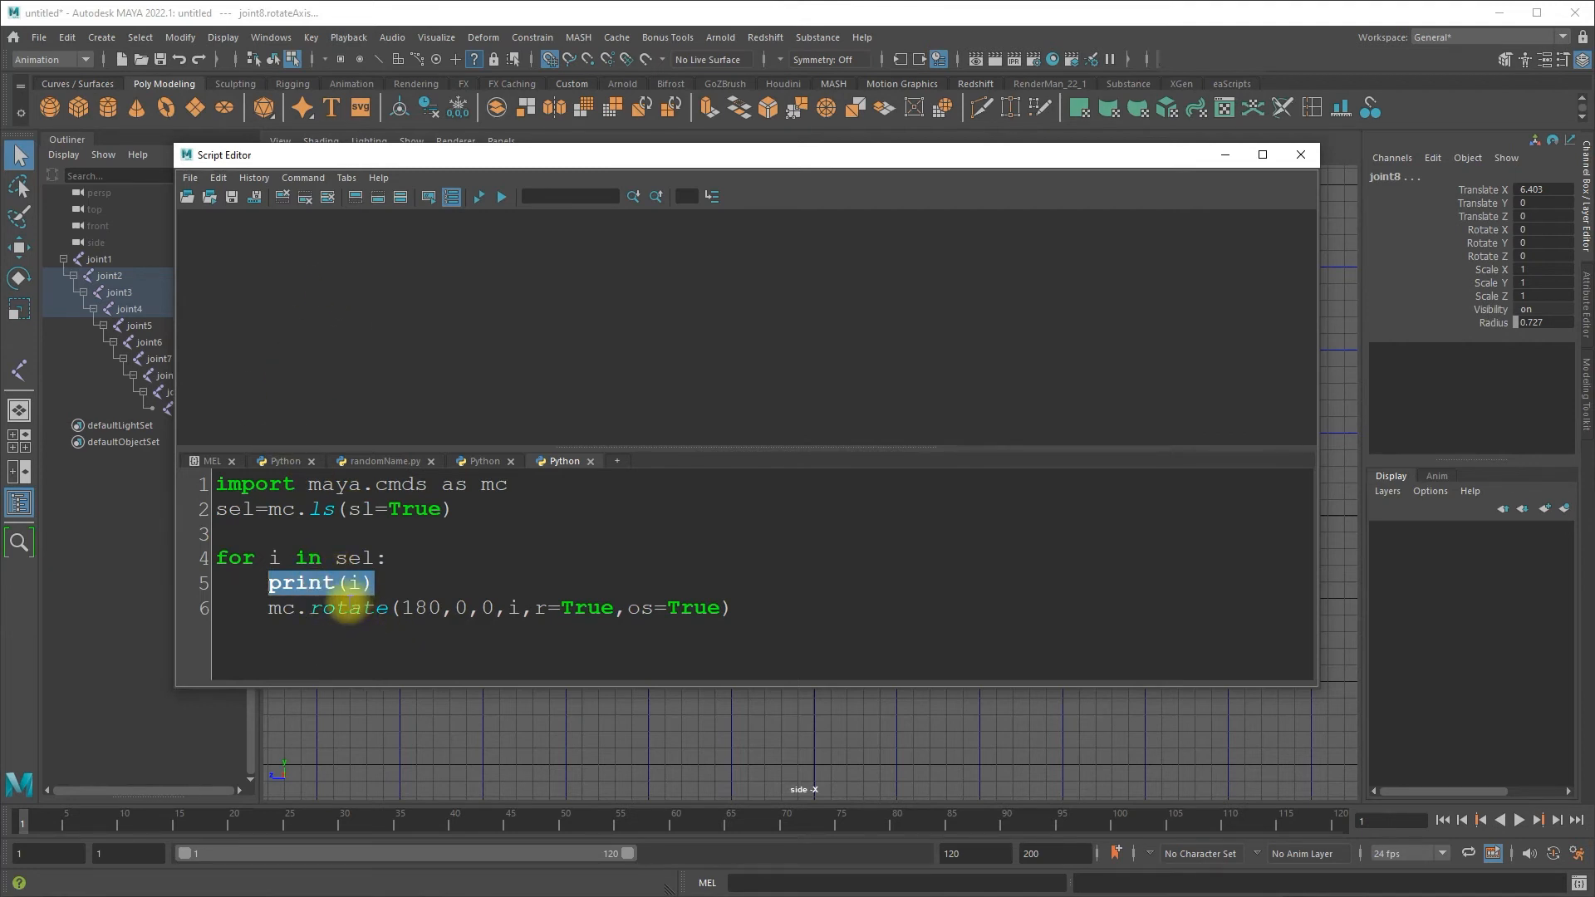
mouse_move(412, 608)
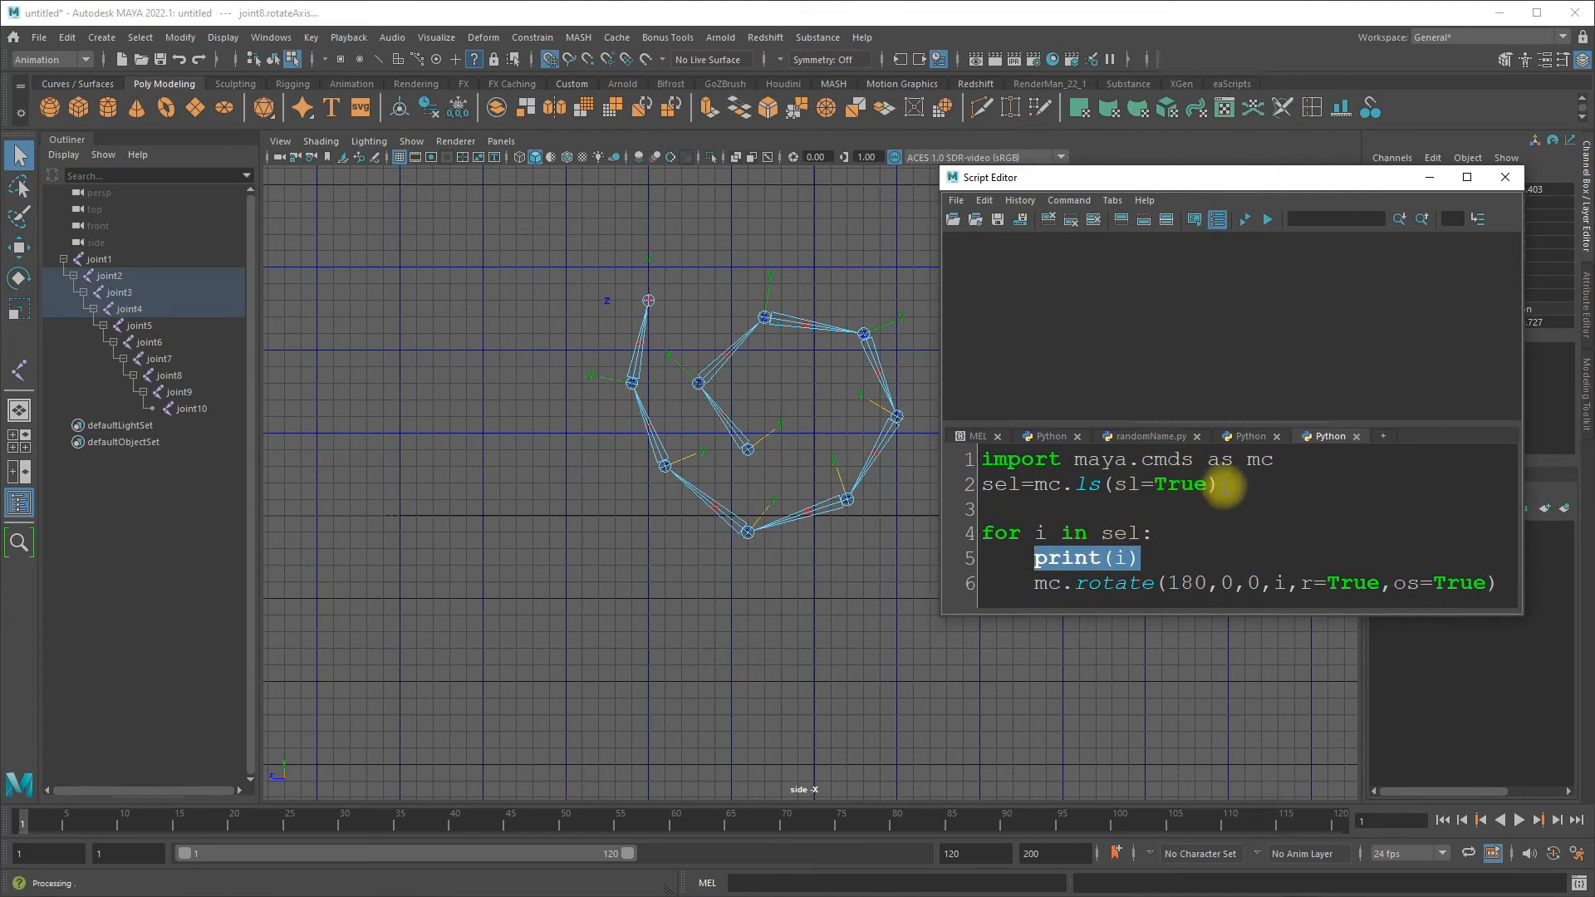
Run the Python loop to flip joint1 and joints 5–8 by 180 degrees in X
key("ctrl+a")
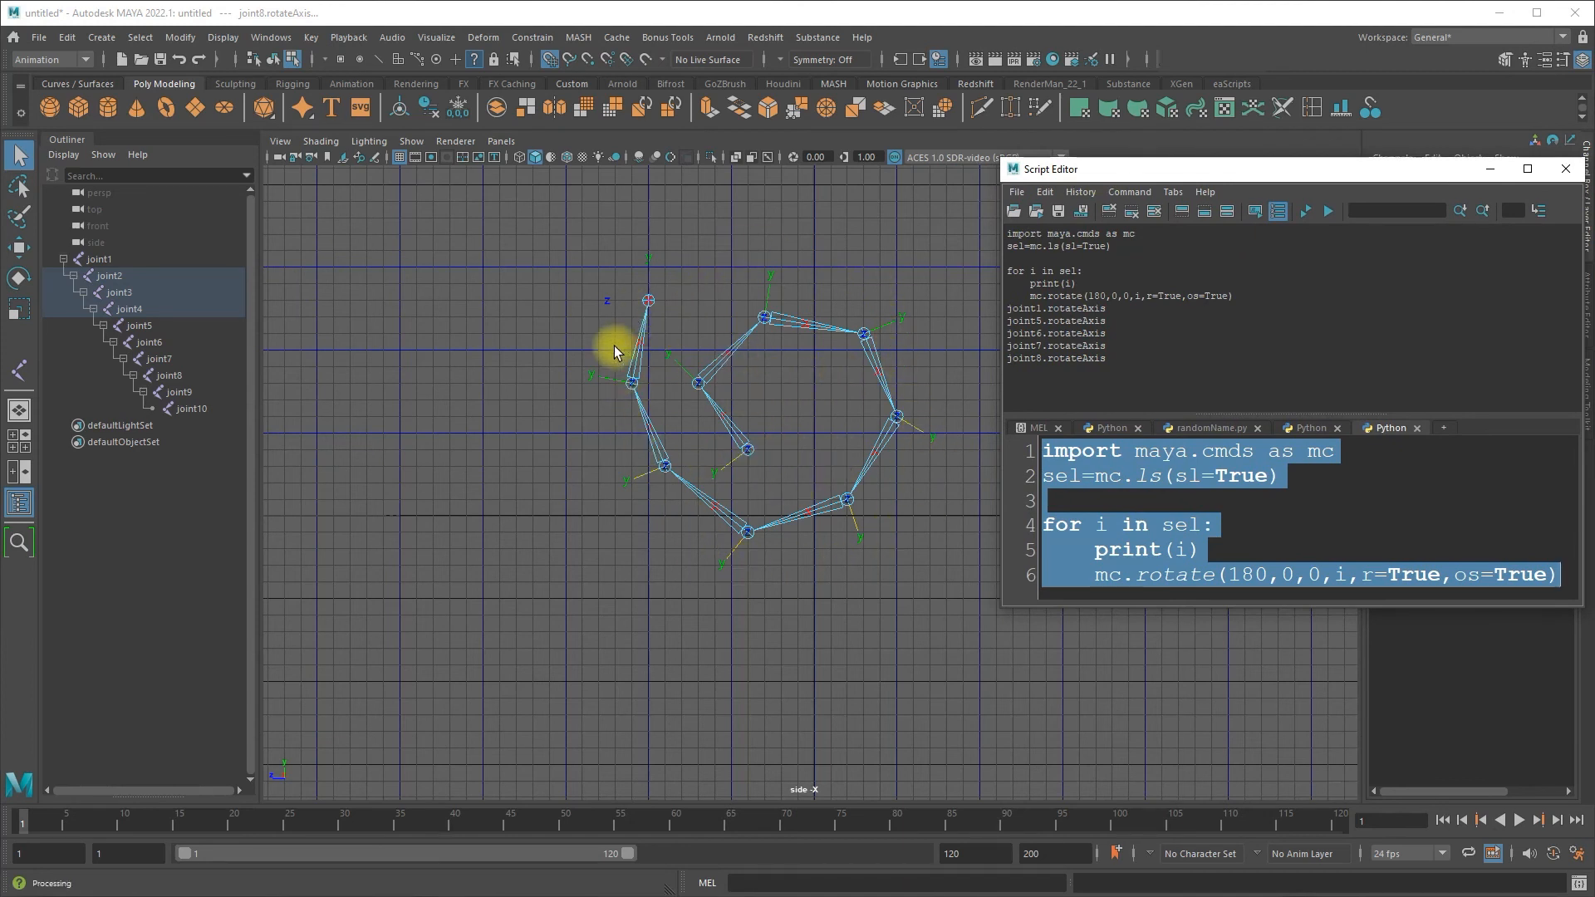
mouse_move(244, 236)
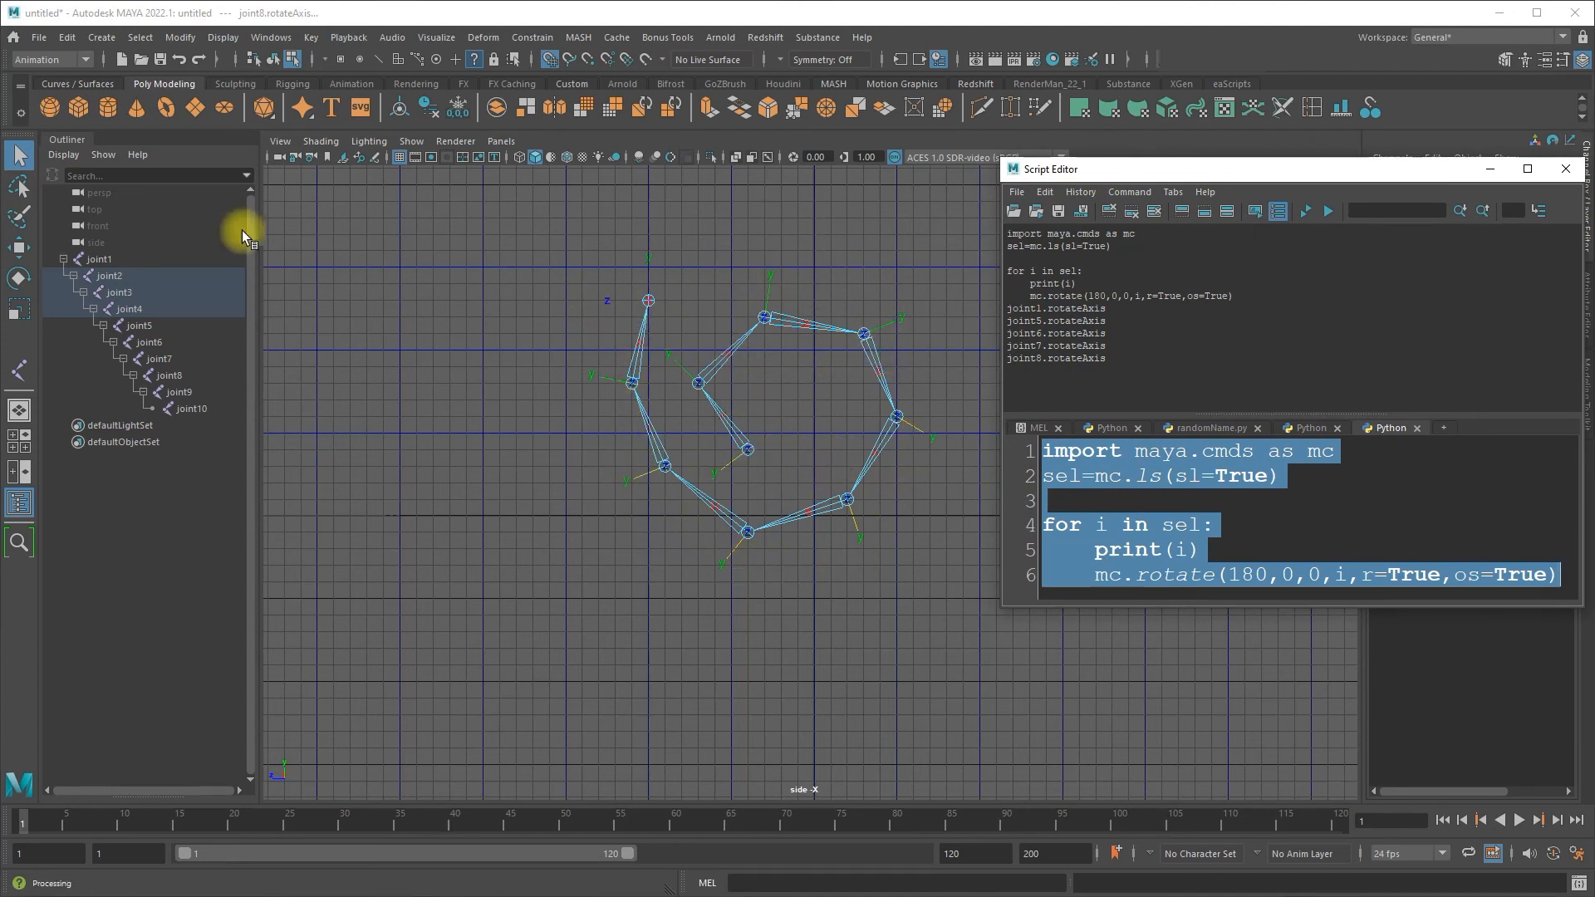
Select joint1 and its hierarchy in the Outliner, then close the Script Editor
left_click(99, 259)
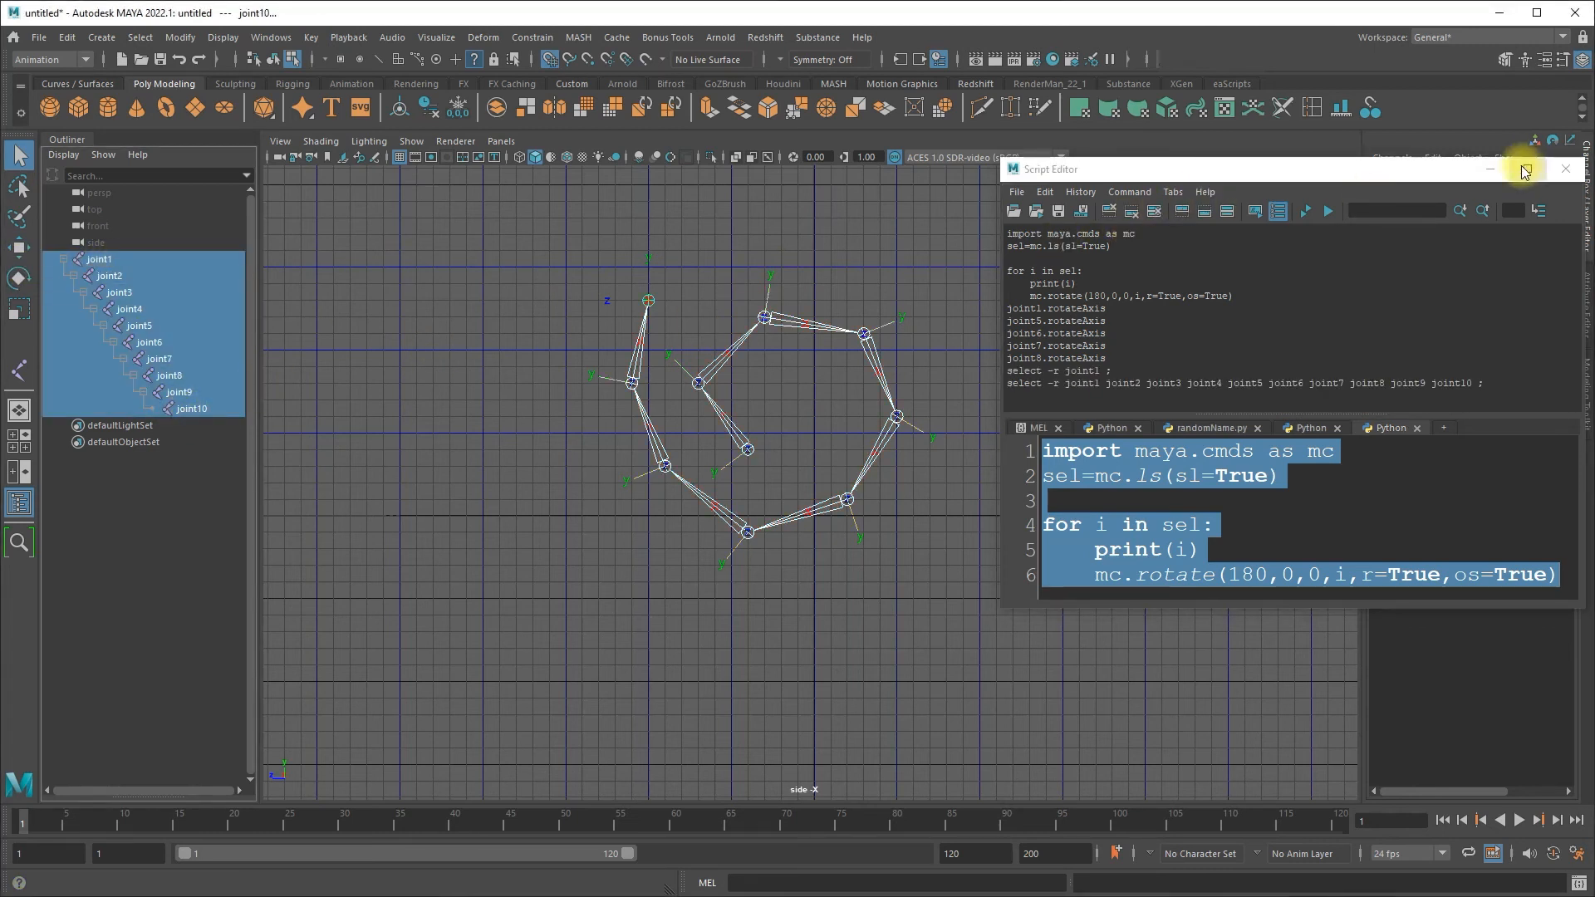
left_click(1565, 168)
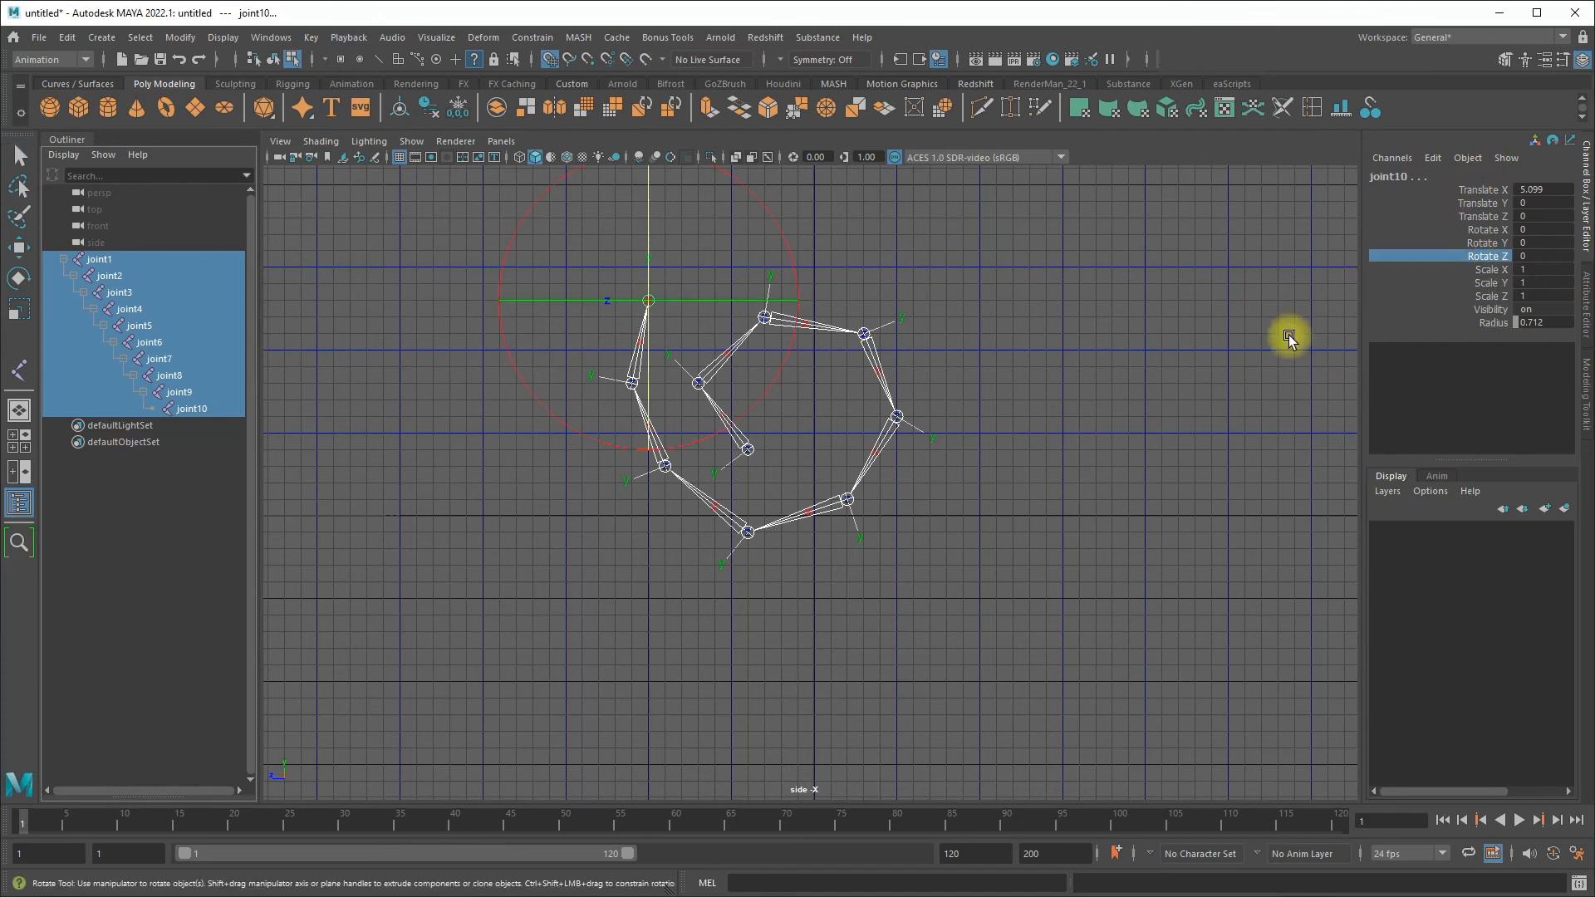
Rotate all ten joints on Z, testing the curl and leaving Rotate Z at 33.676
left_click_drag(1289, 336, 1079, 385)
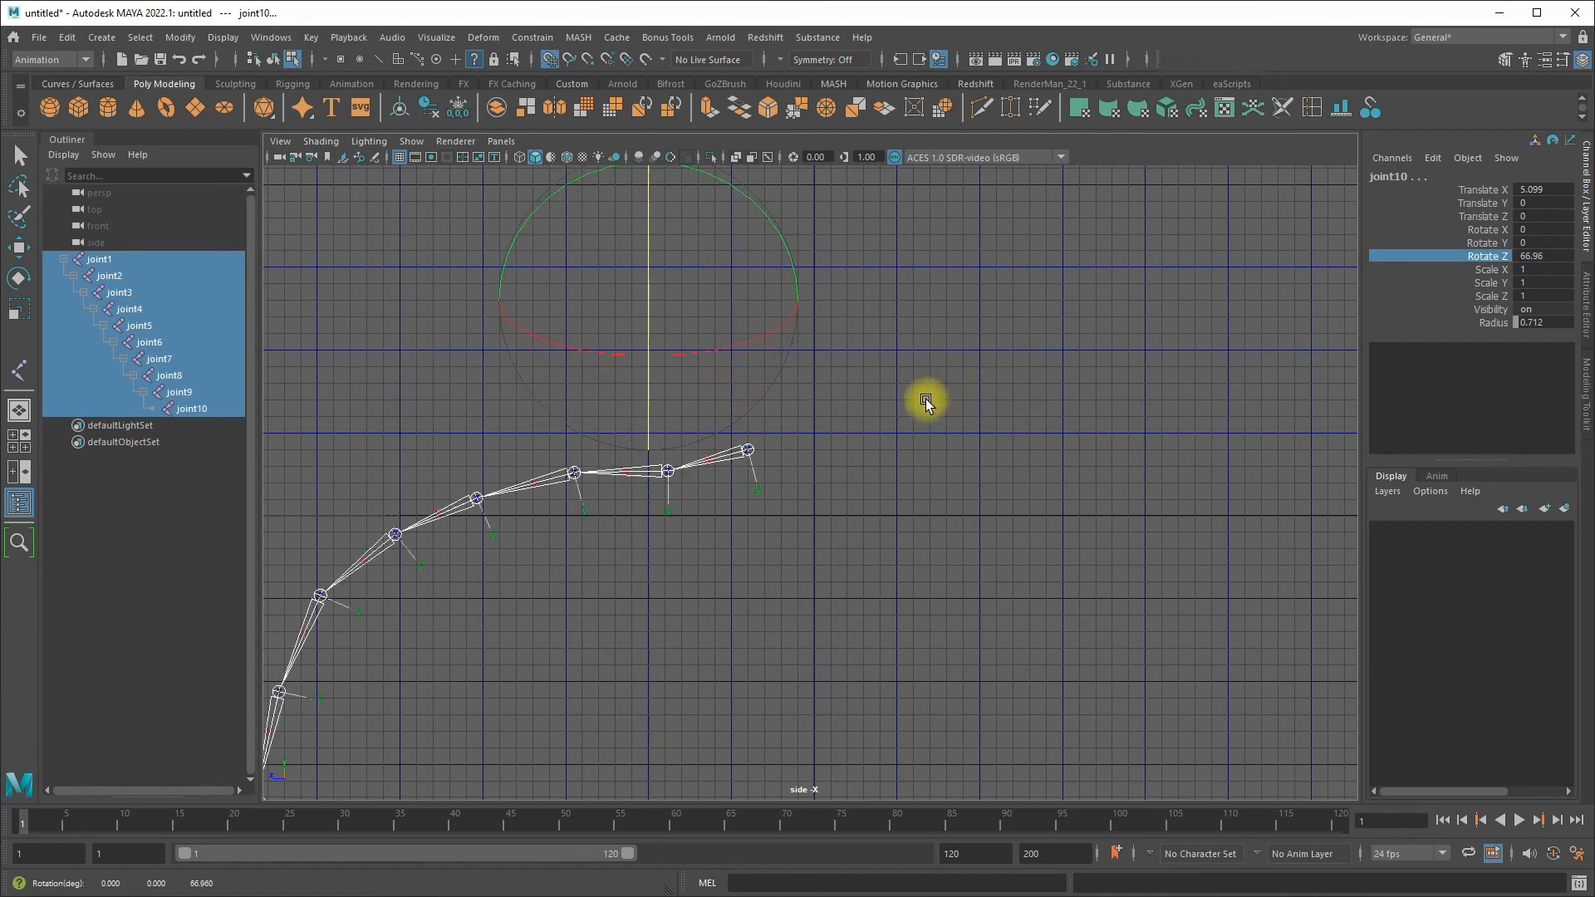
left_click_drag(926, 400, 969, 440)
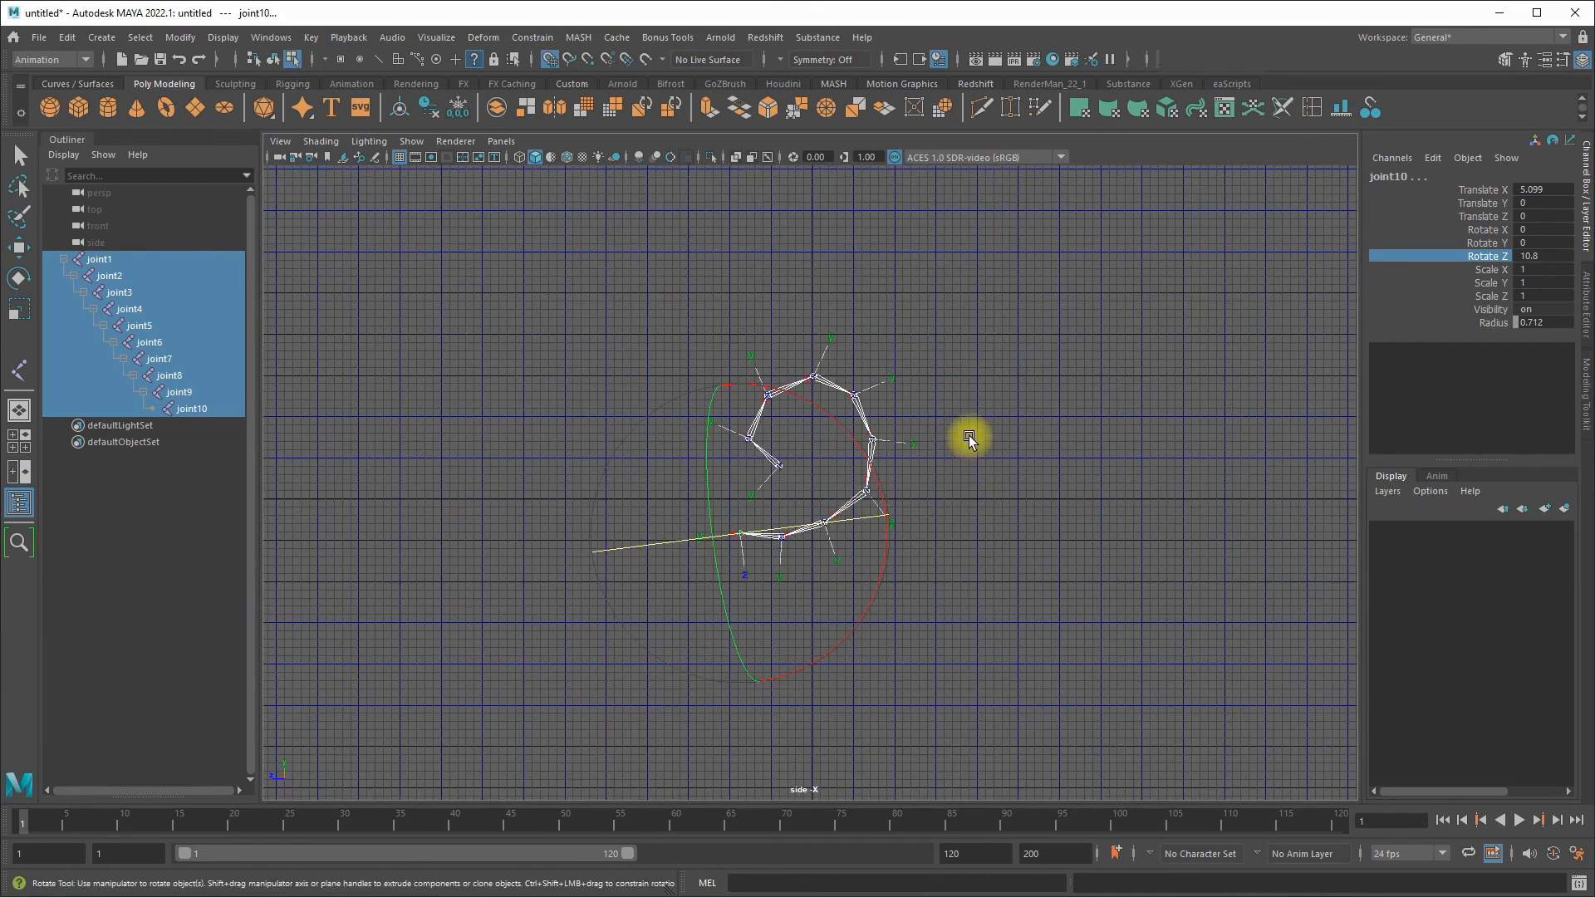
left_click_drag(969, 438, 955, 432)
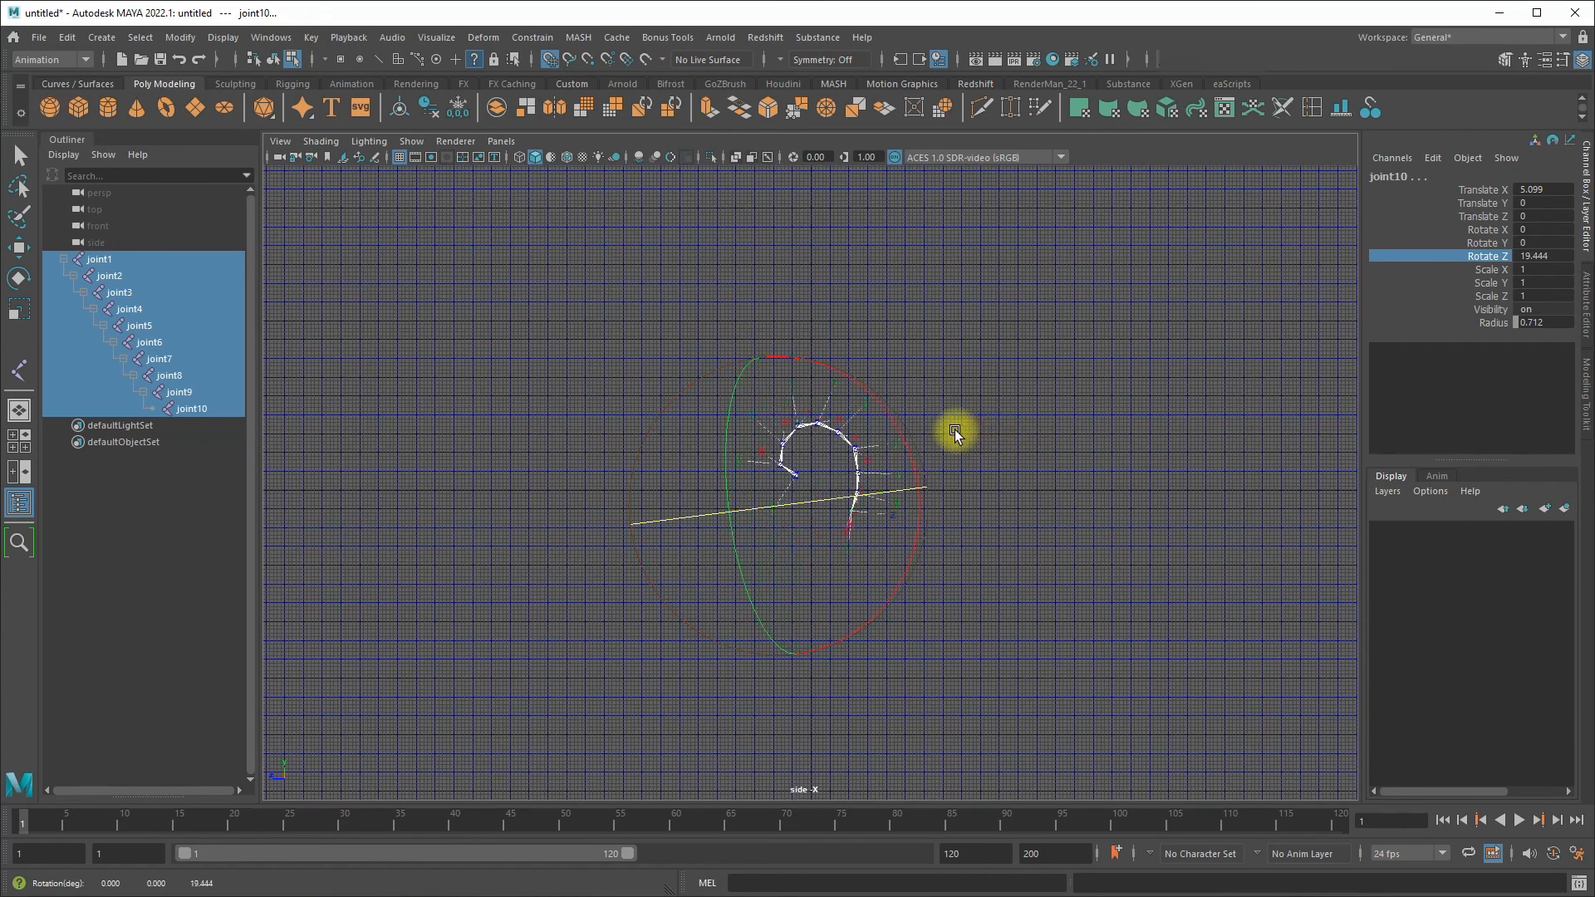
left_click_drag(954, 430, 944, 425)
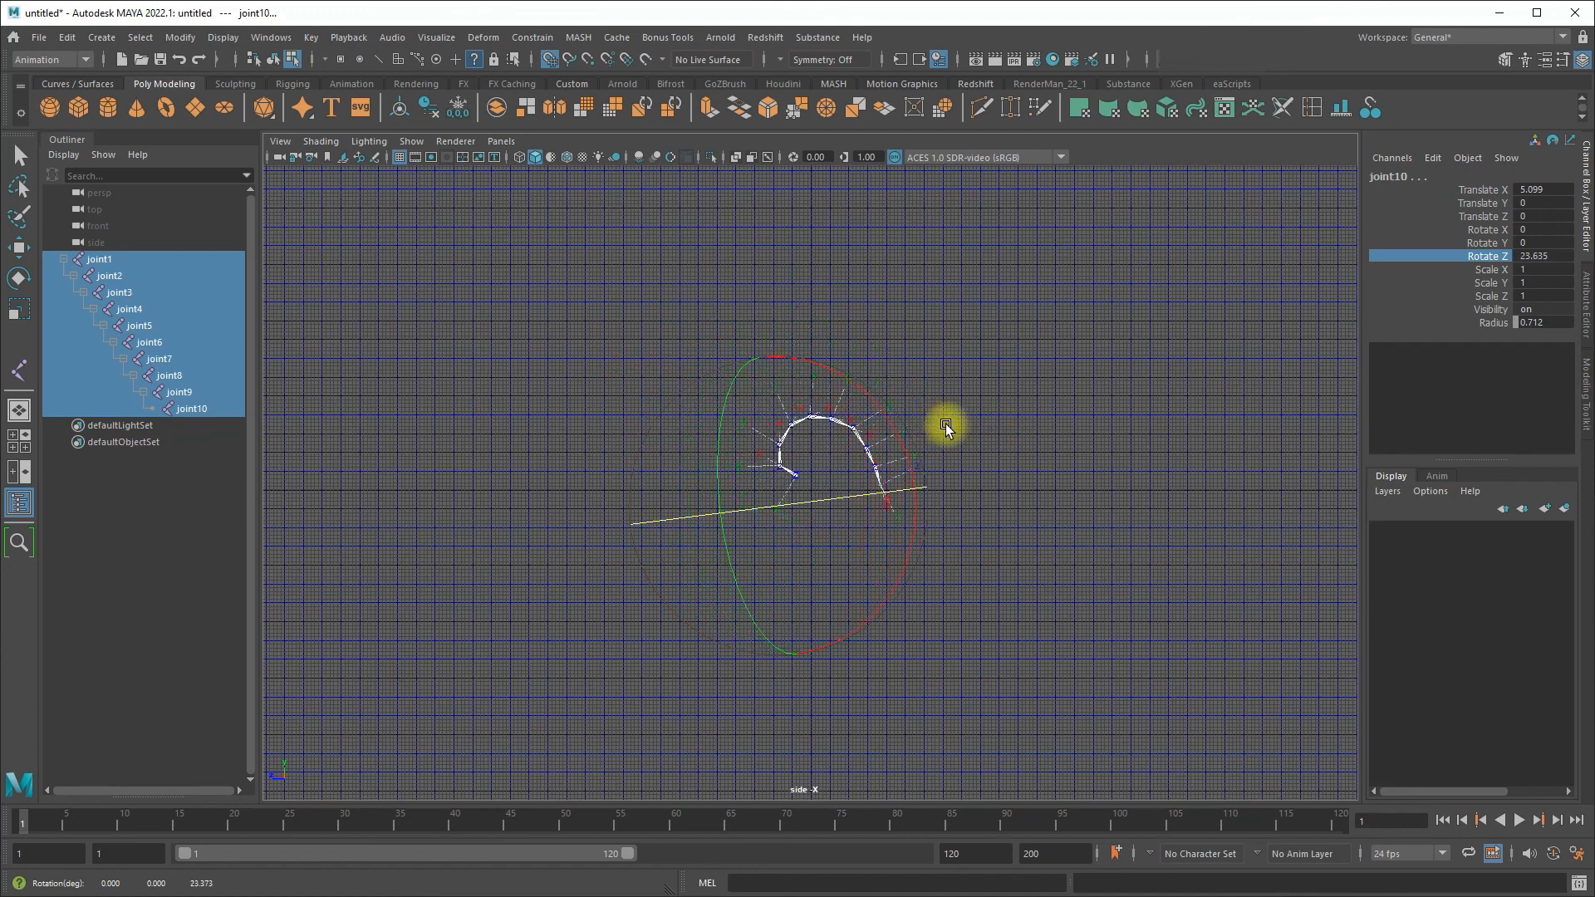
left_click_drag(947, 425, 1003, 439)
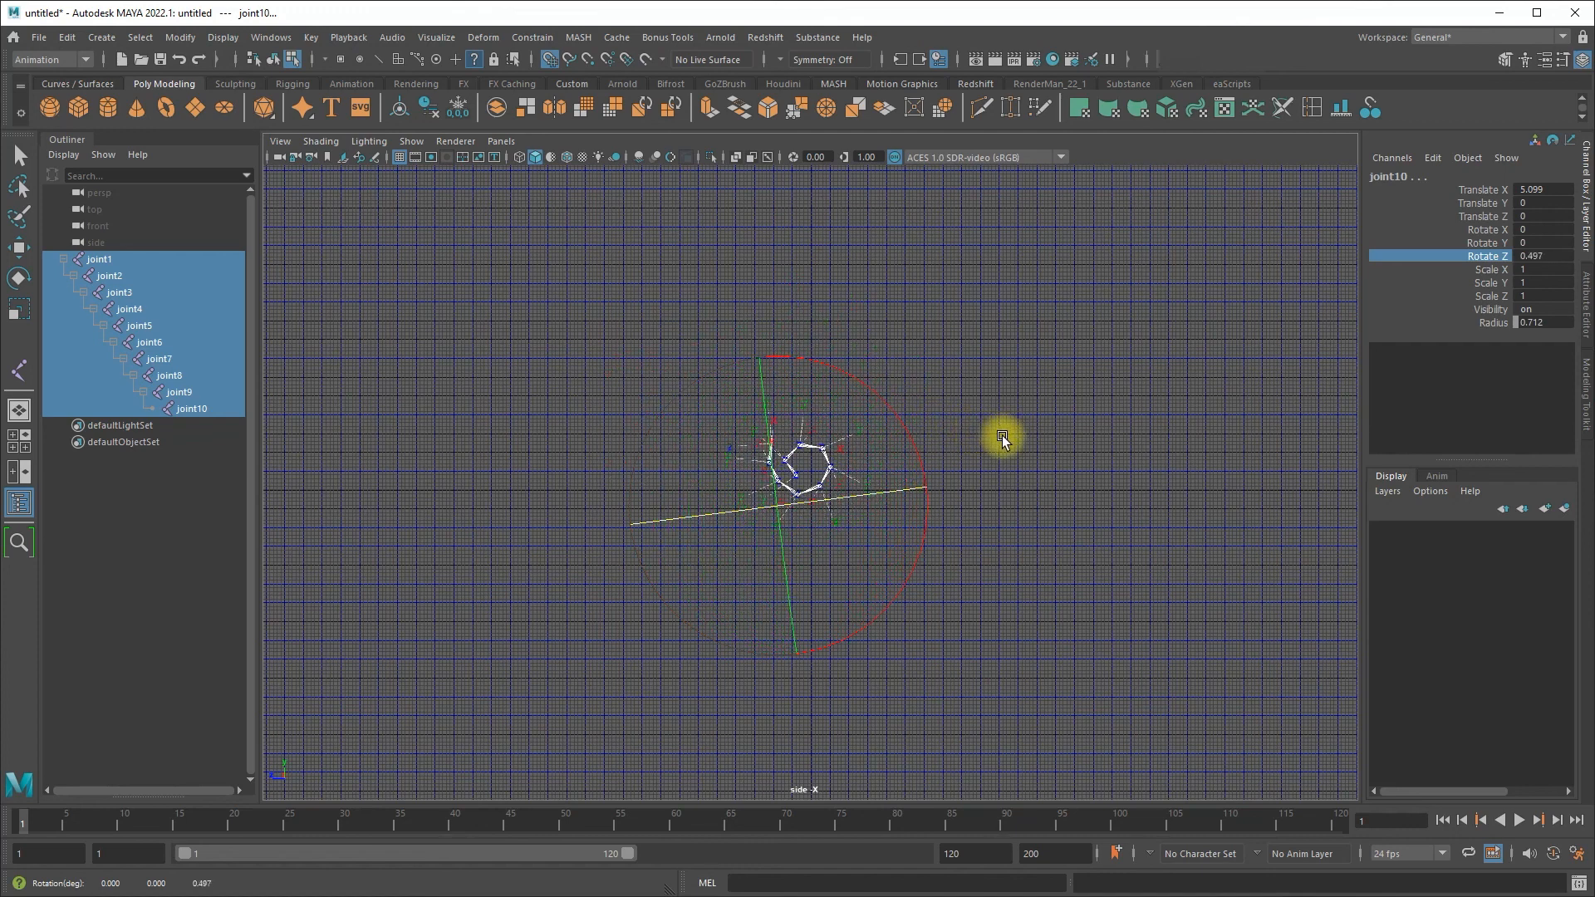
left_click_drag(1005, 440, 924, 442)
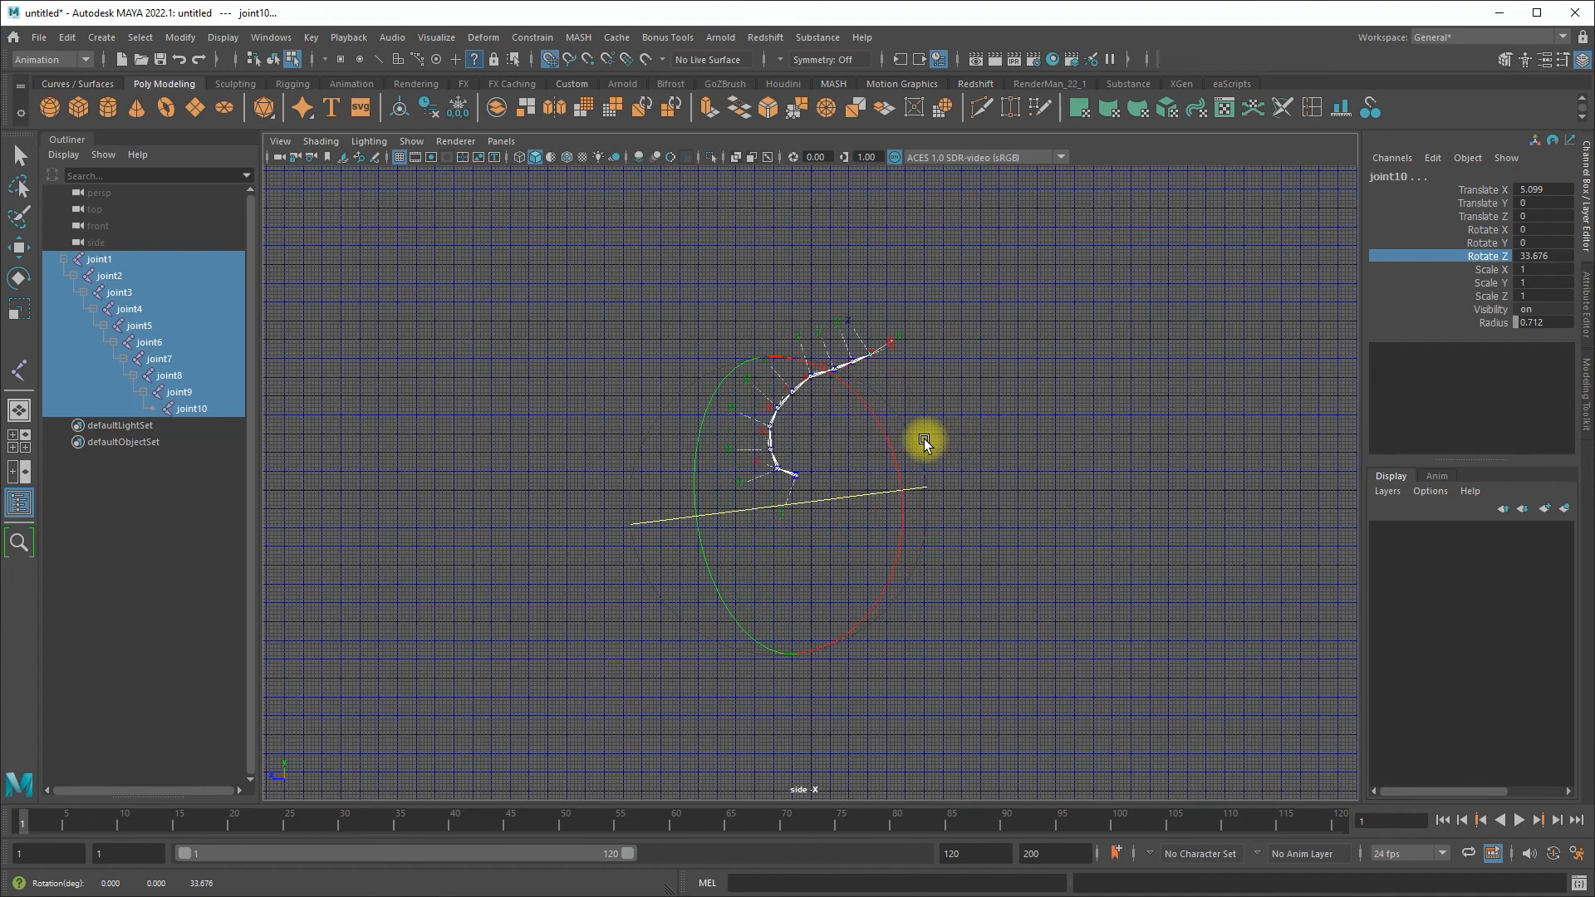
left_click(576, 393)
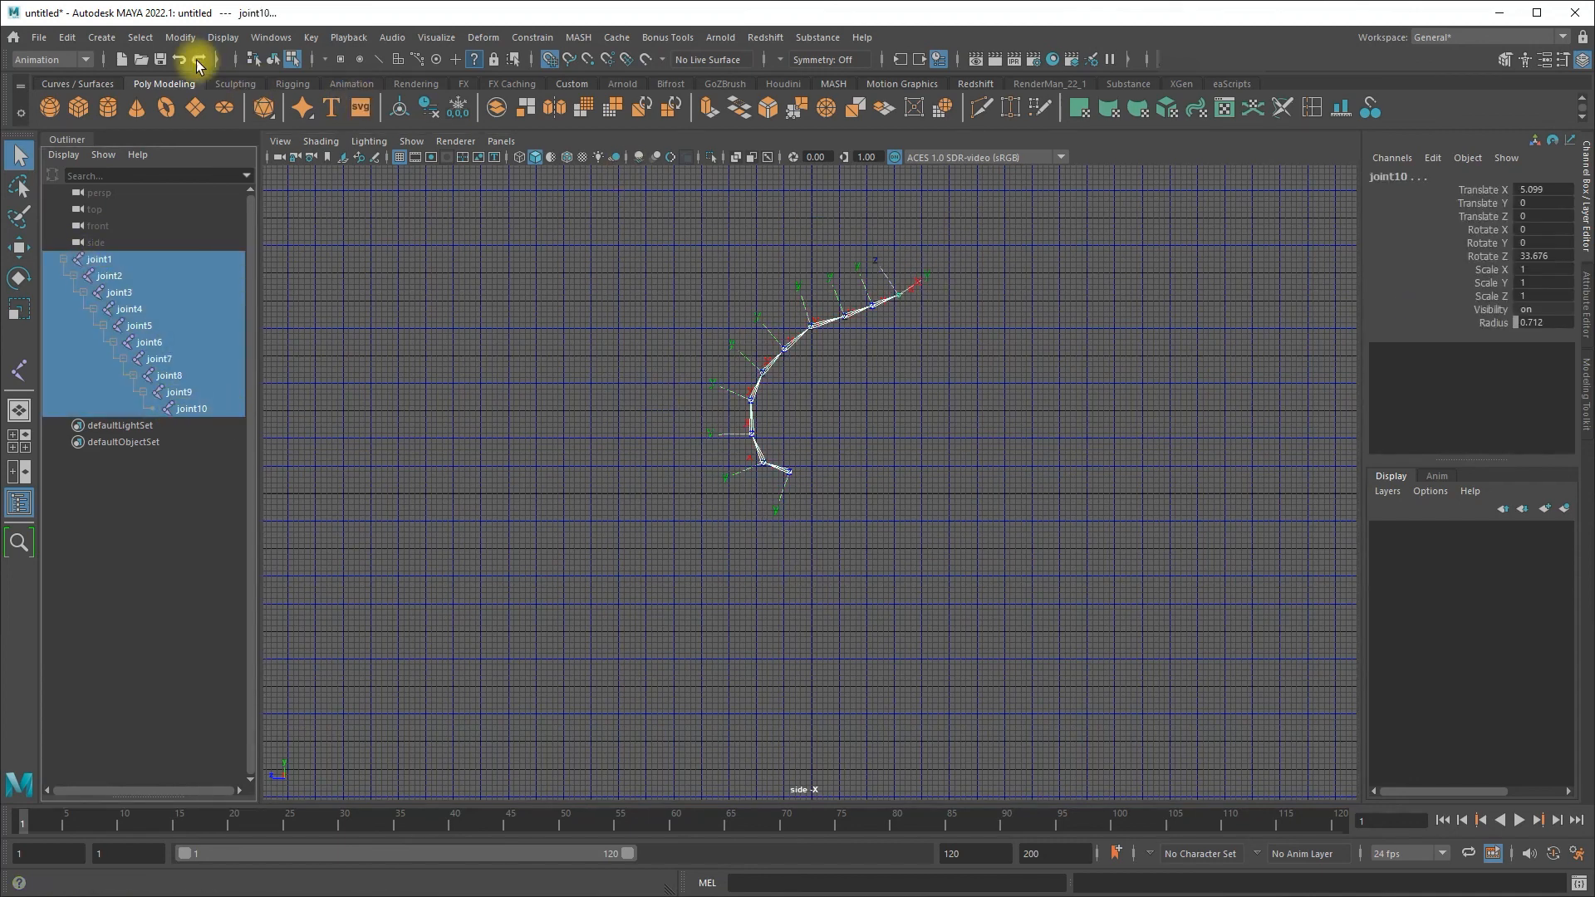
Turn off the Local Rotation Axes display and deselect the joint chain
left_click(223, 37)
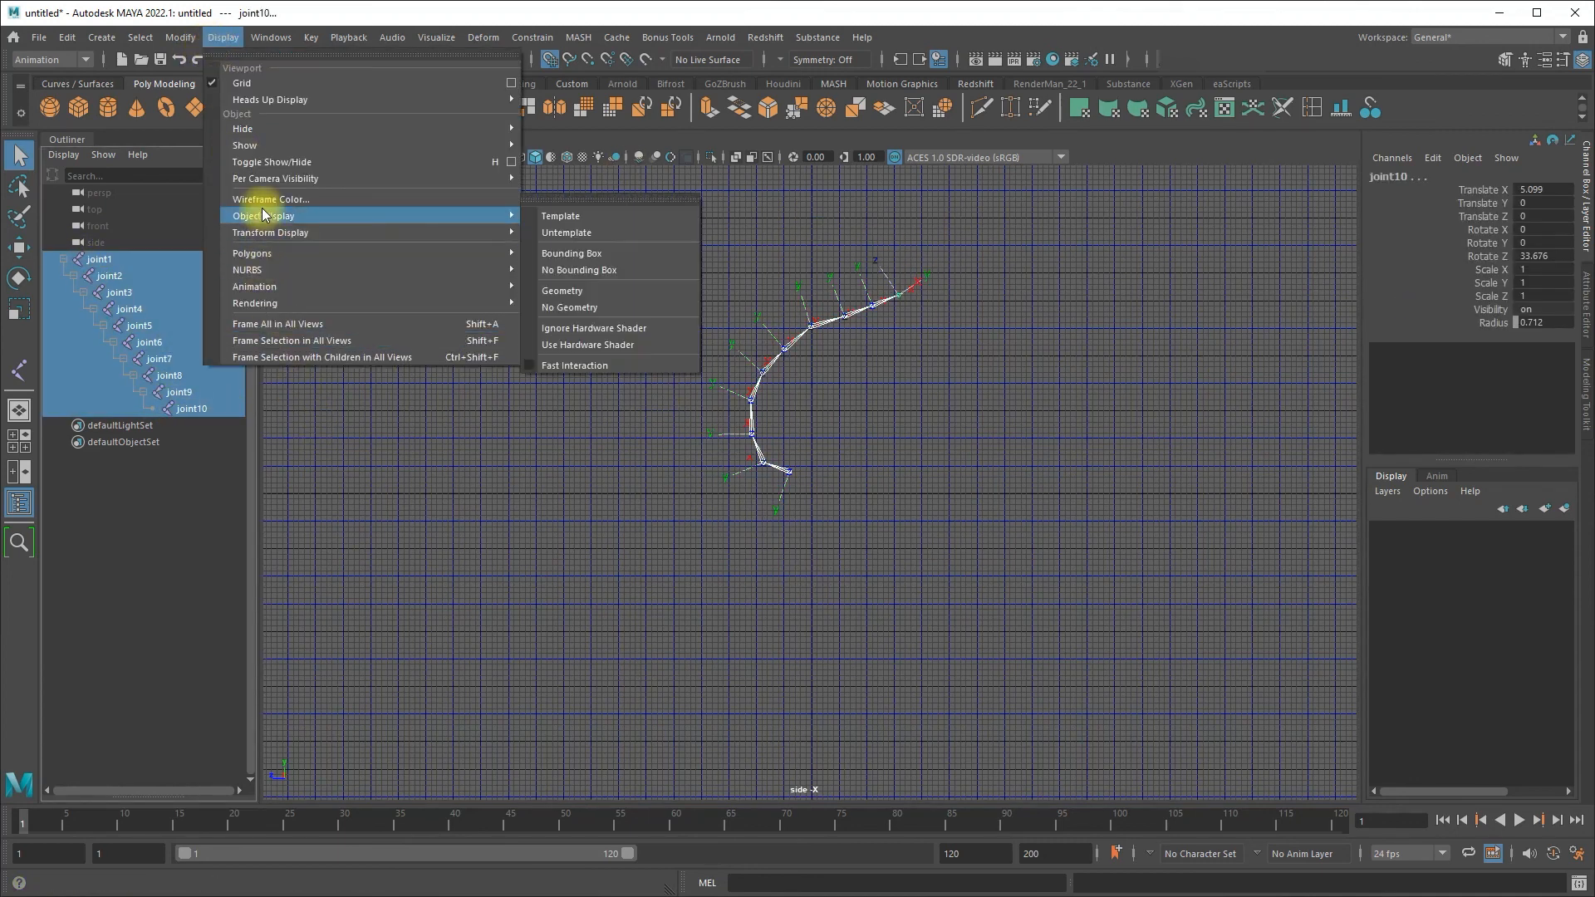
left_click(560, 215)
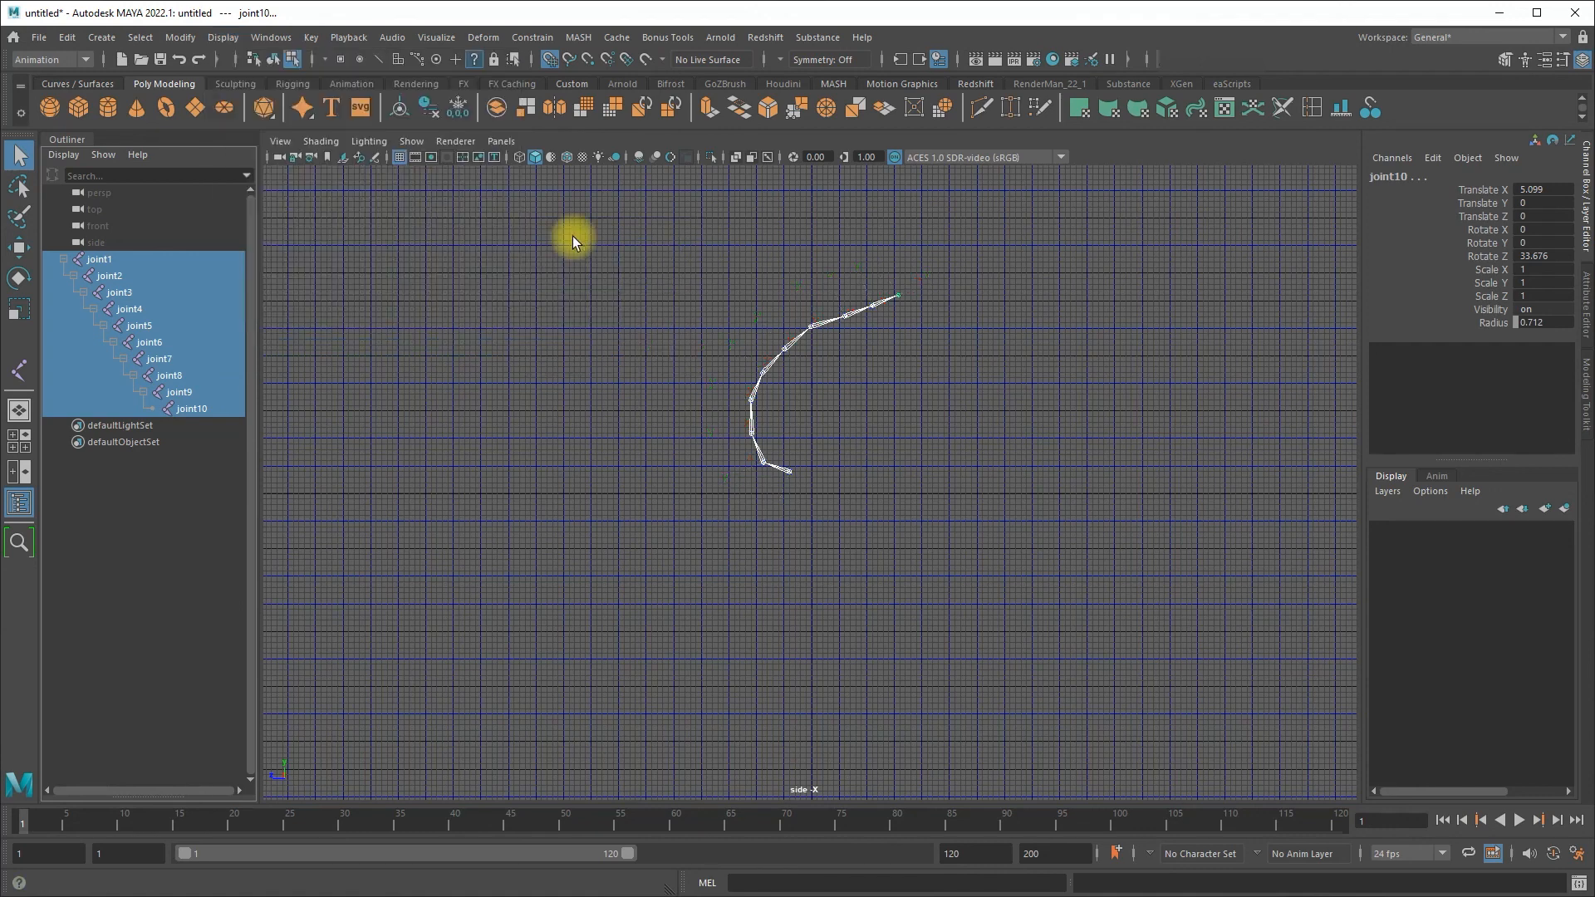
mouse_move(837, 421)
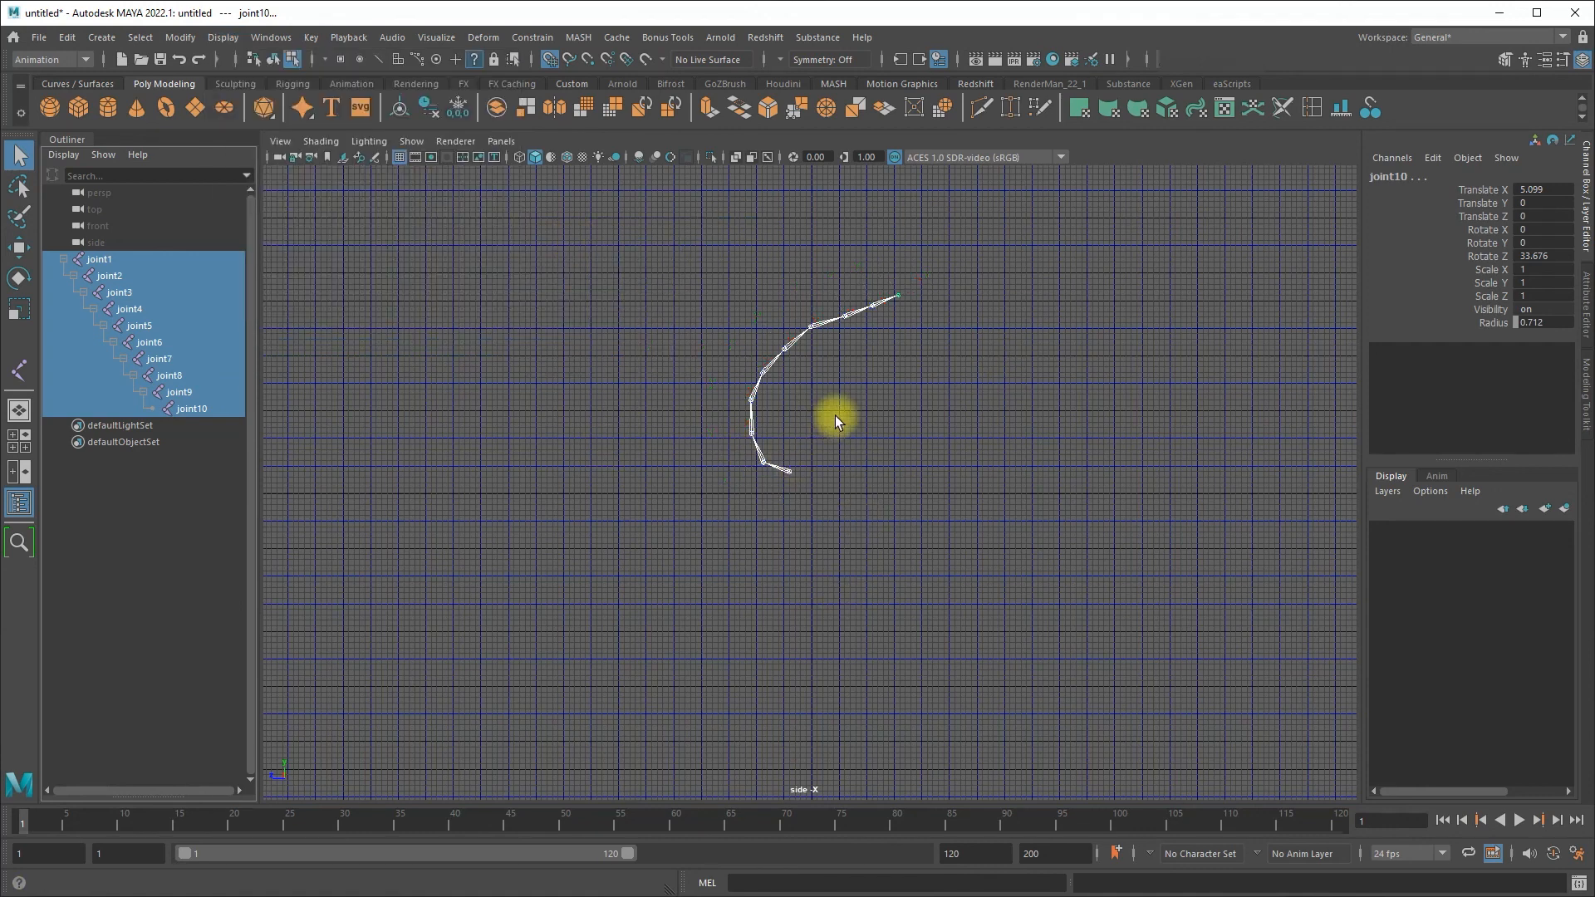
left_click(871, 533)
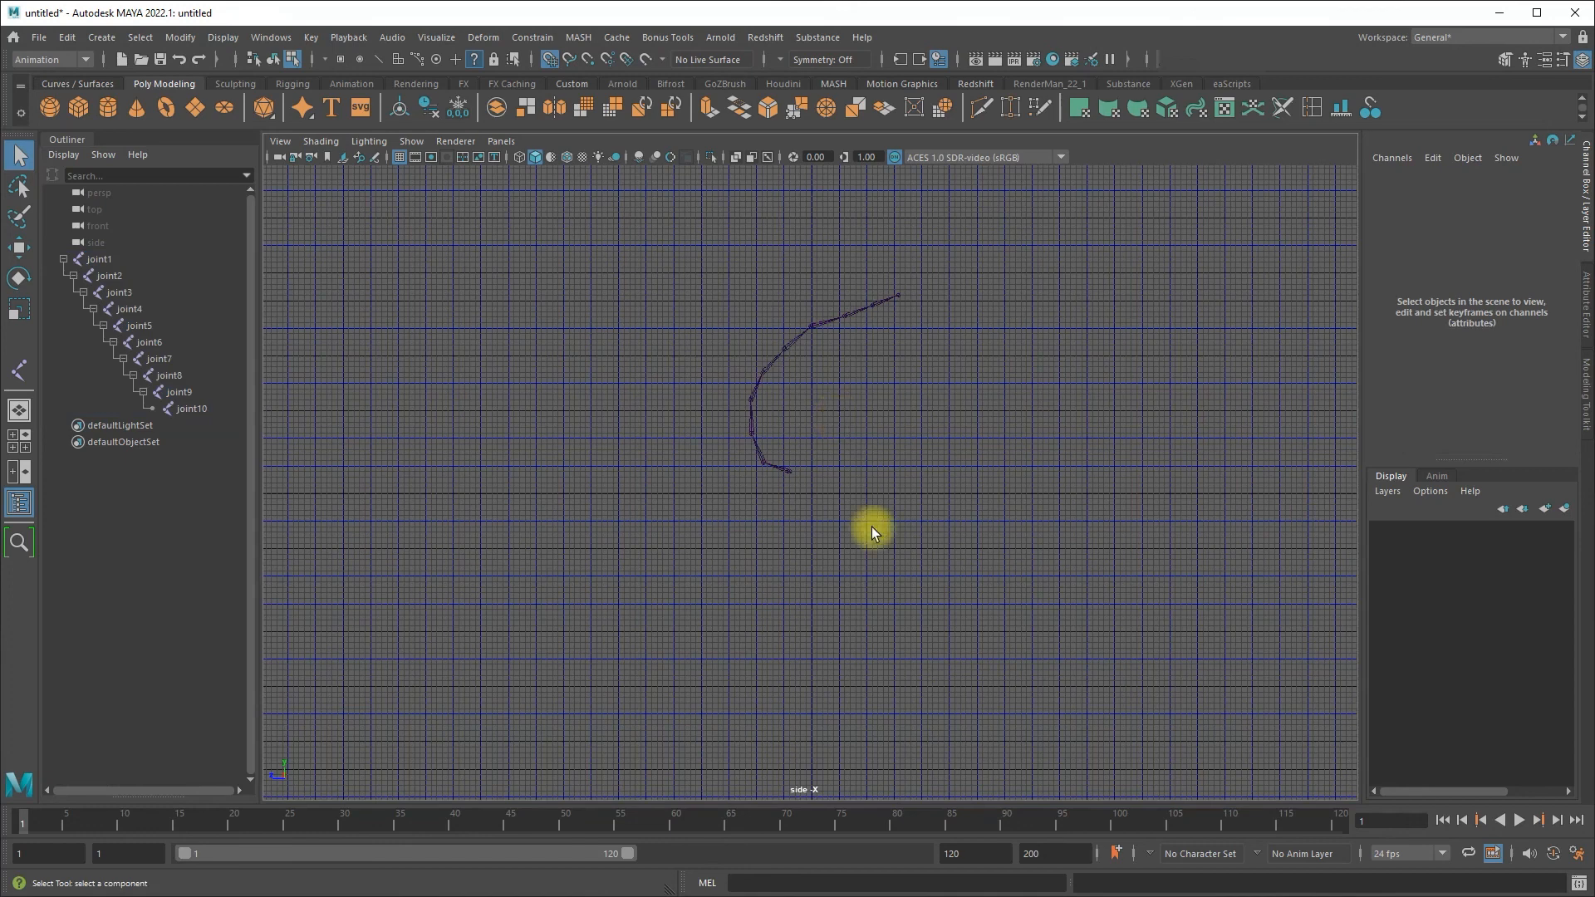